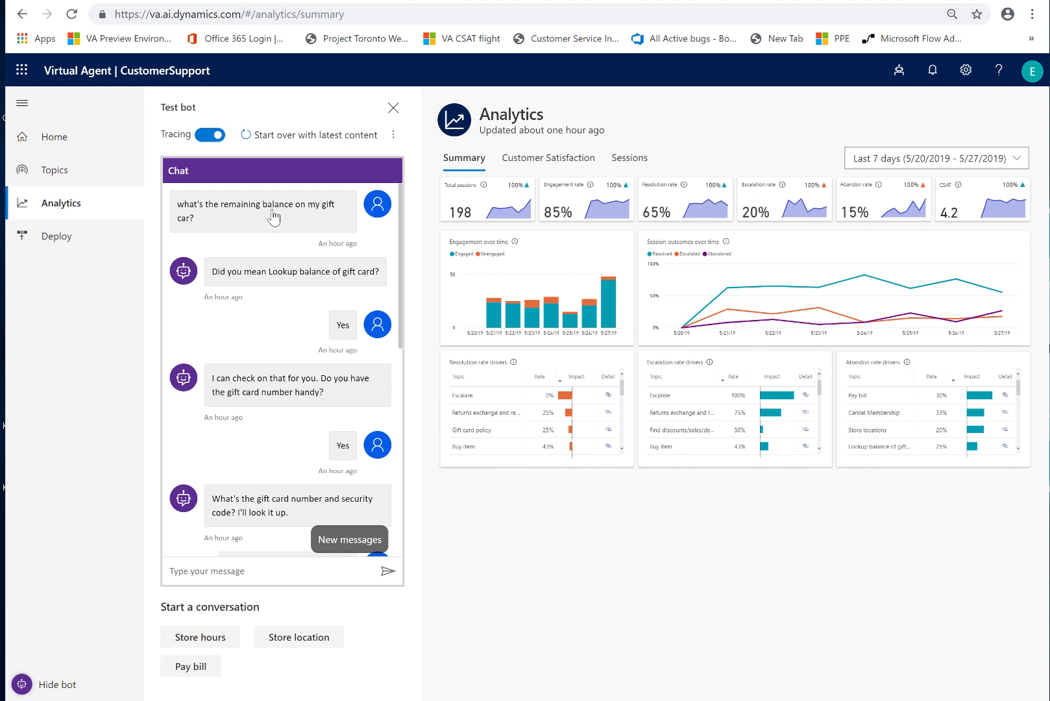
mouse_move(401, 230)
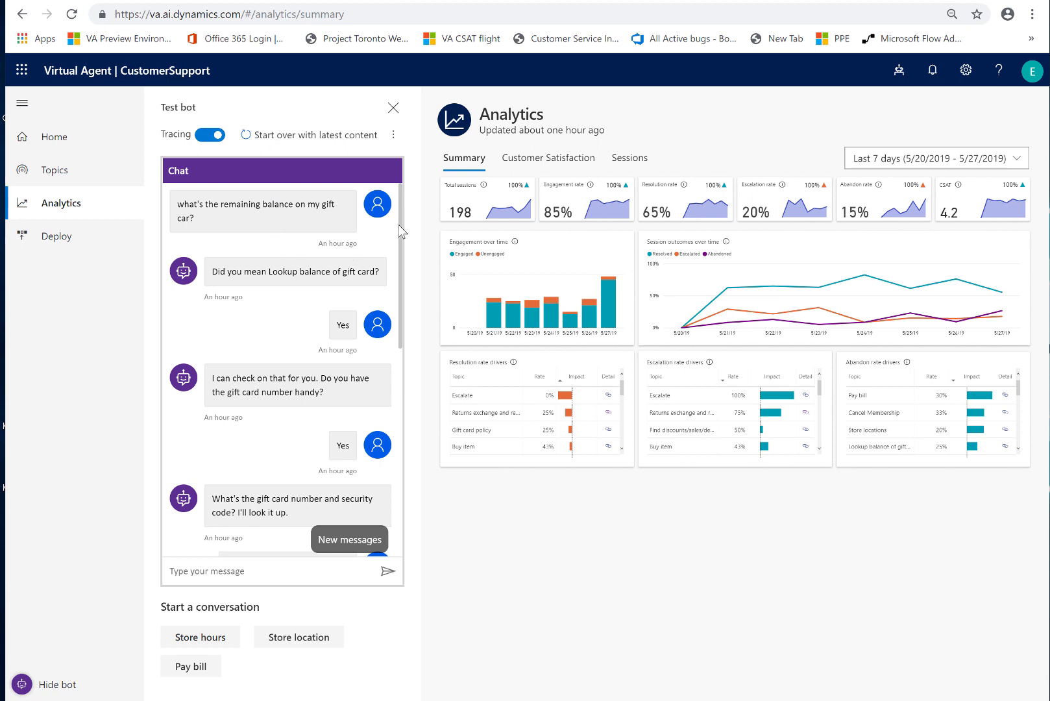
- Close the Test bot pane and keep the analytics date range at Last 7 days
scroll("down", 3)
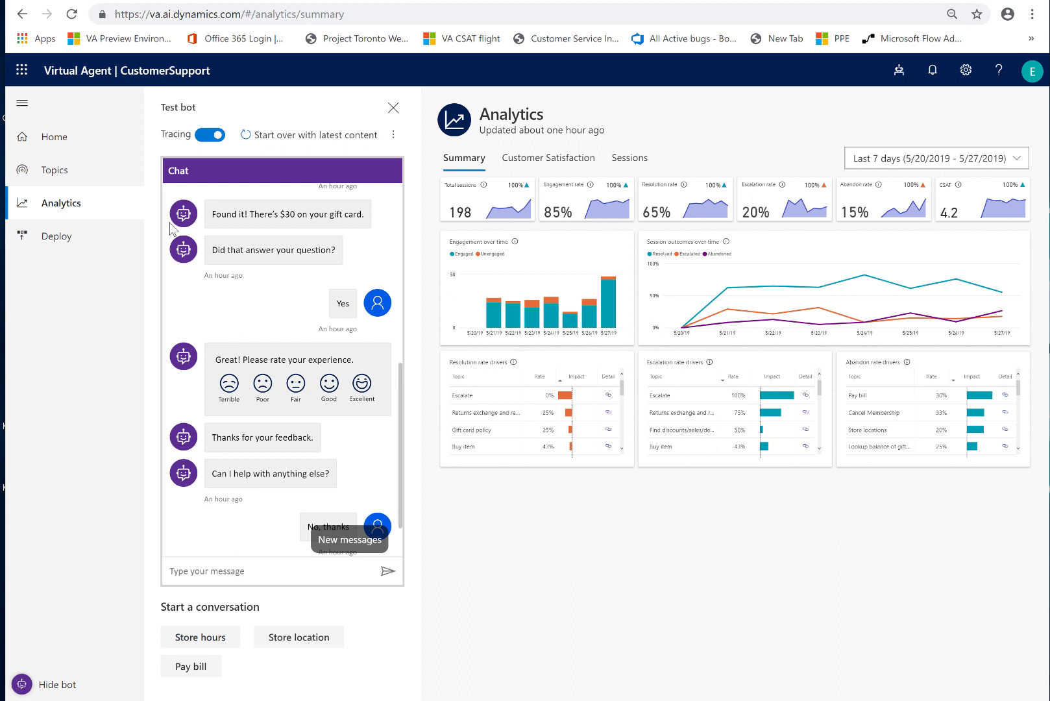
mouse_move(328, 344)
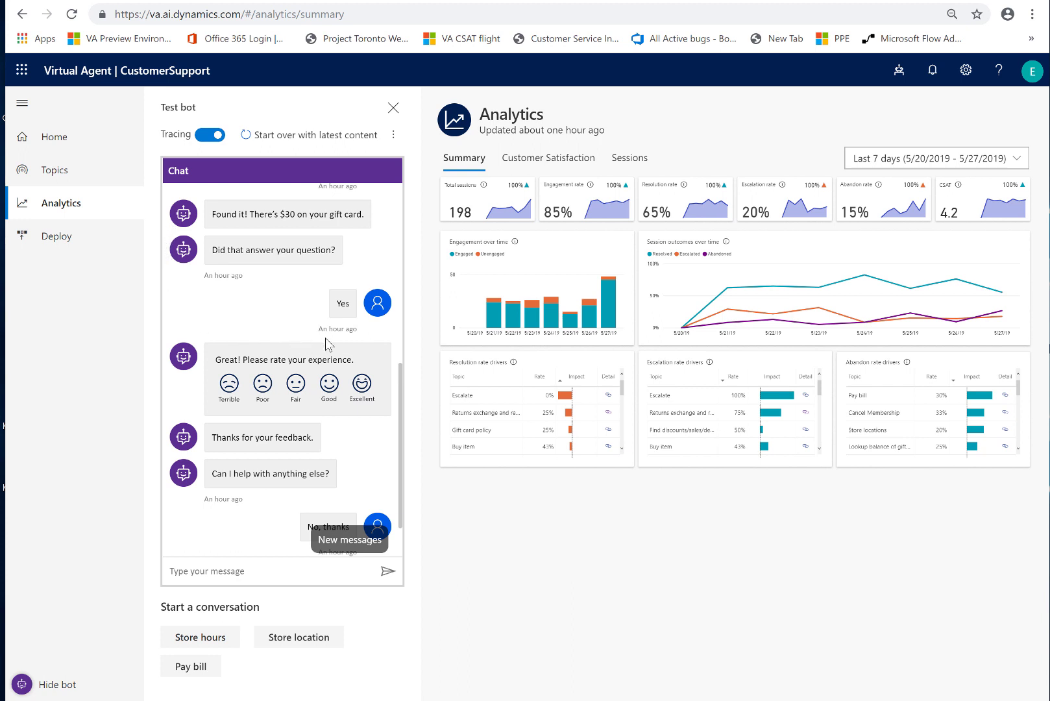
mouse_move(301, 291)
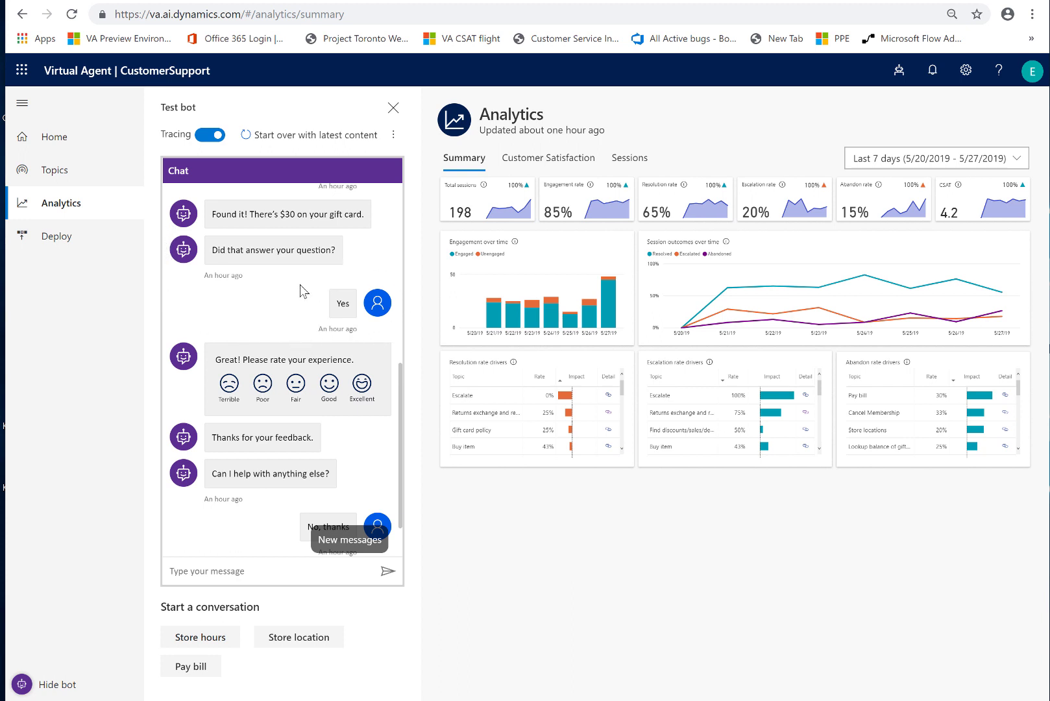
mouse_move(297, 333)
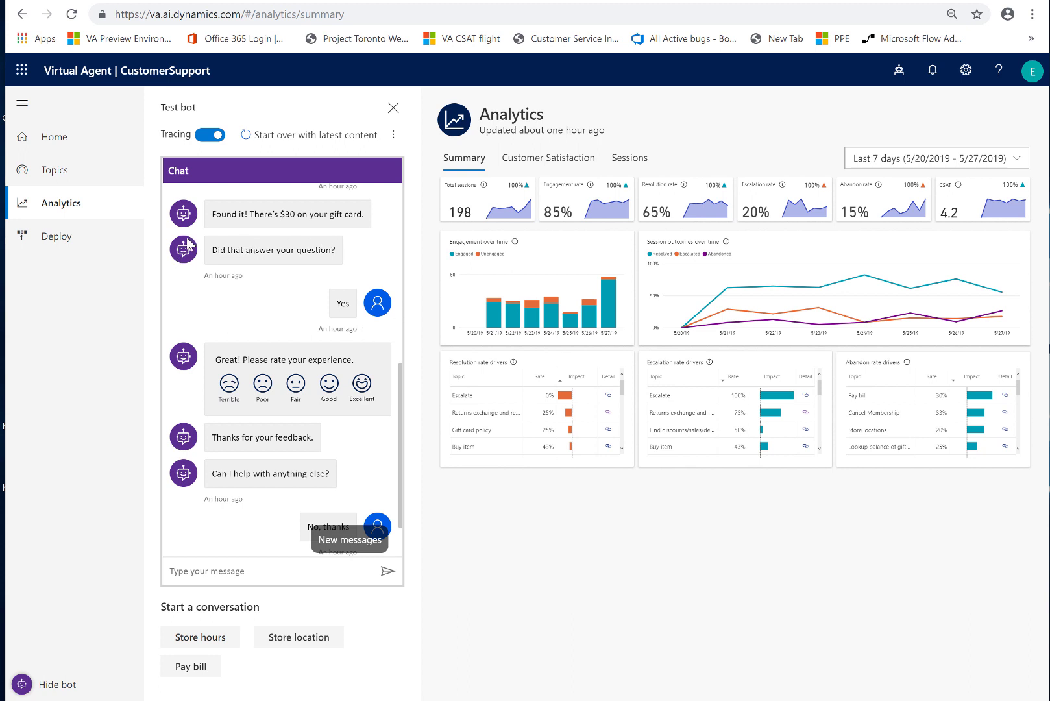
mouse_move(272, 250)
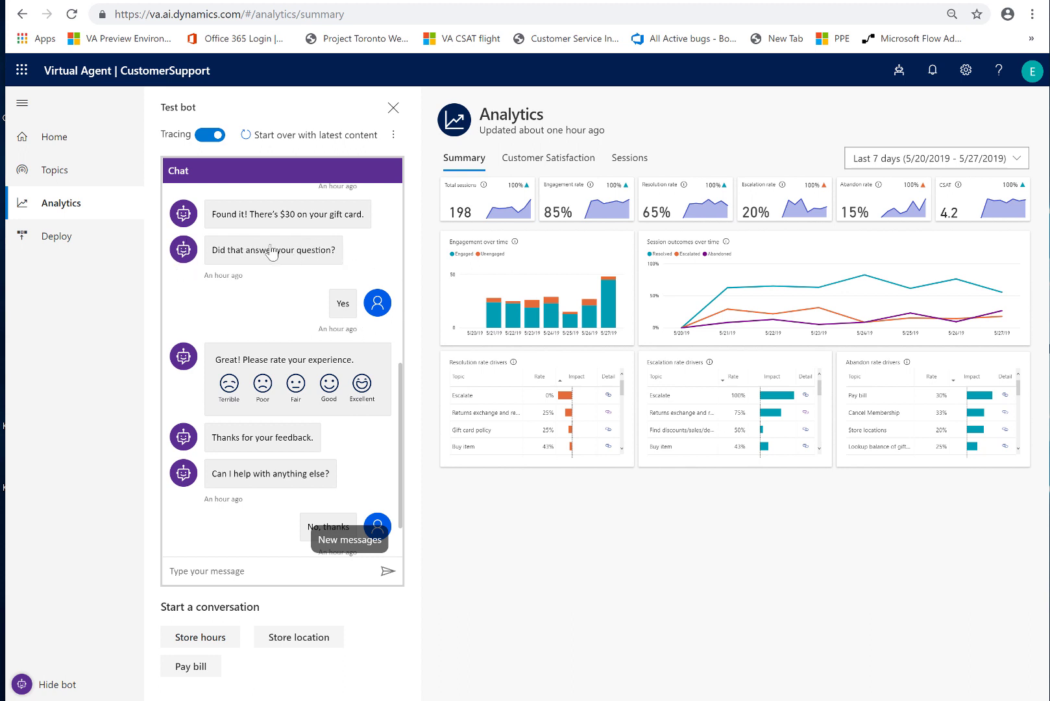
mouse_move(328, 339)
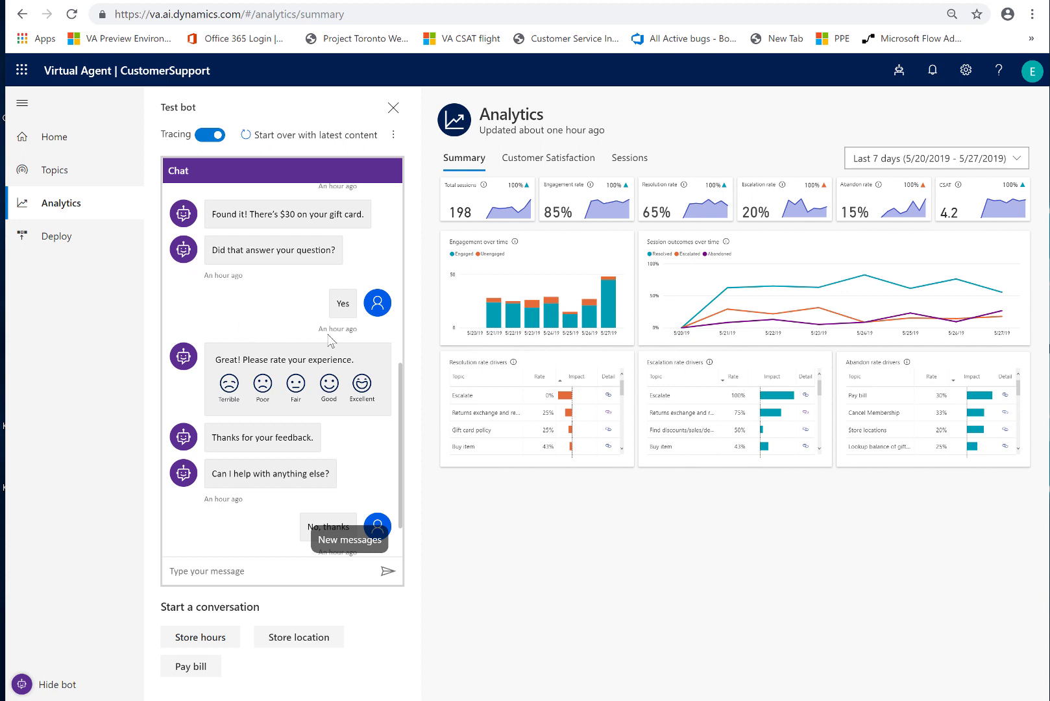
mouse_move(662, 179)
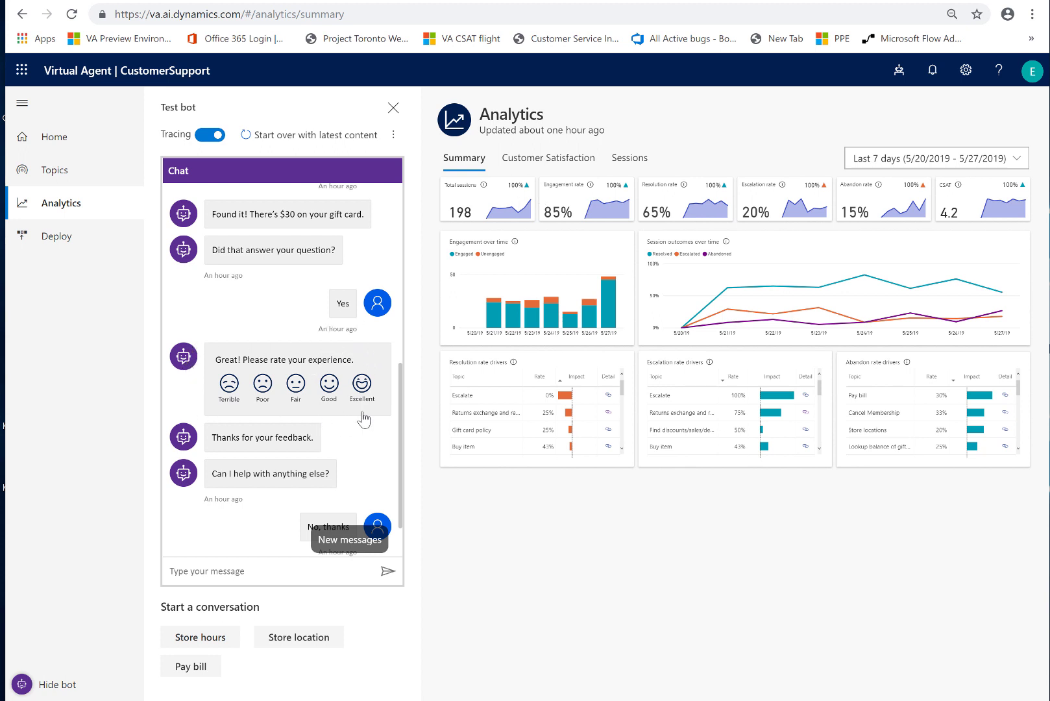
mouse_move(401, 367)
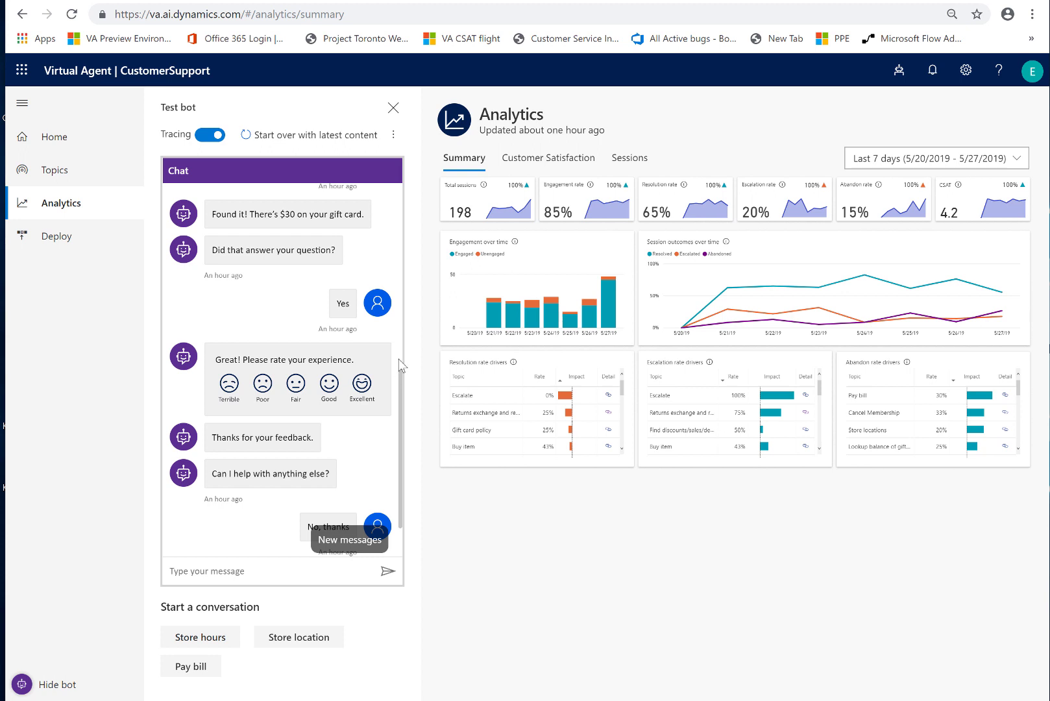
mouse_move(581, 166)
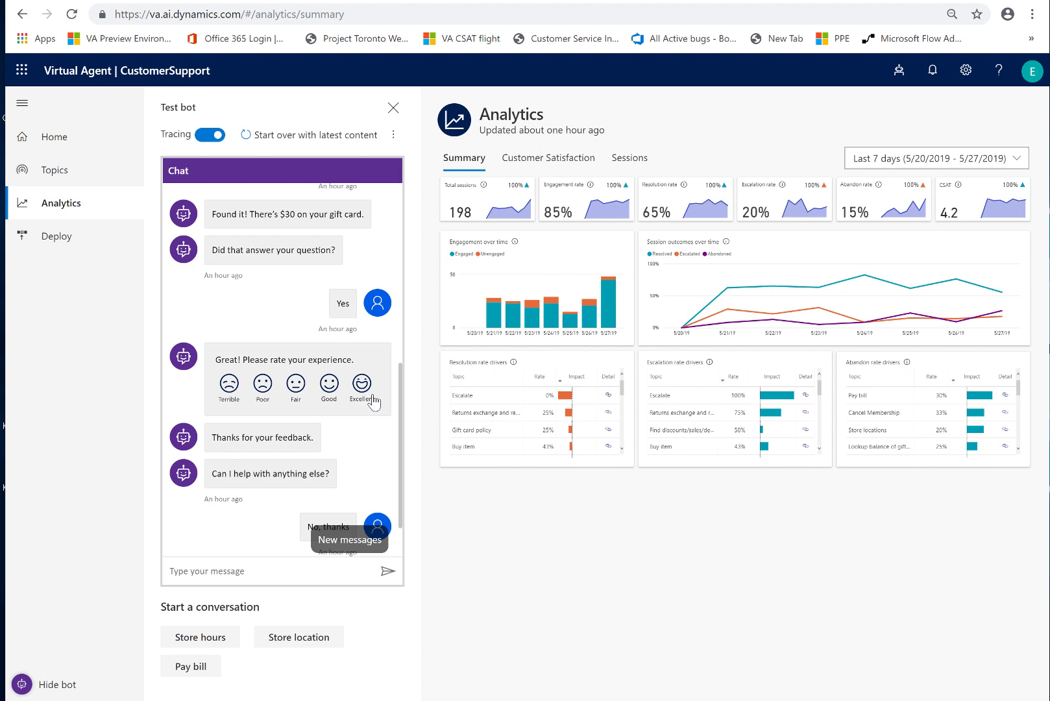
mouse_move(248, 366)
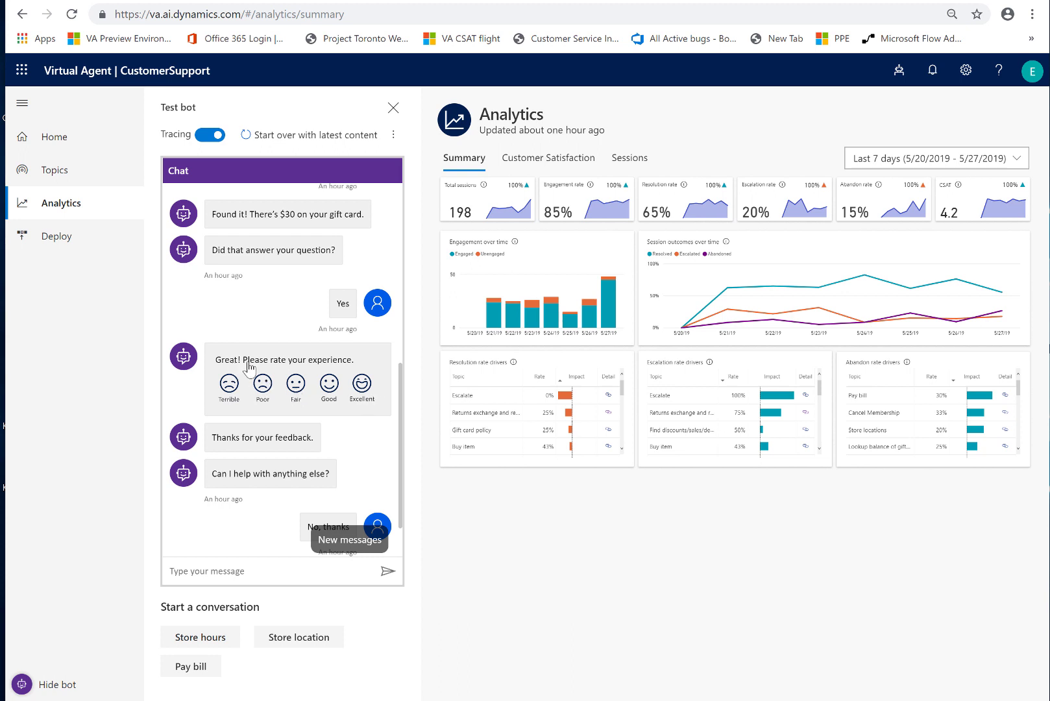
mouse_move(427, 319)
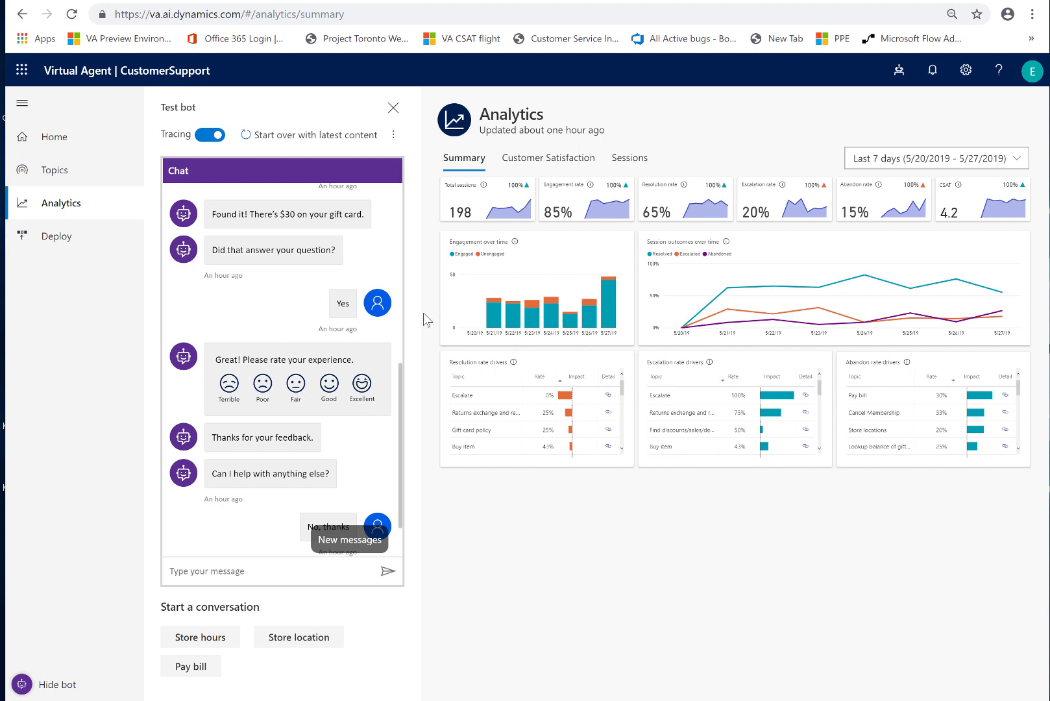
mouse_move(390, 127)
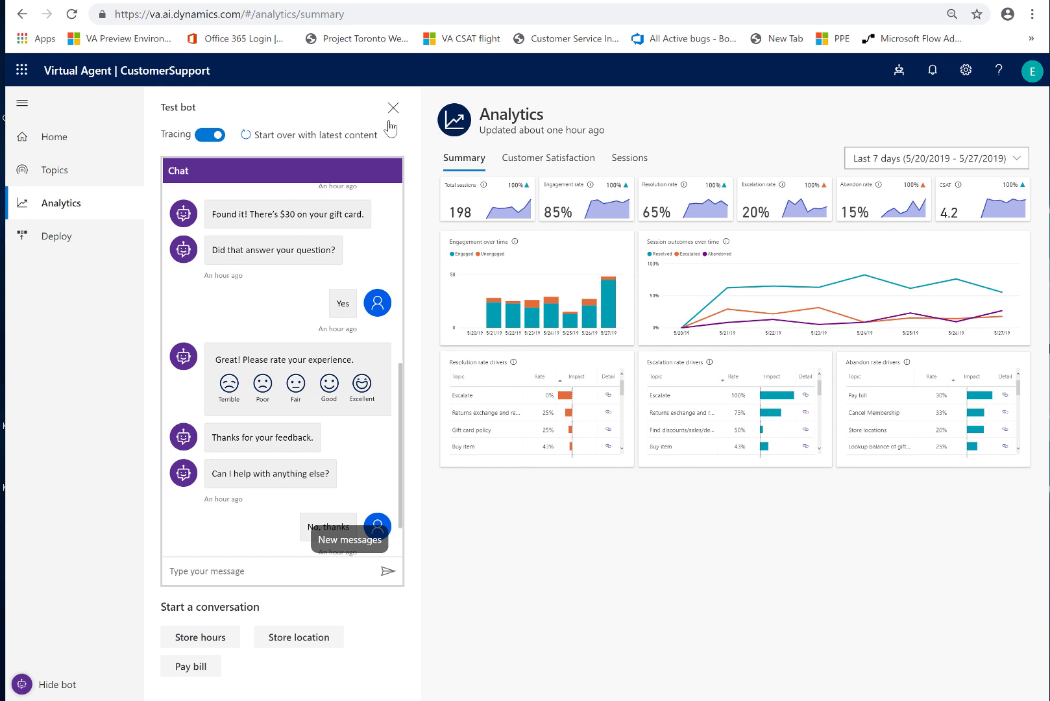
left_click(392, 108)
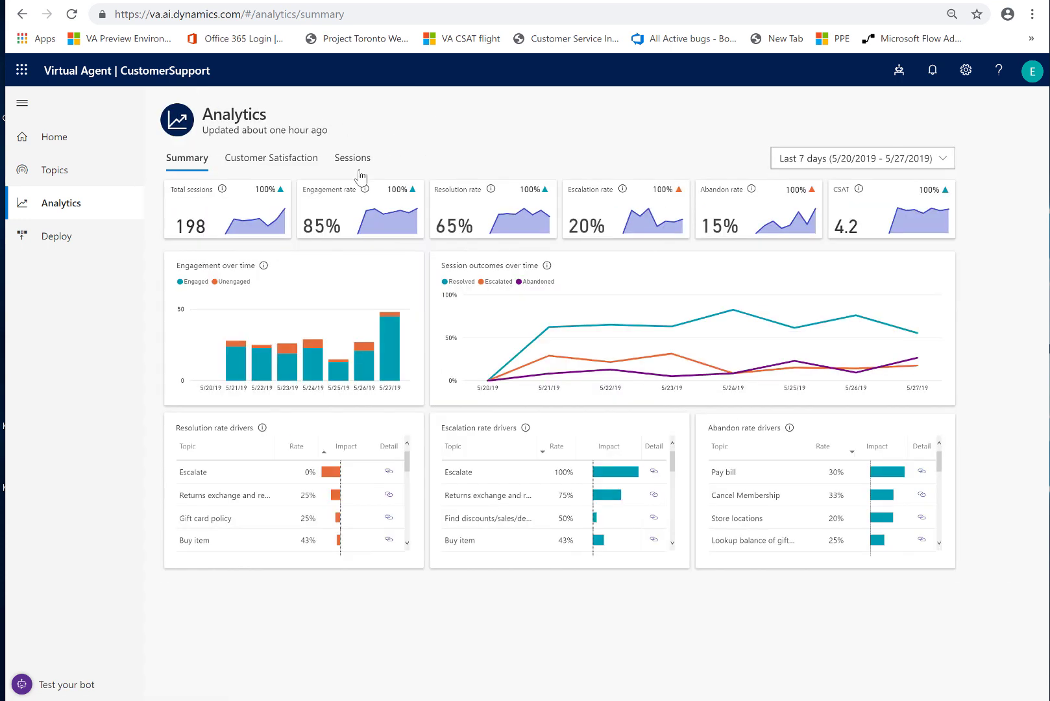
mouse_move(276, 120)
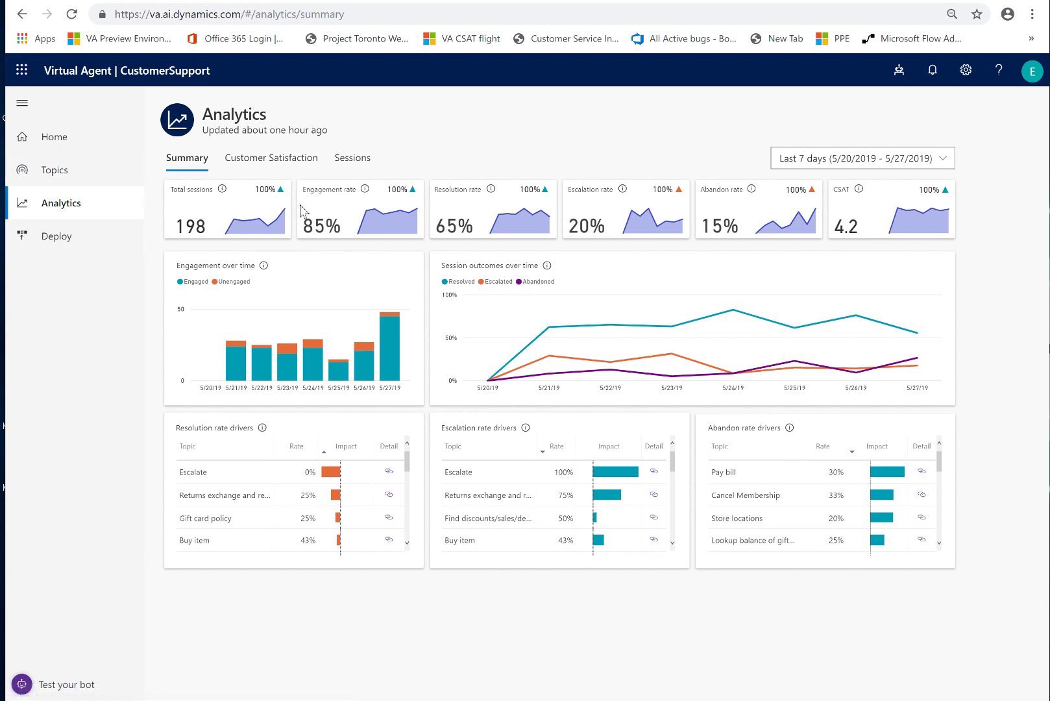
mouse_move(886, 194)
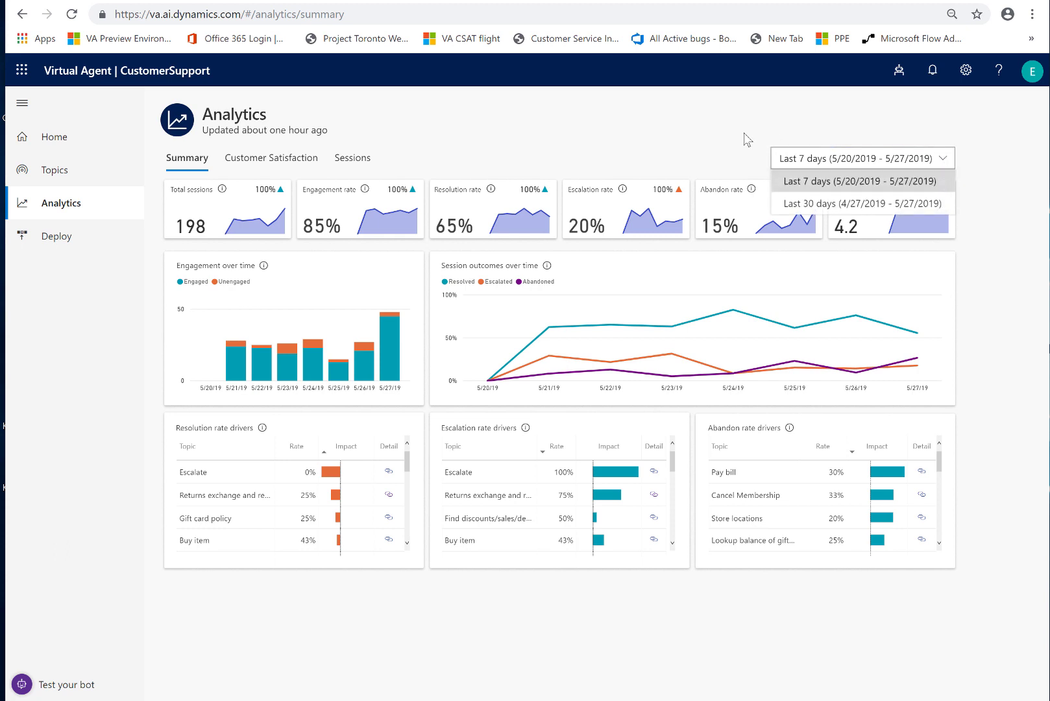
left_click(863, 181)
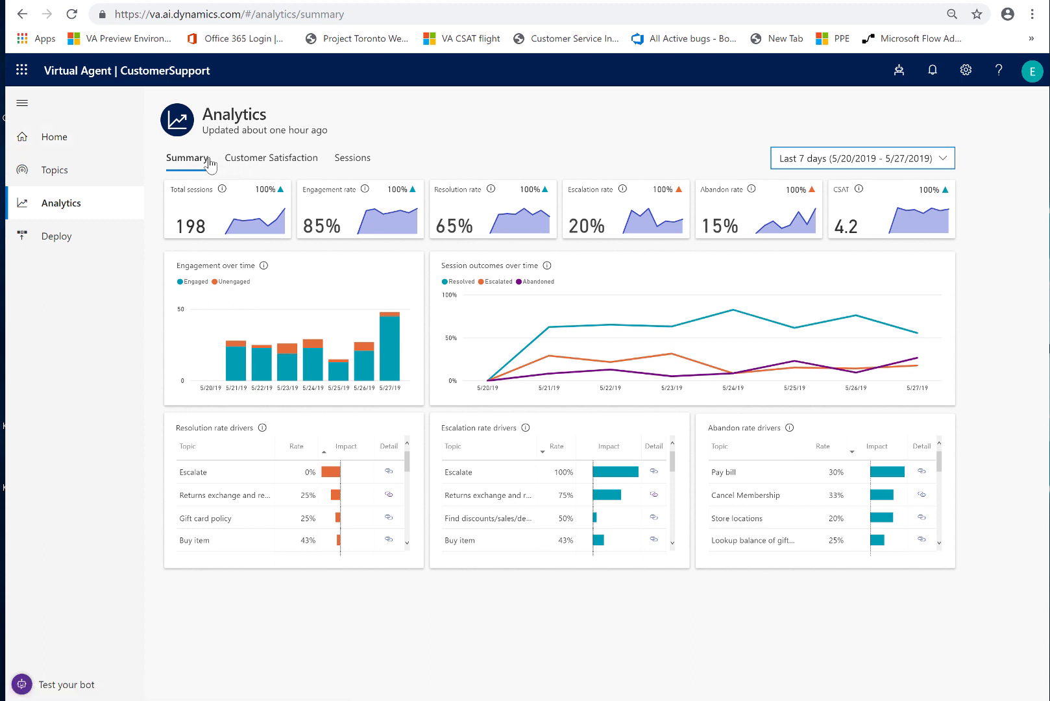
mouse_move(333, 169)
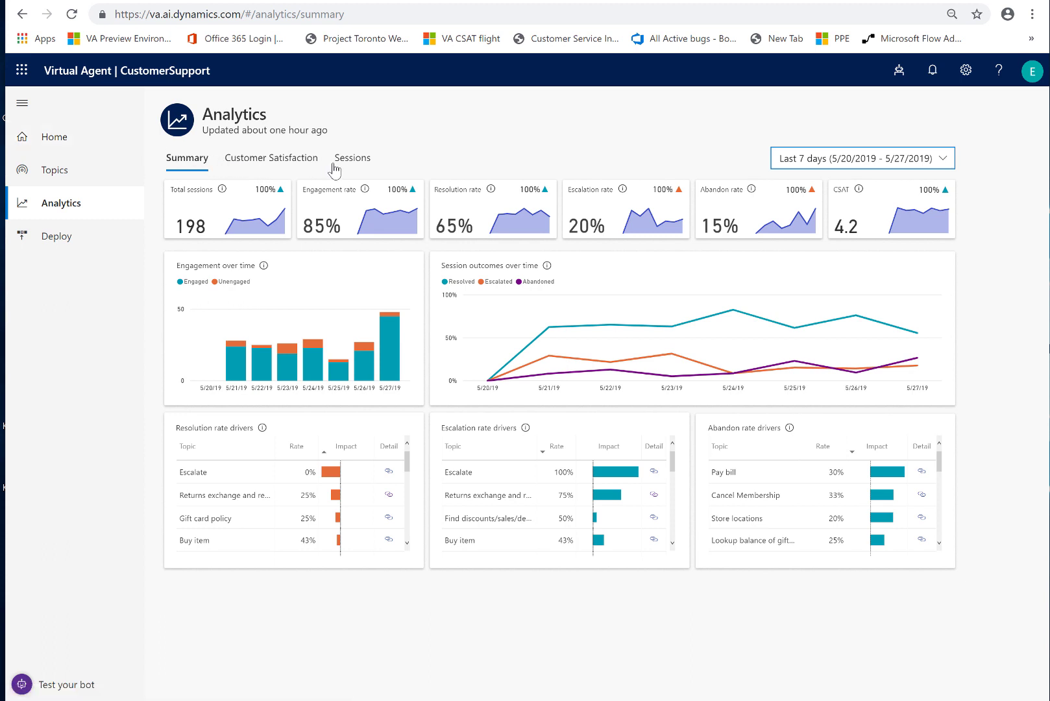
mouse_move(348, 164)
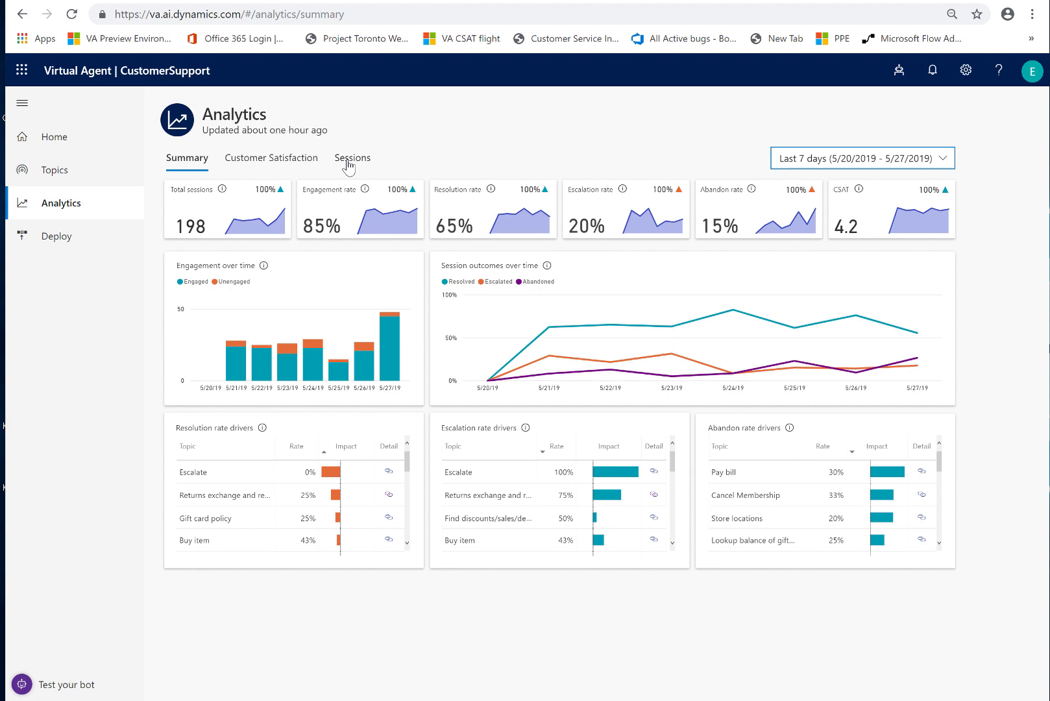
mouse_move(193, 222)
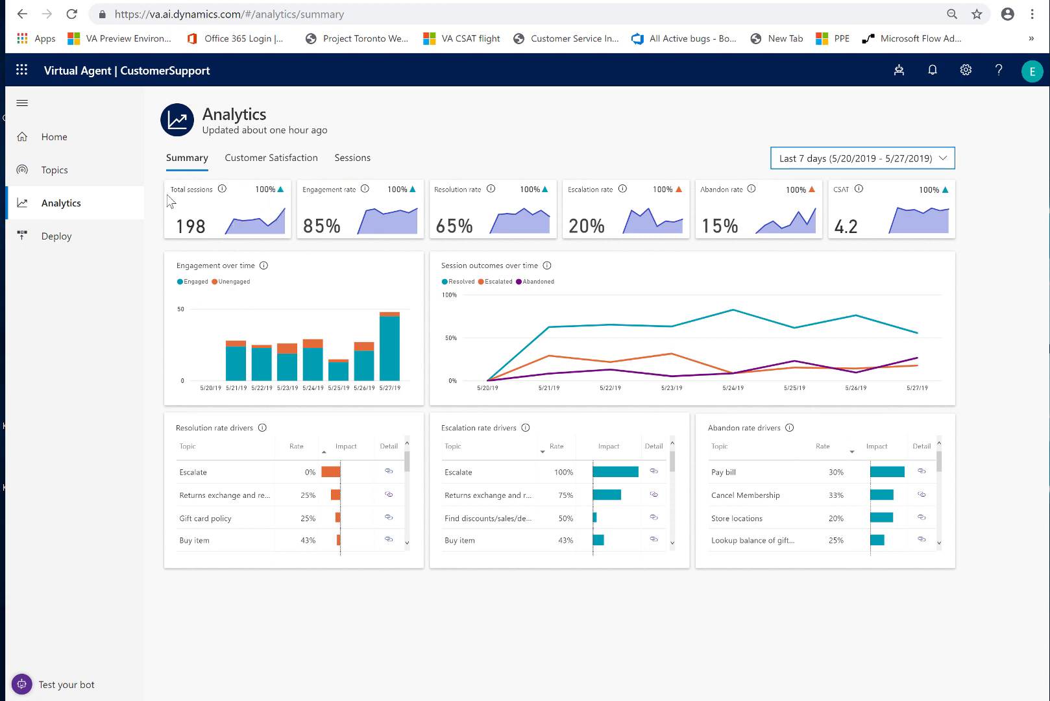
mouse_move(173, 230)
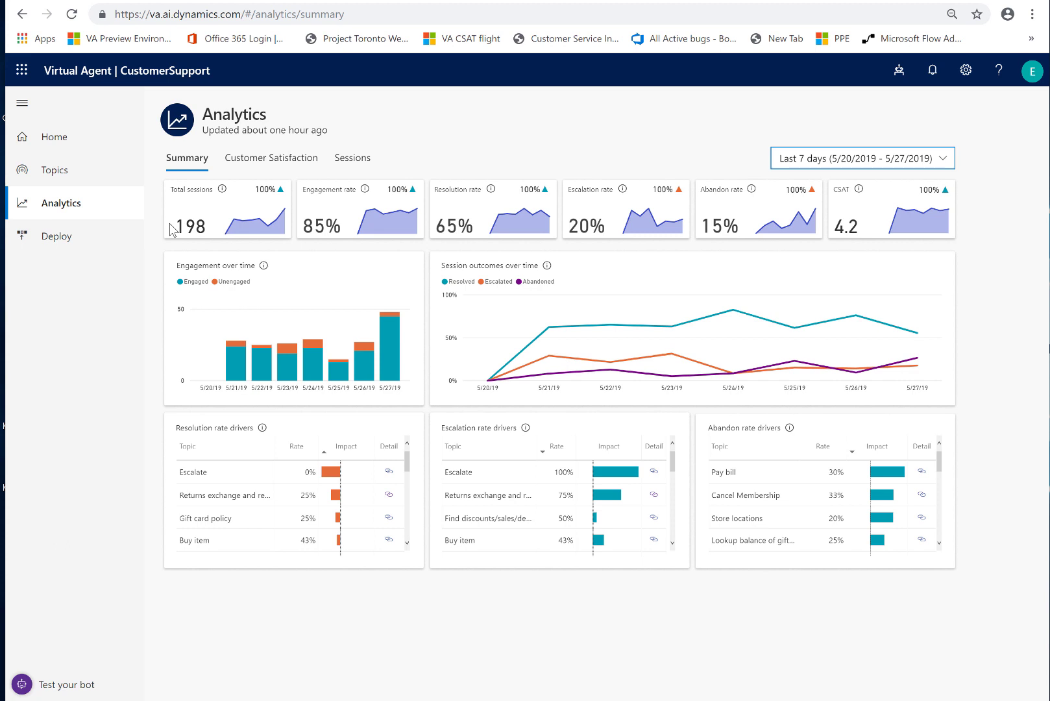
mouse_move(231, 213)
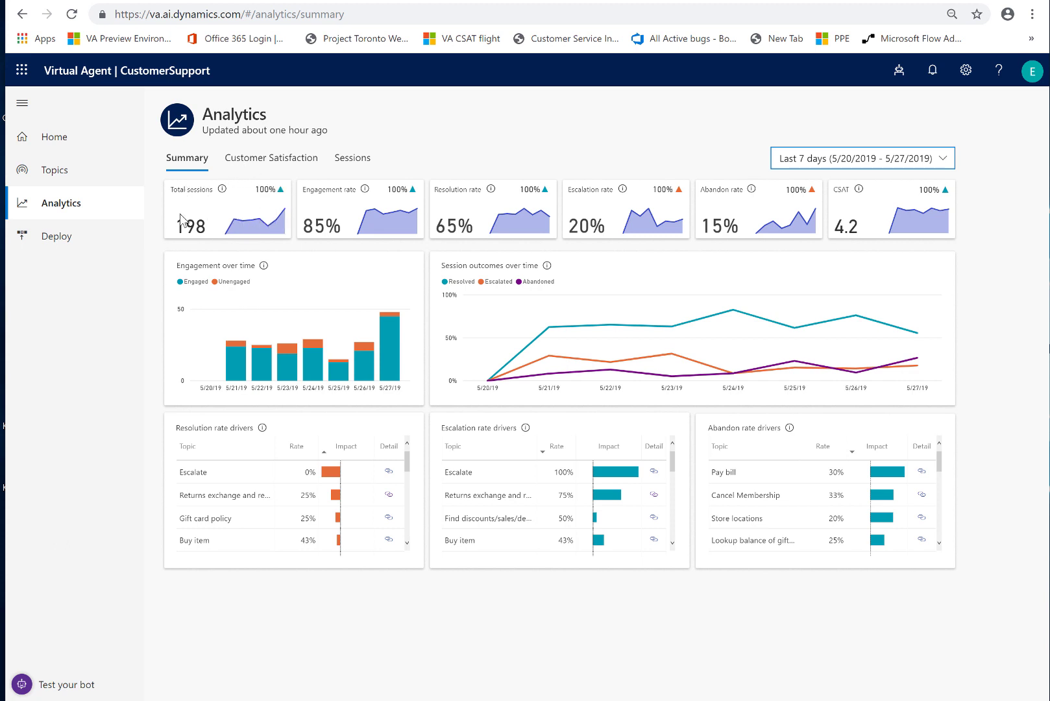
mouse_move(292, 238)
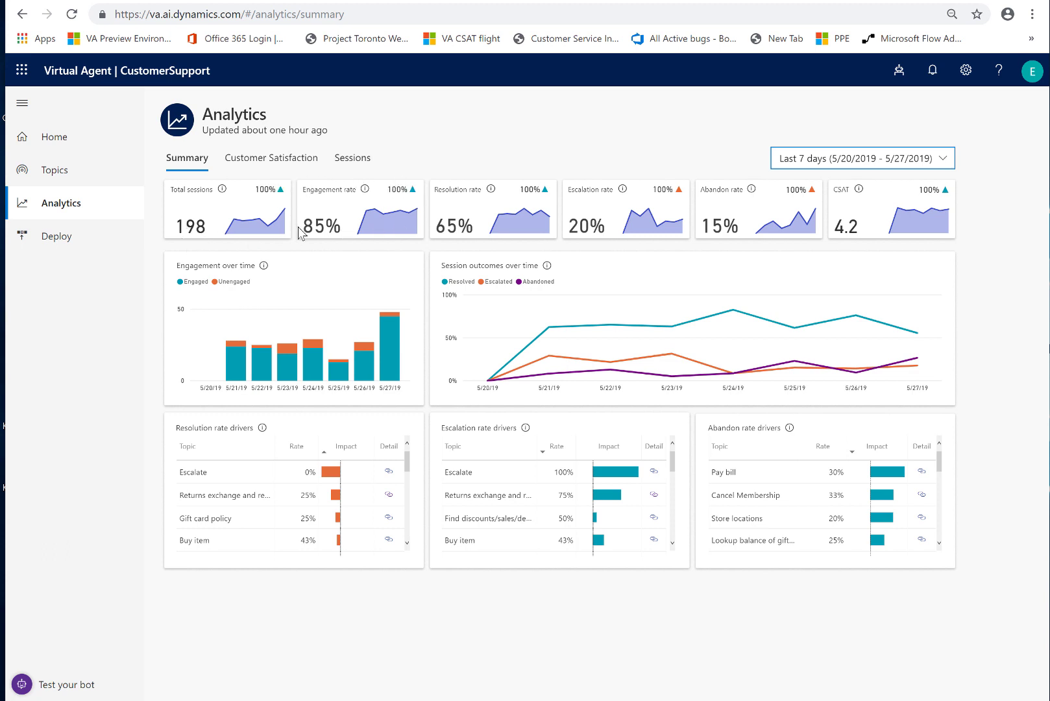
mouse_move(329, 253)
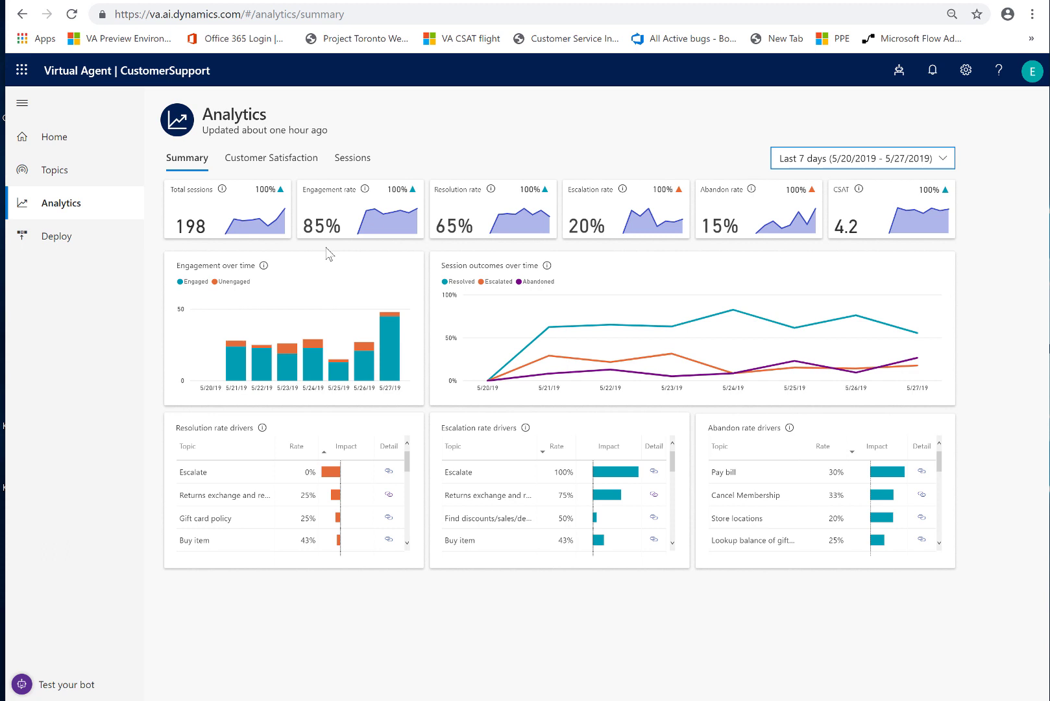
mouse_move(342, 243)
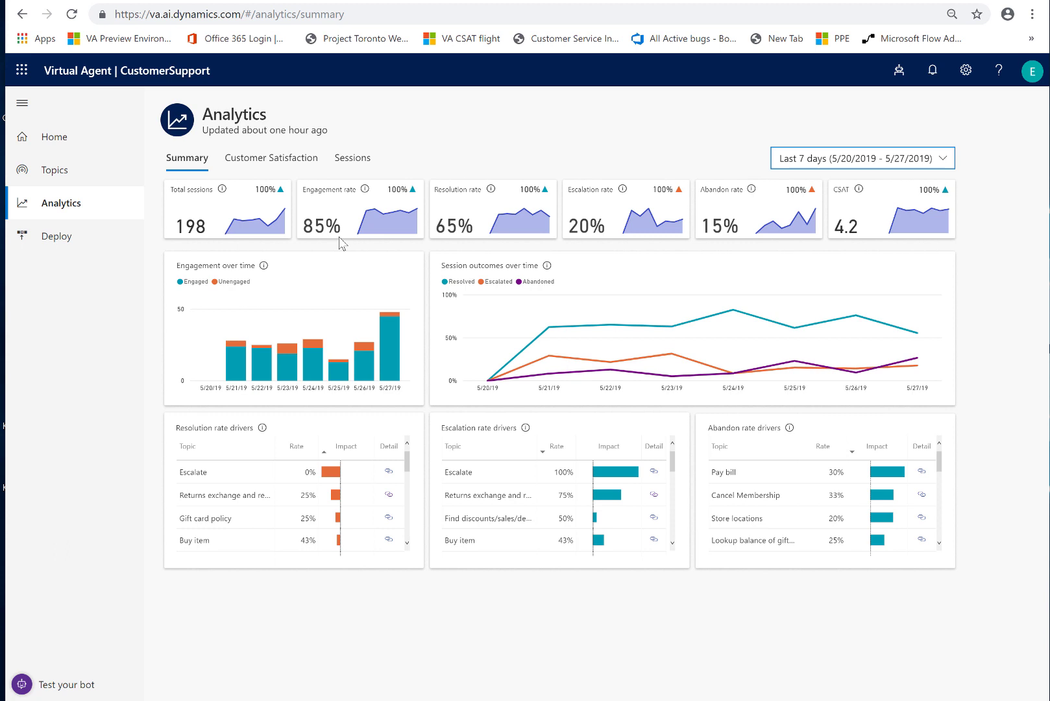
mouse_move(318, 215)
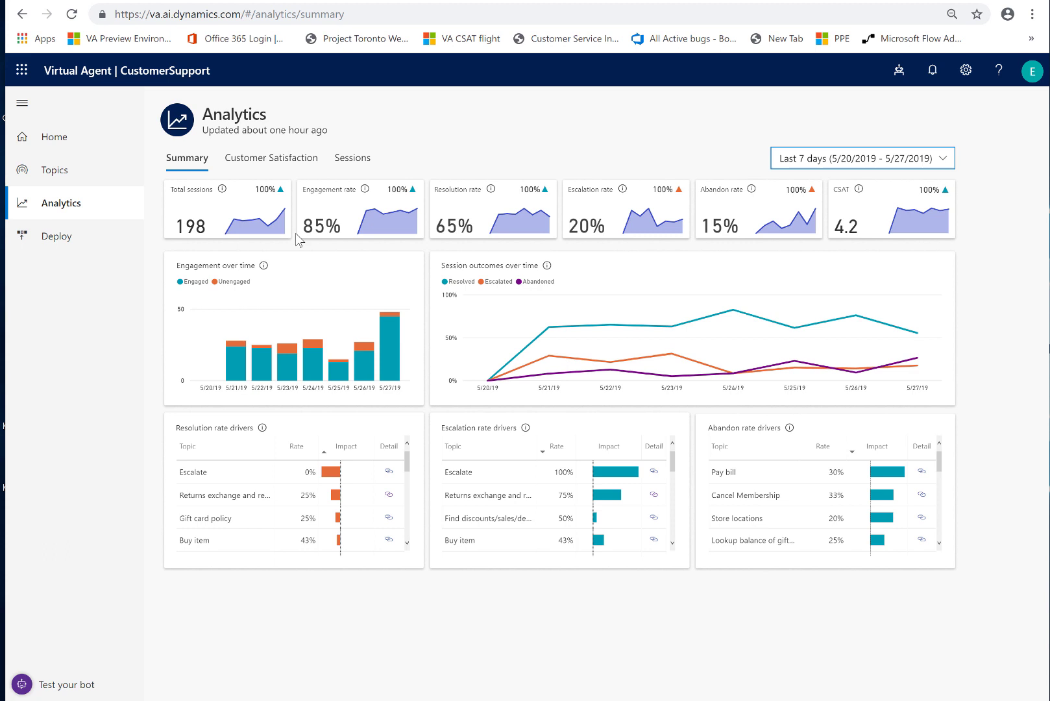
mouse_move(337, 220)
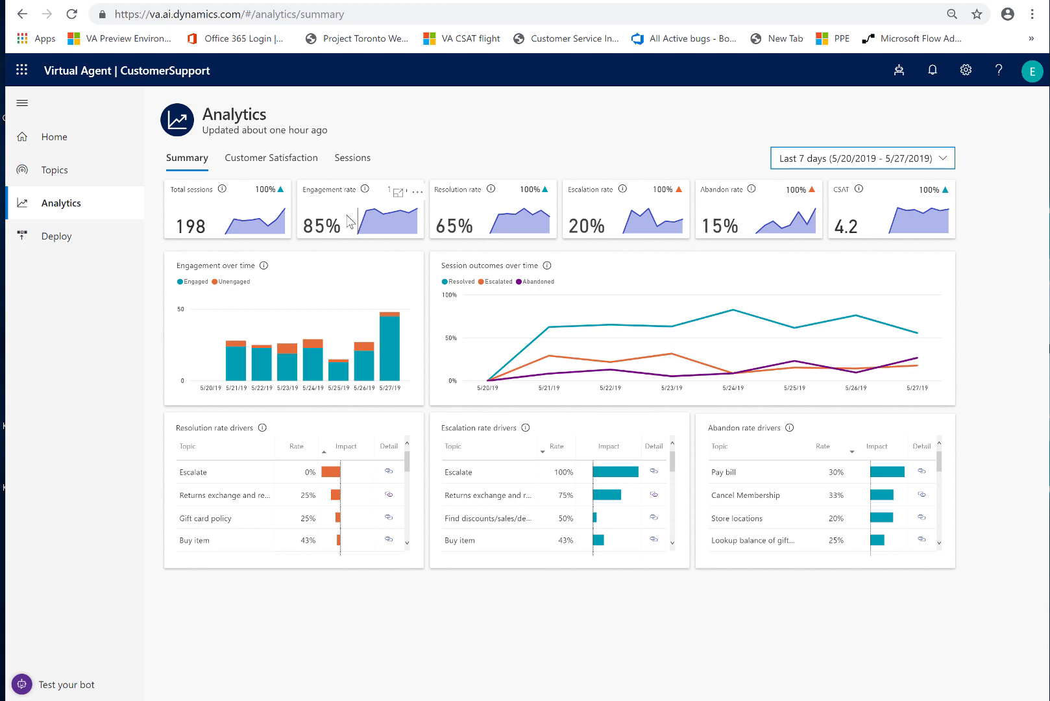
mouse_move(375, 225)
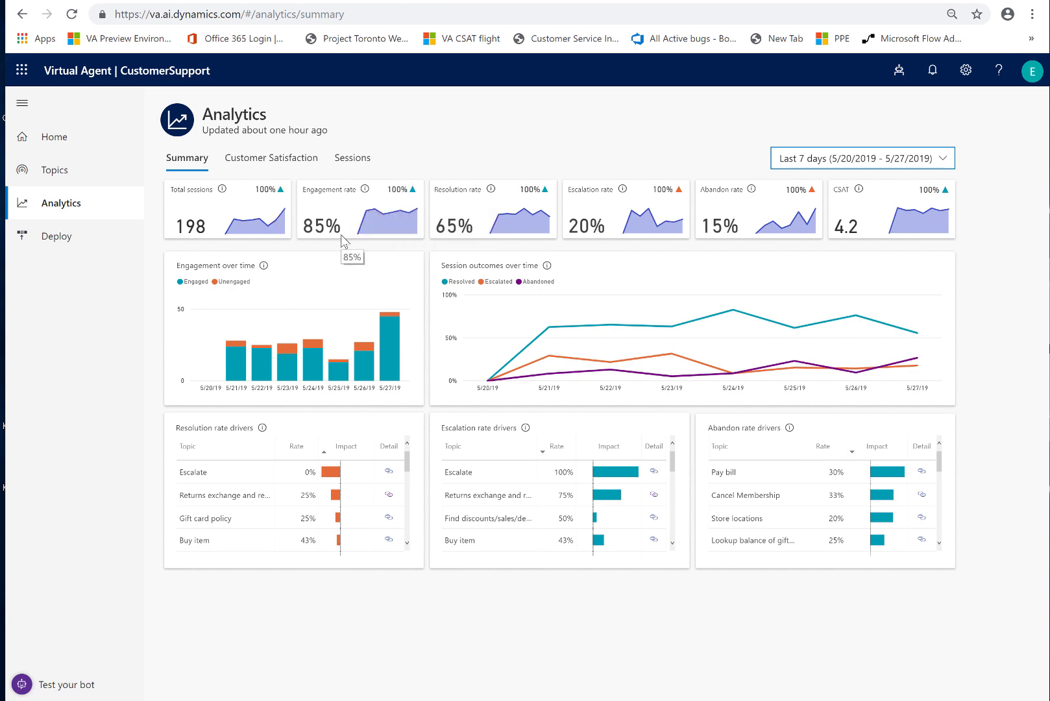
mouse_move(232, 299)
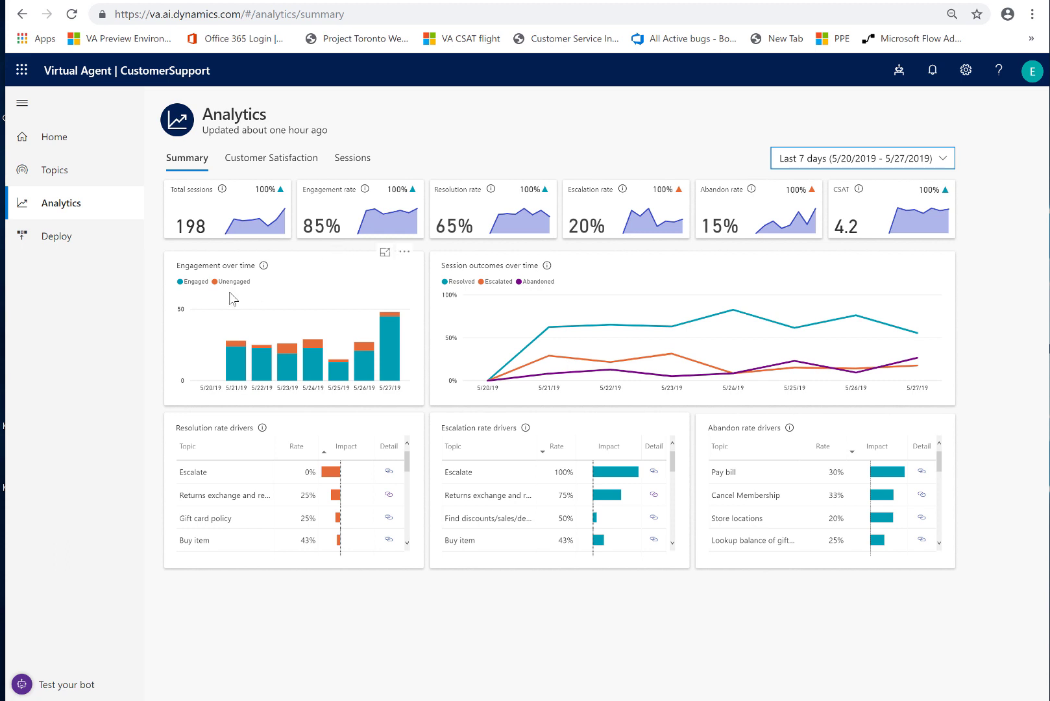
mouse_move(236, 344)
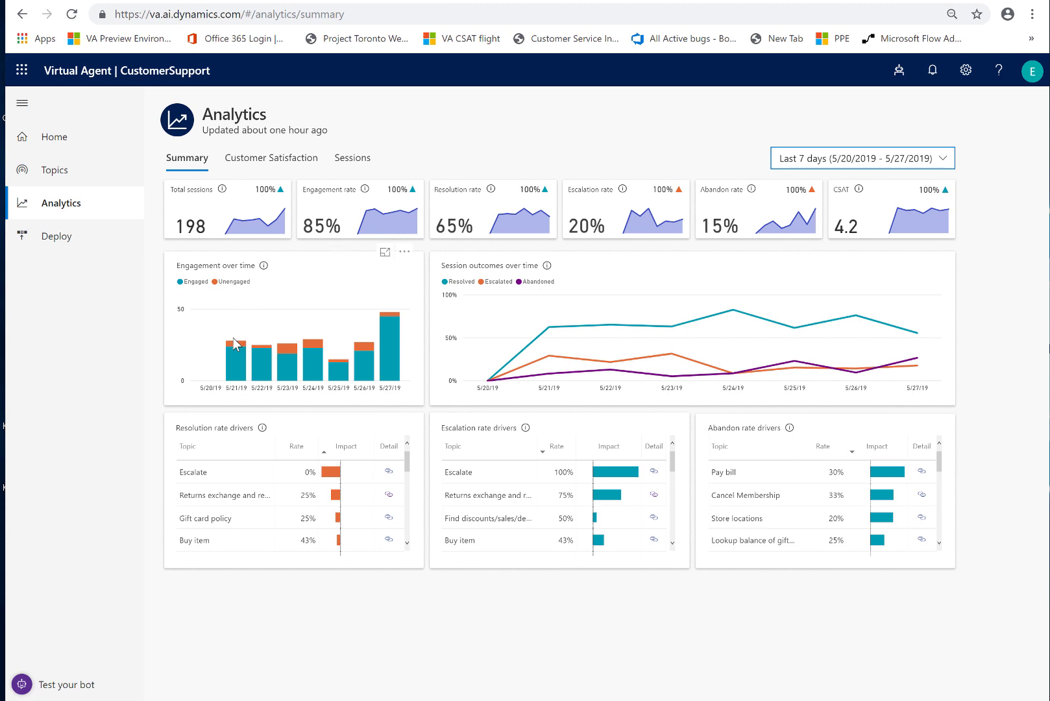
mouse_move(314, 349)
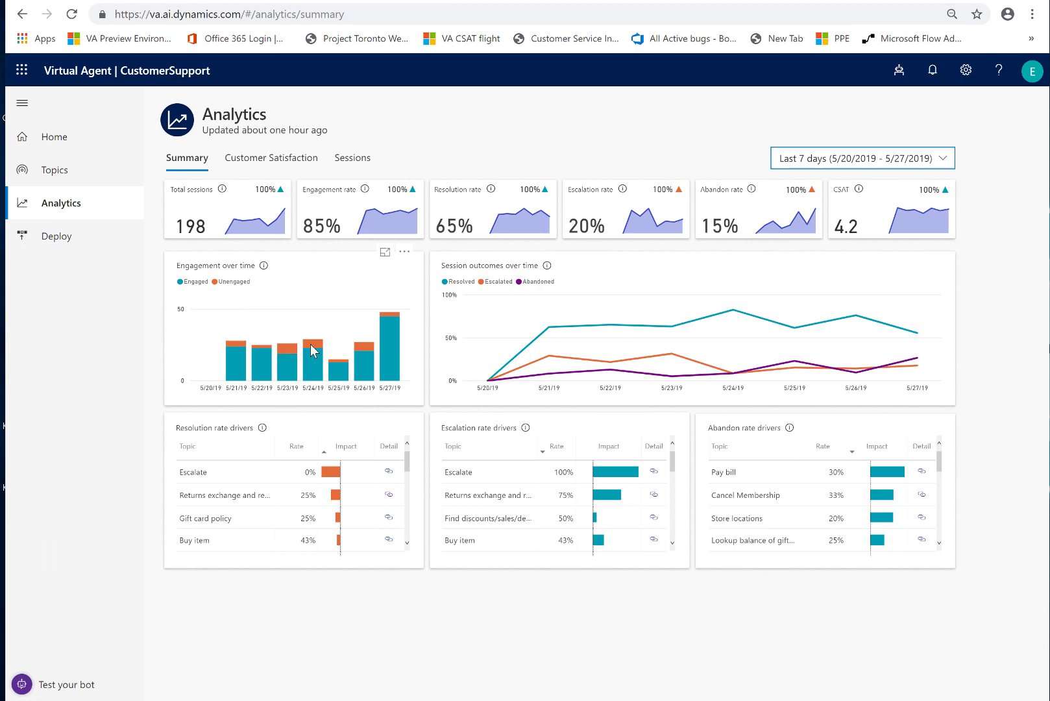
mouse_move(391, 329)
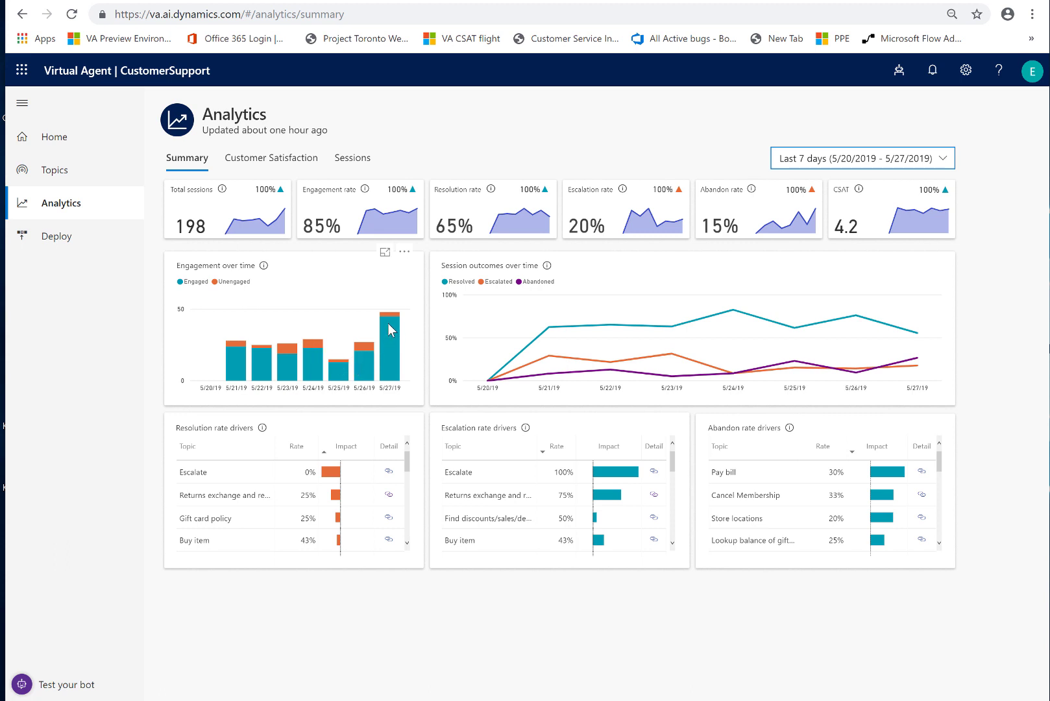
mouse_move(376, 348)
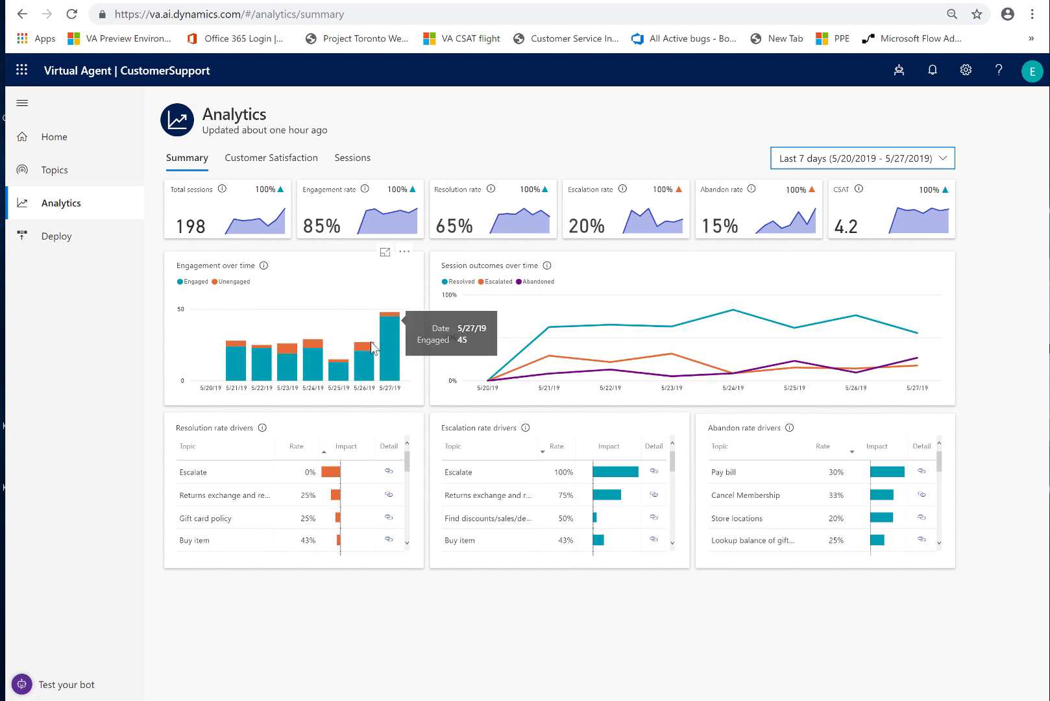
mouse_move(255, 353)
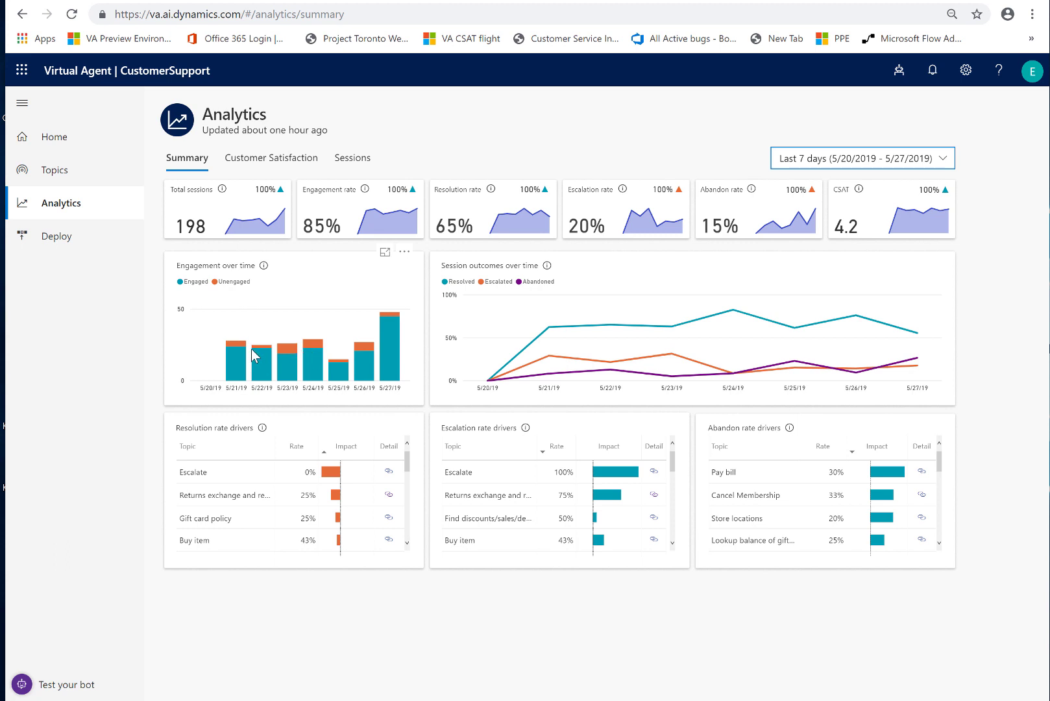
mouse_move(254, 345)
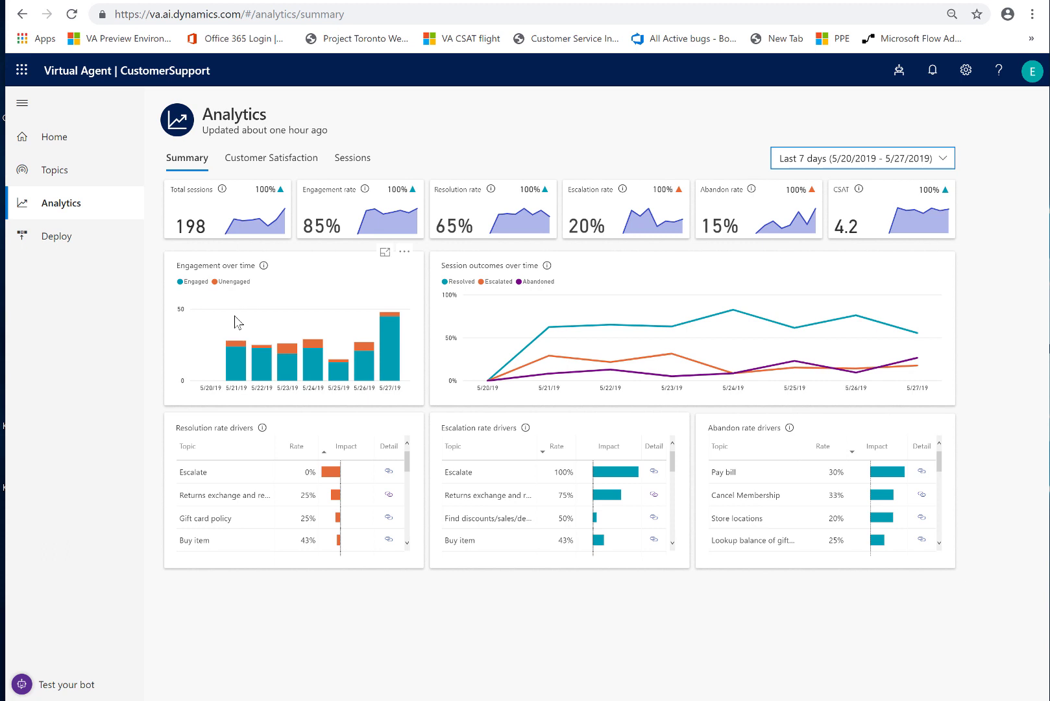
mouse_move(270, 275)
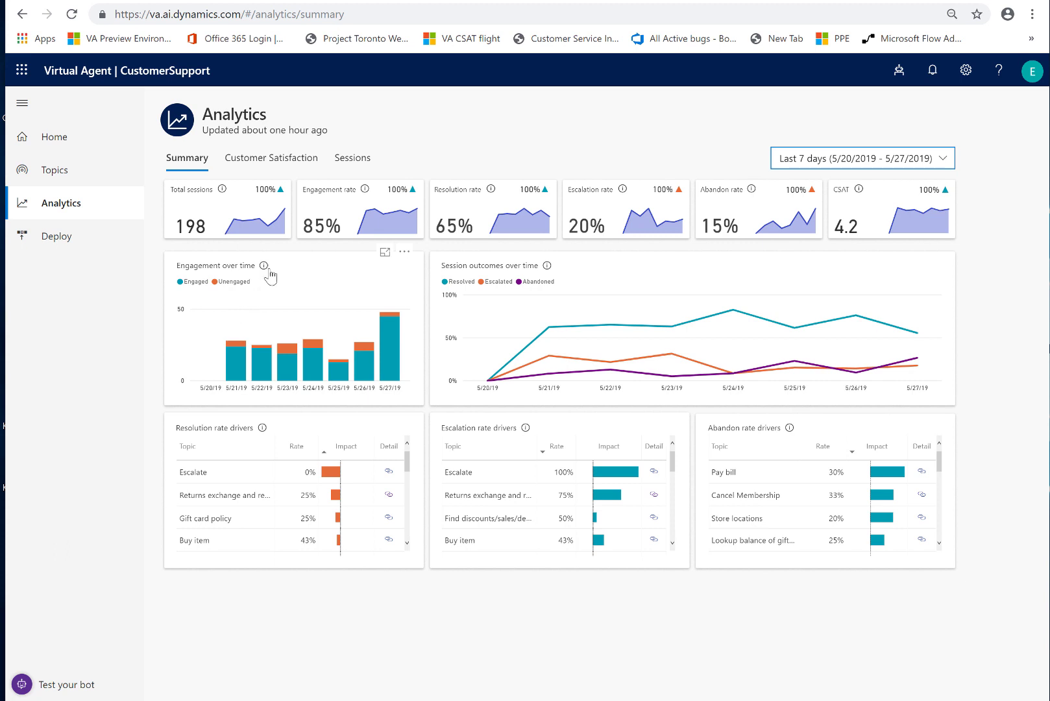
mouse_move(357, 249)
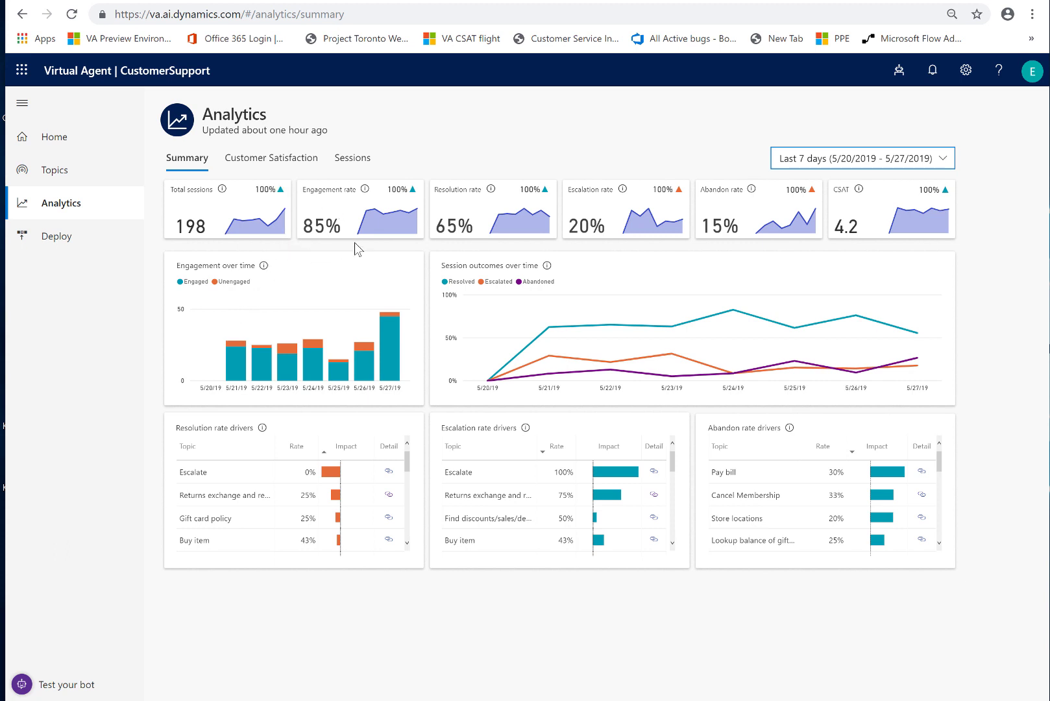
mouse_move(324, 257)
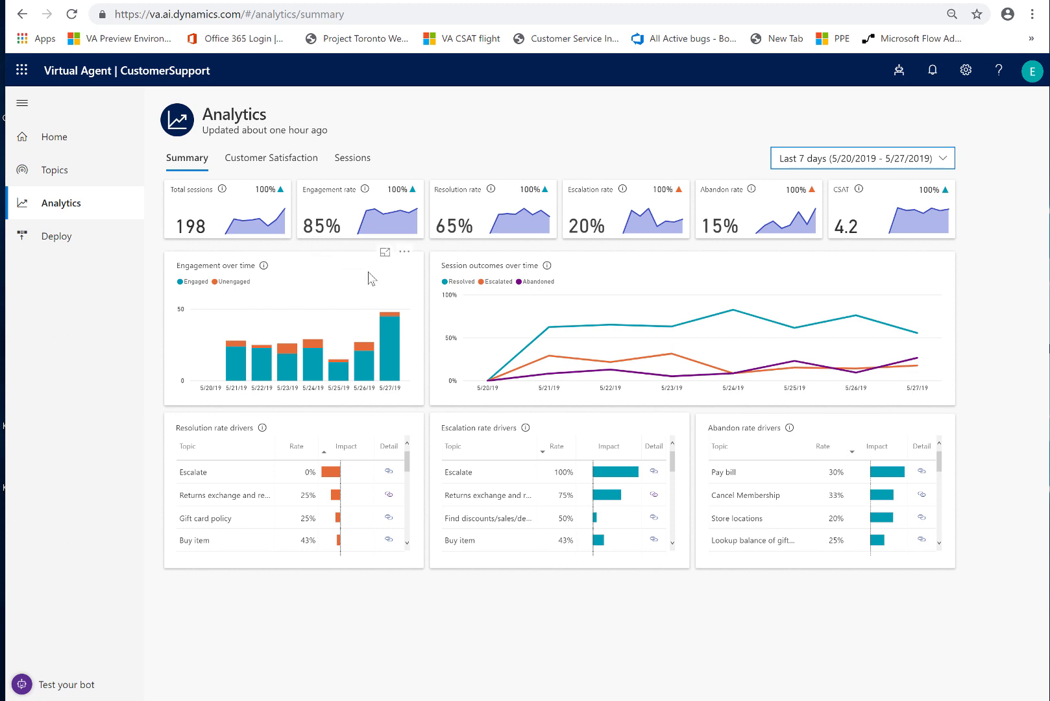
mouse_move(308, 195)
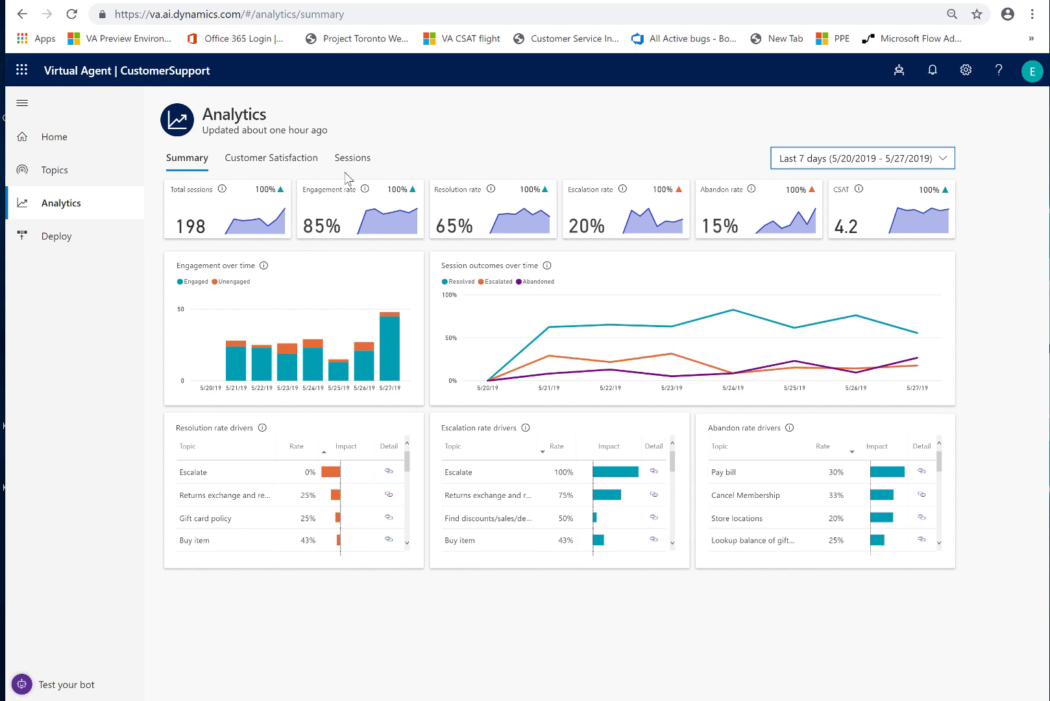
mouse_move(313, 177)
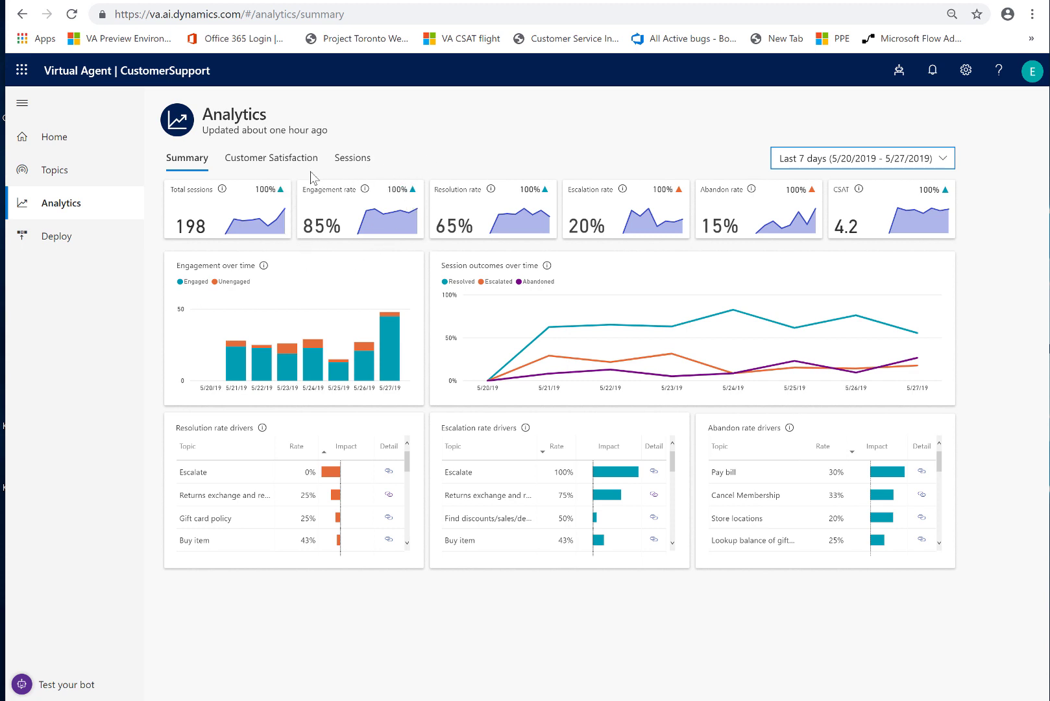
mouse_move(428, 216)
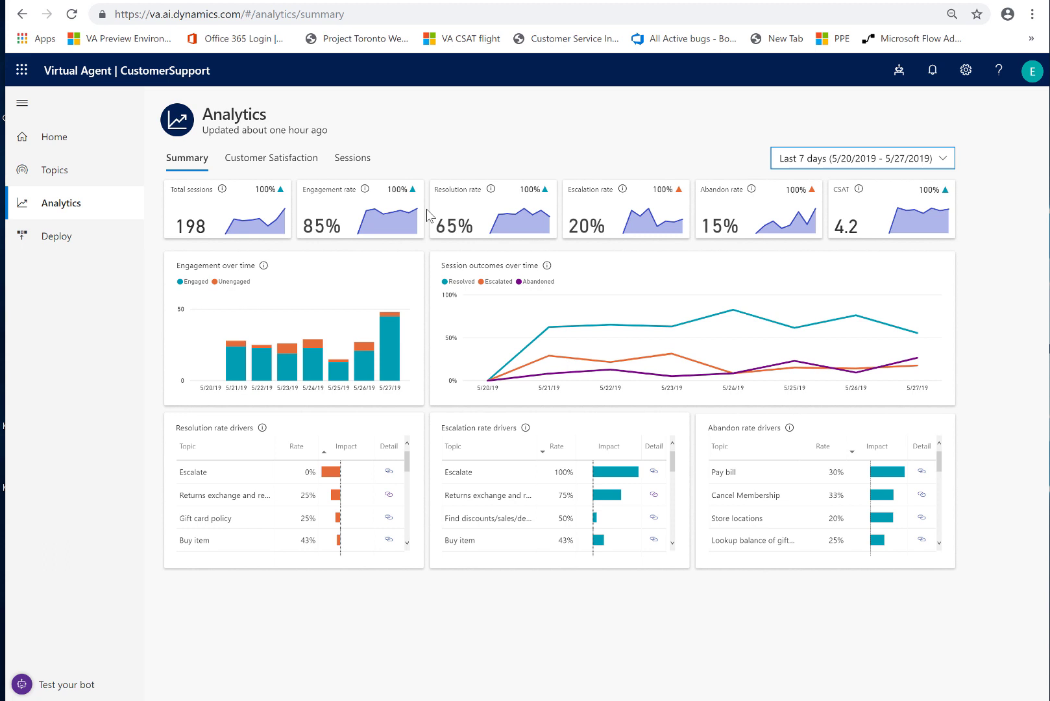
mouse_move(434, 173)
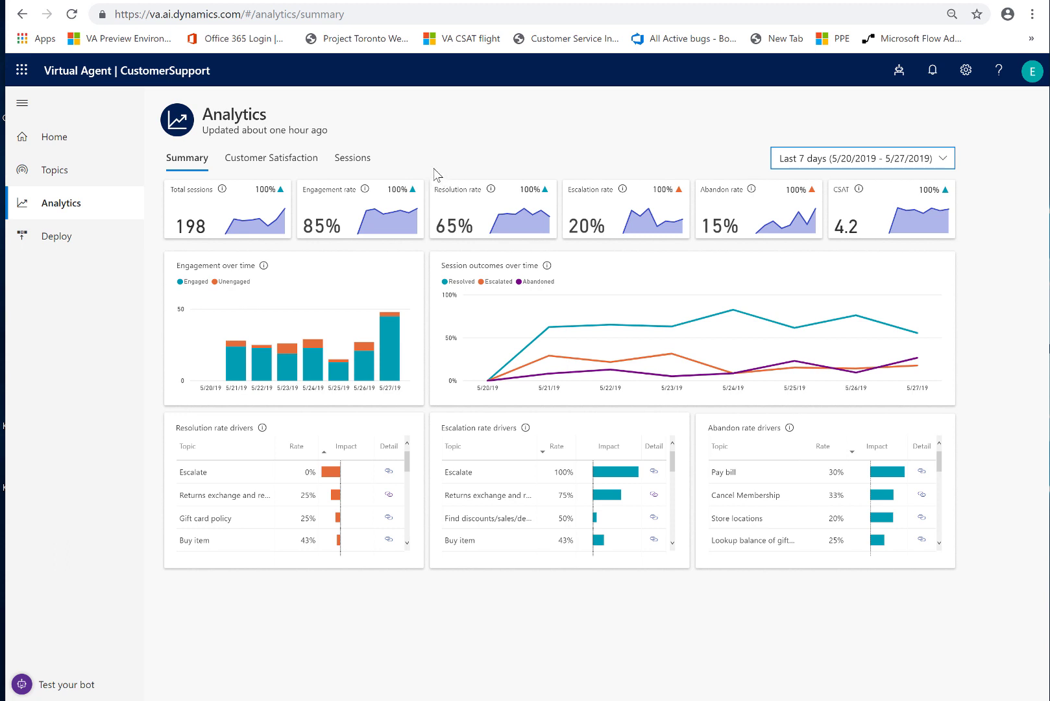
mouse_move(612, 172)
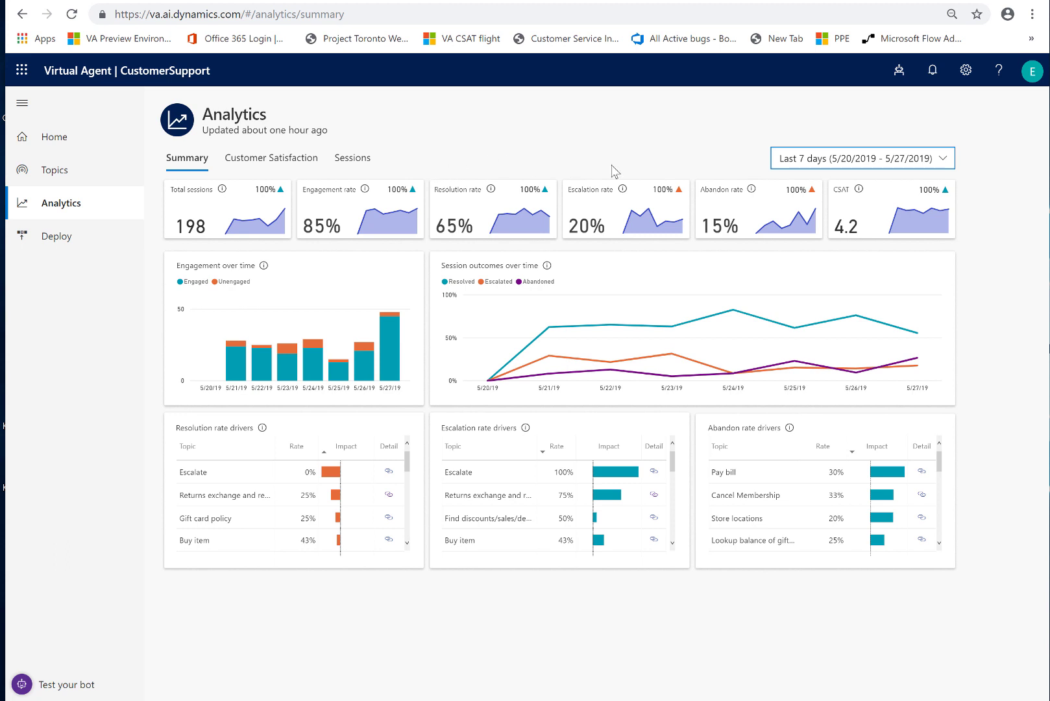
mouse_move(448, 186)
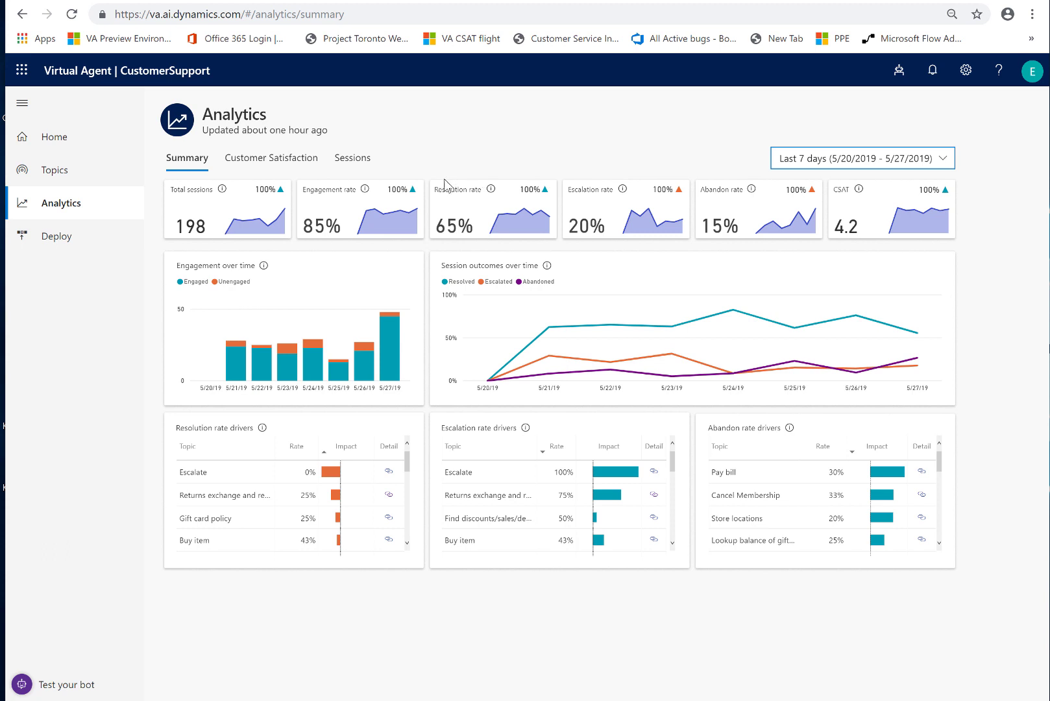
mouse_move(455, 214)
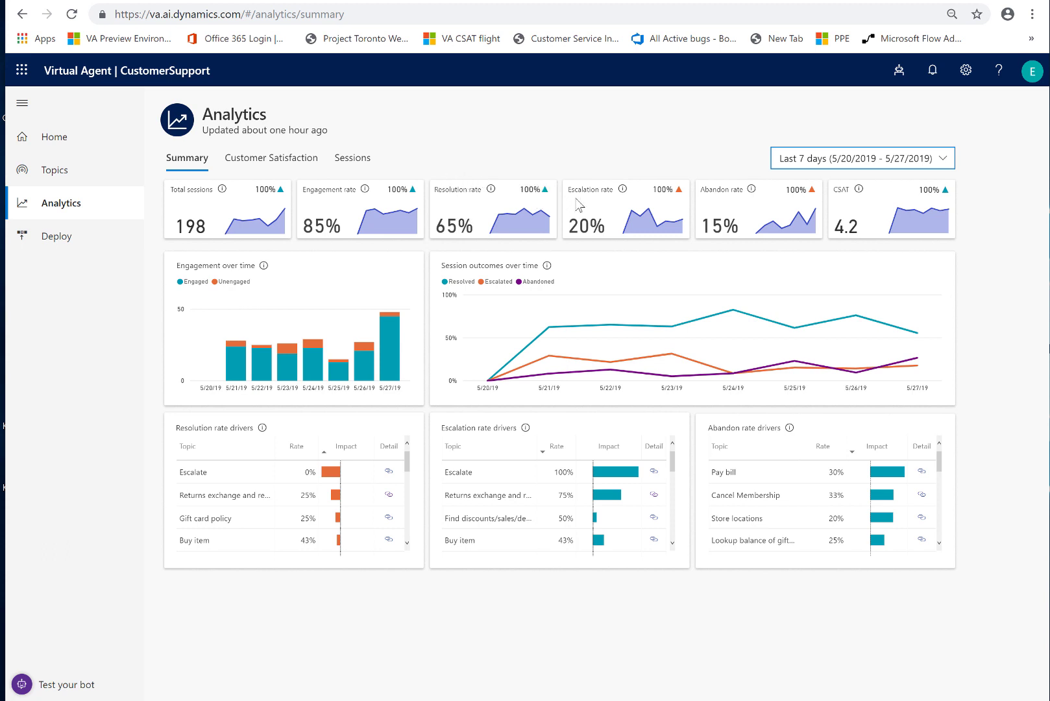
mouse_move(635, 196)
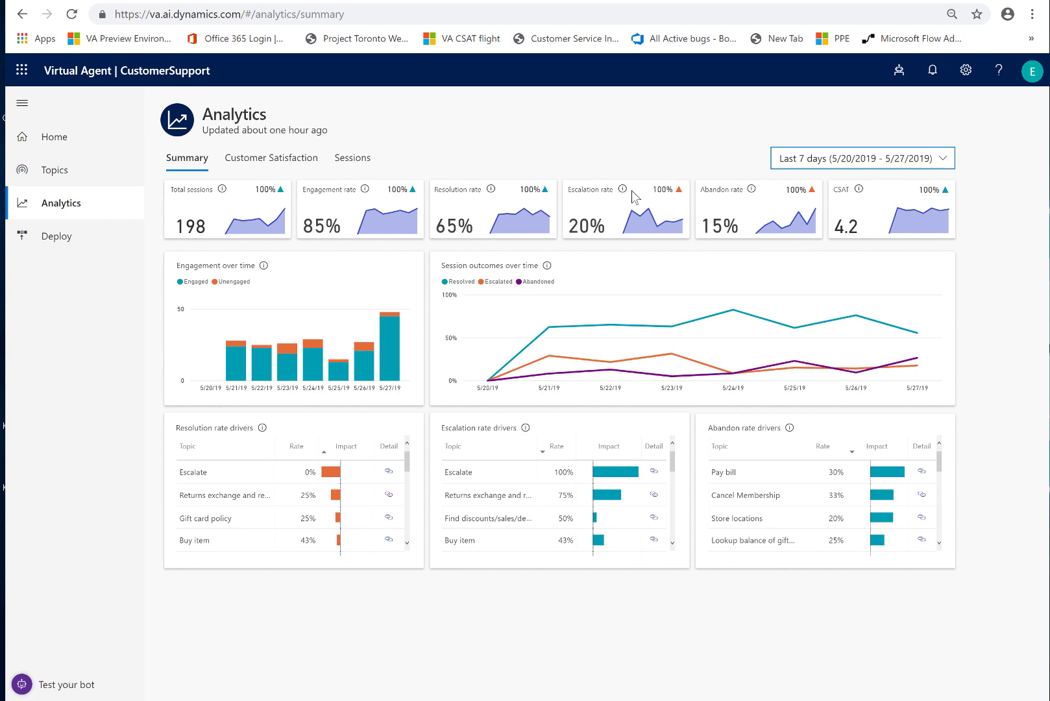
mouse_move(67, 687)
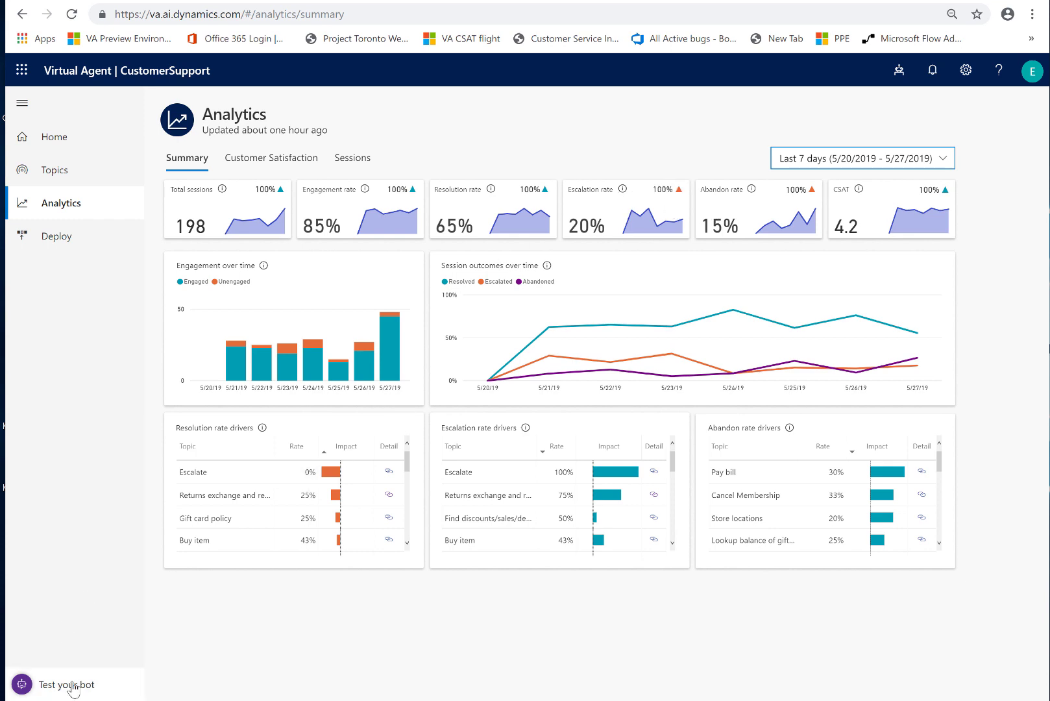
left_click(65, 684)
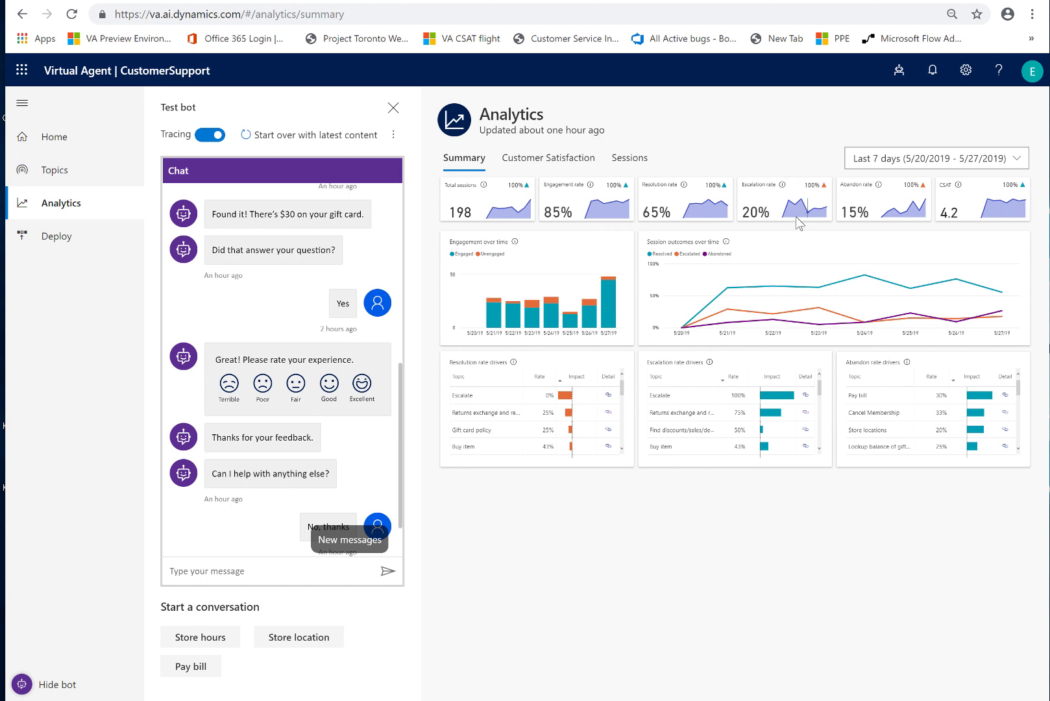
mouse_move(359, 200)
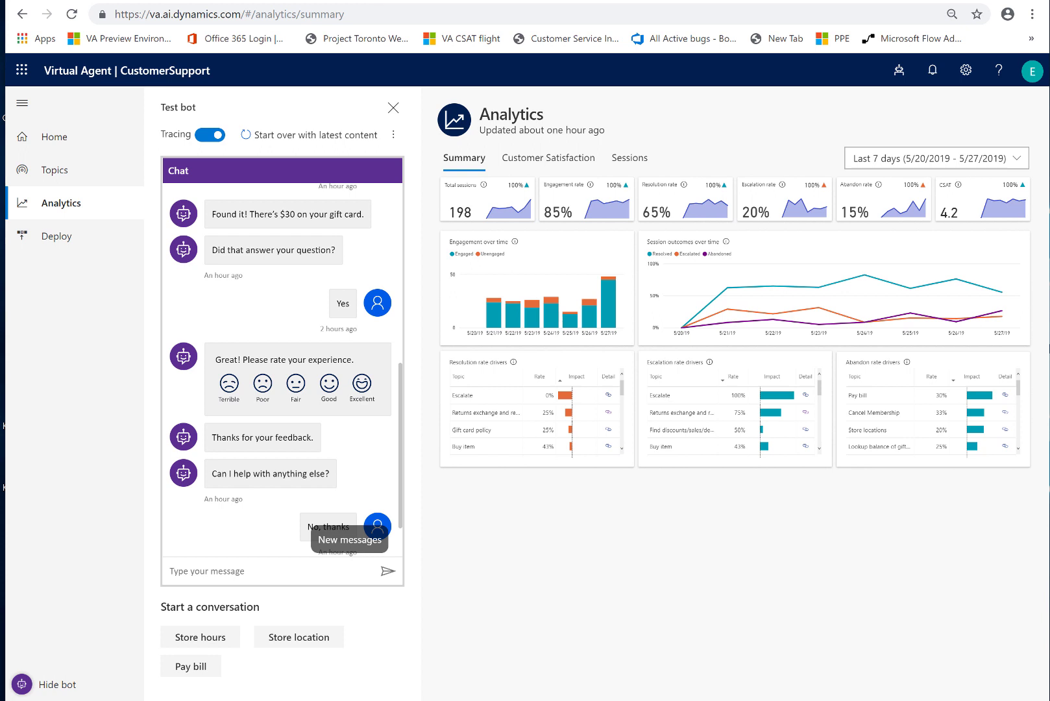
mouse_move(745, 206)
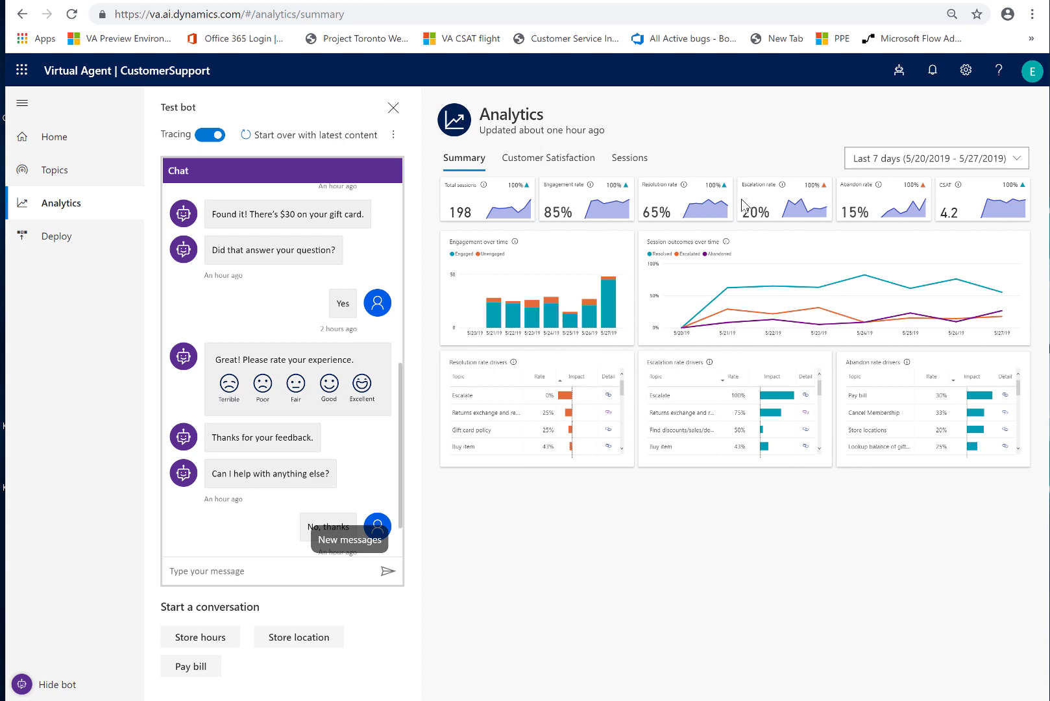
mouse_move(697, 184)
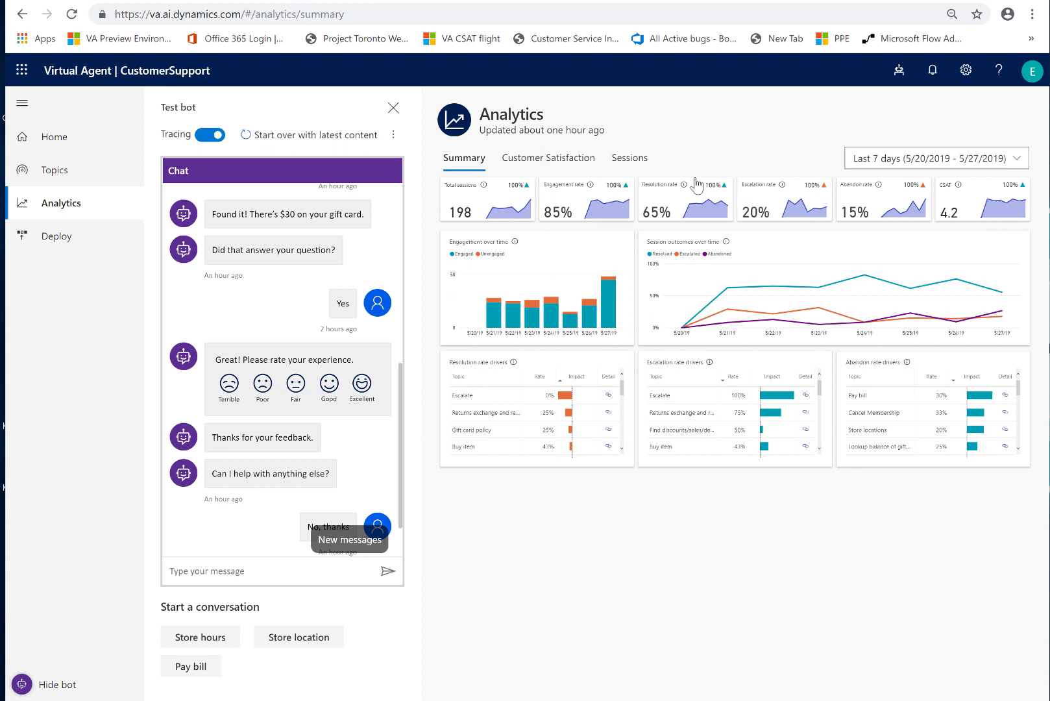
mouse_move(174, 337)
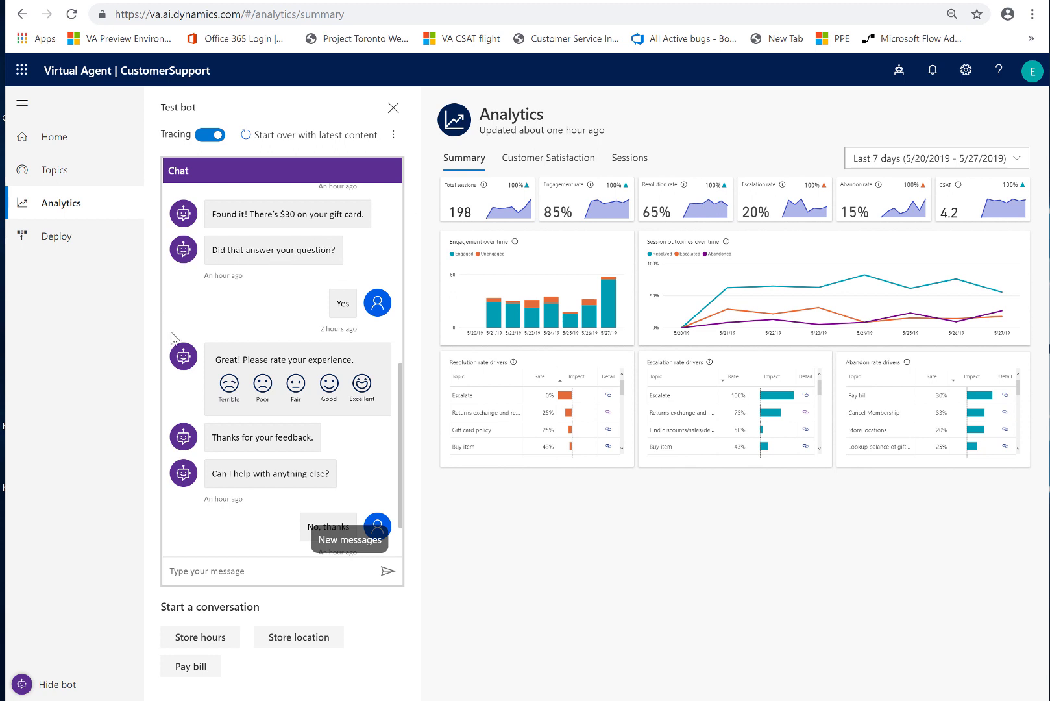
mouse_move(226, 182)
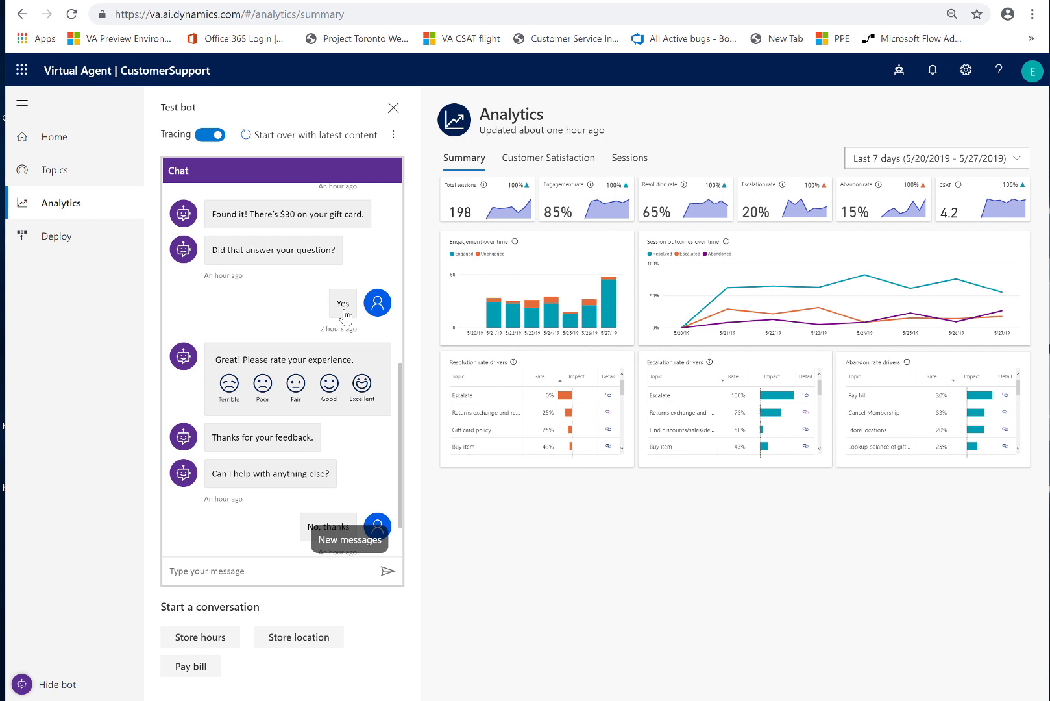
mouse_move(212, 250)
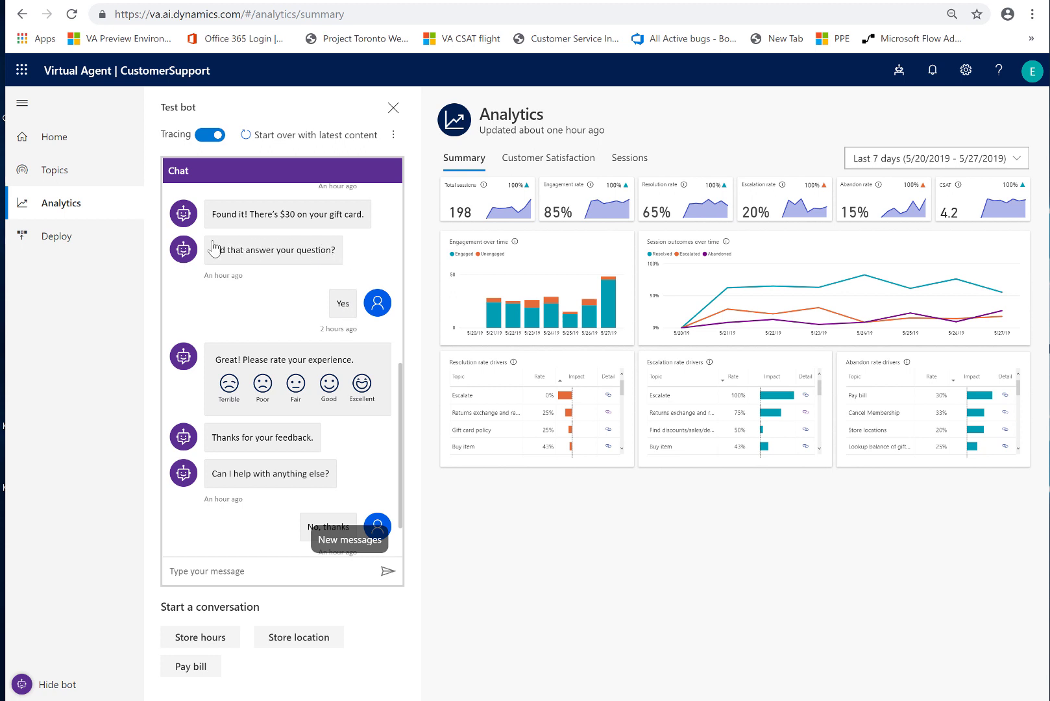
mouse_move(326, 281)
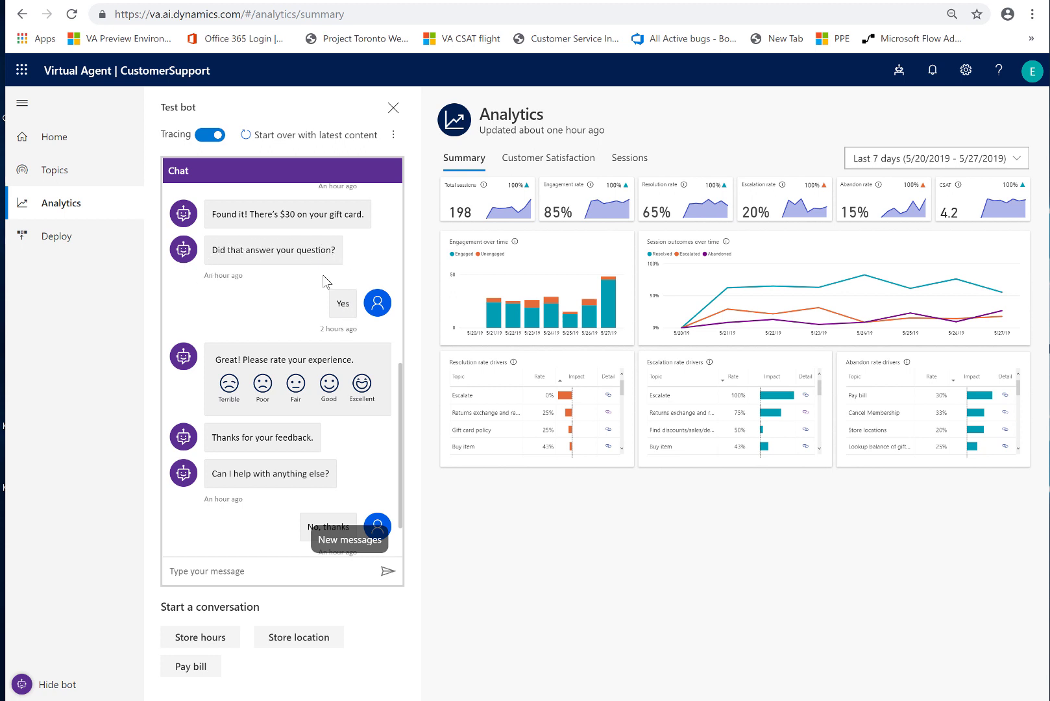
mouse_move(334, 309)
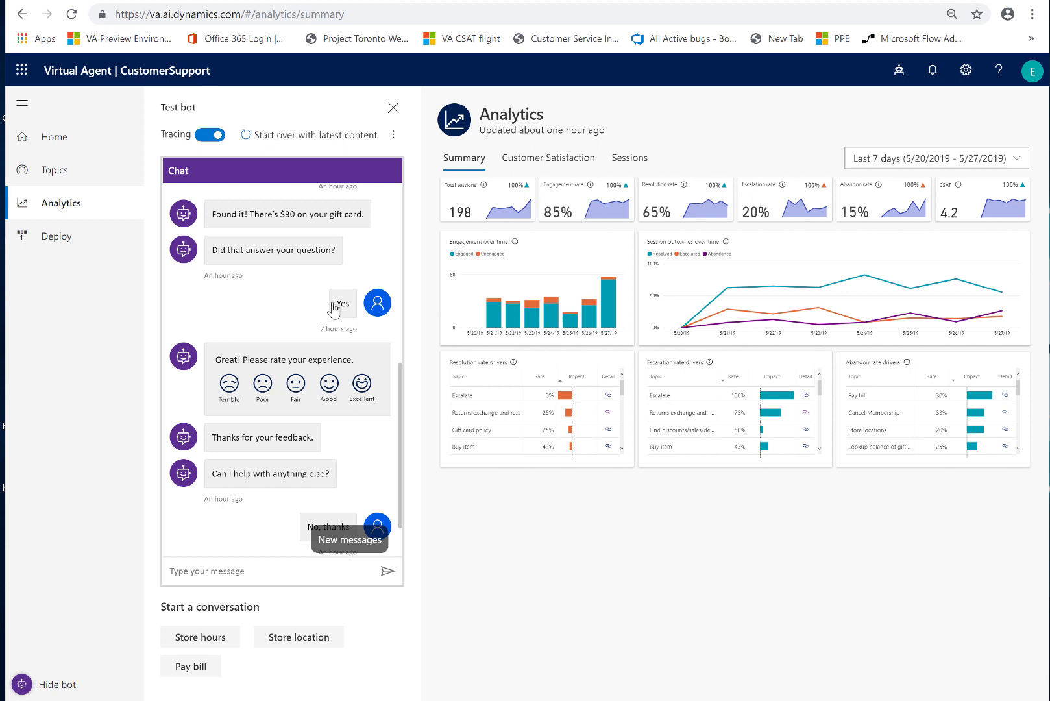
mouse_move(280, 249)
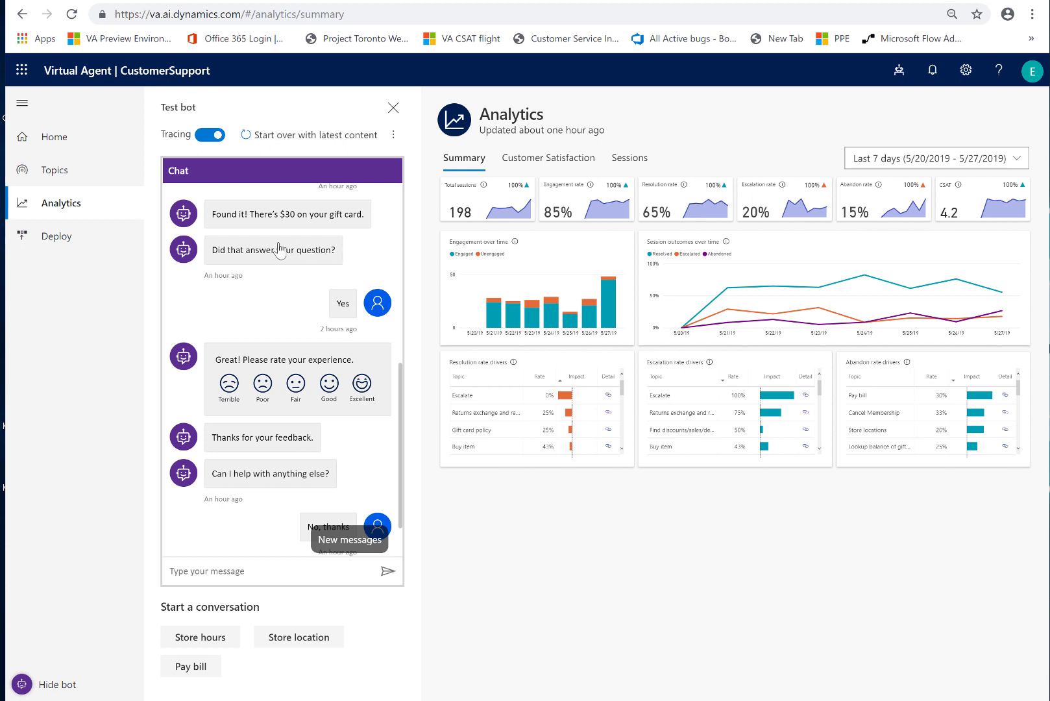
mouse_move(202, 258)
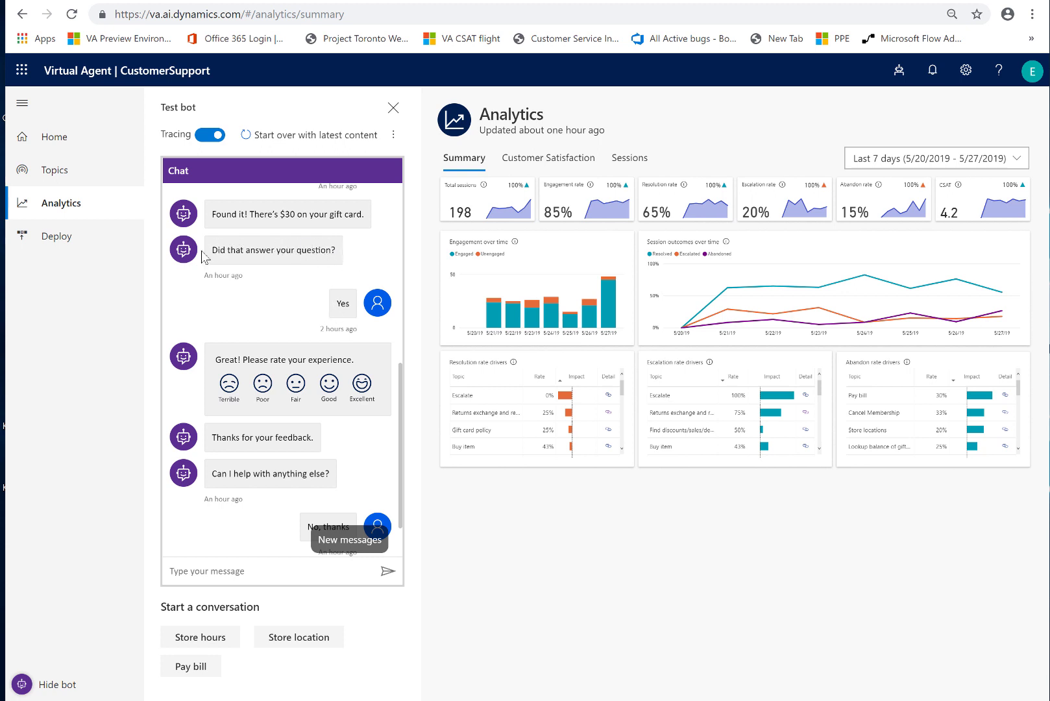
mouse_move(265, 337)
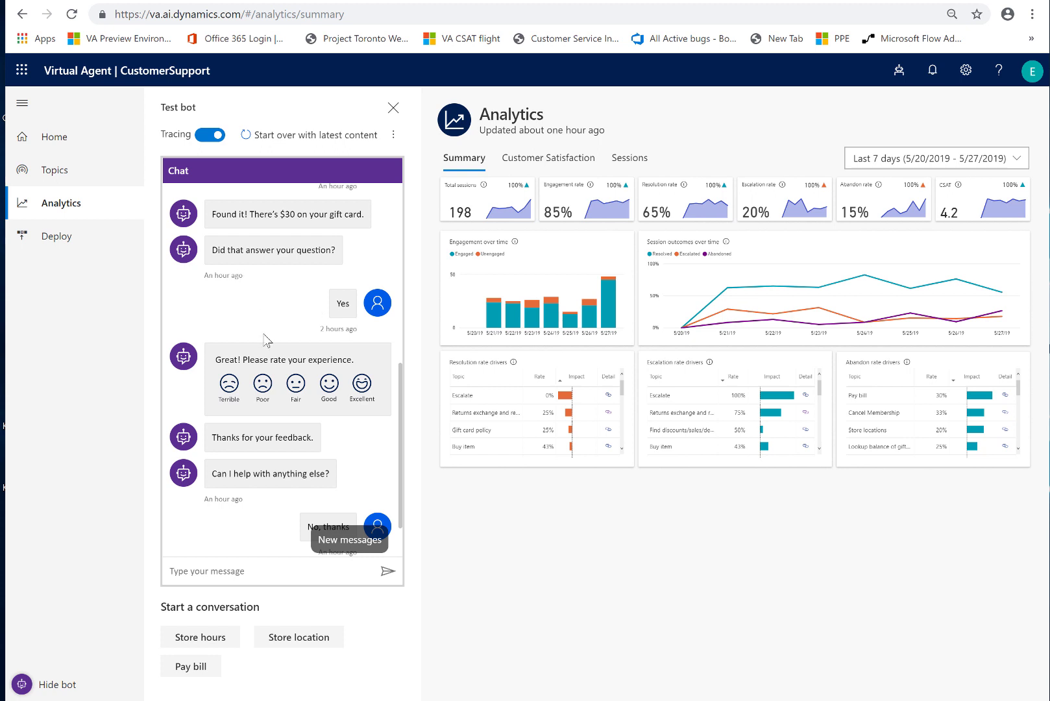
mouse_move(492, 214)
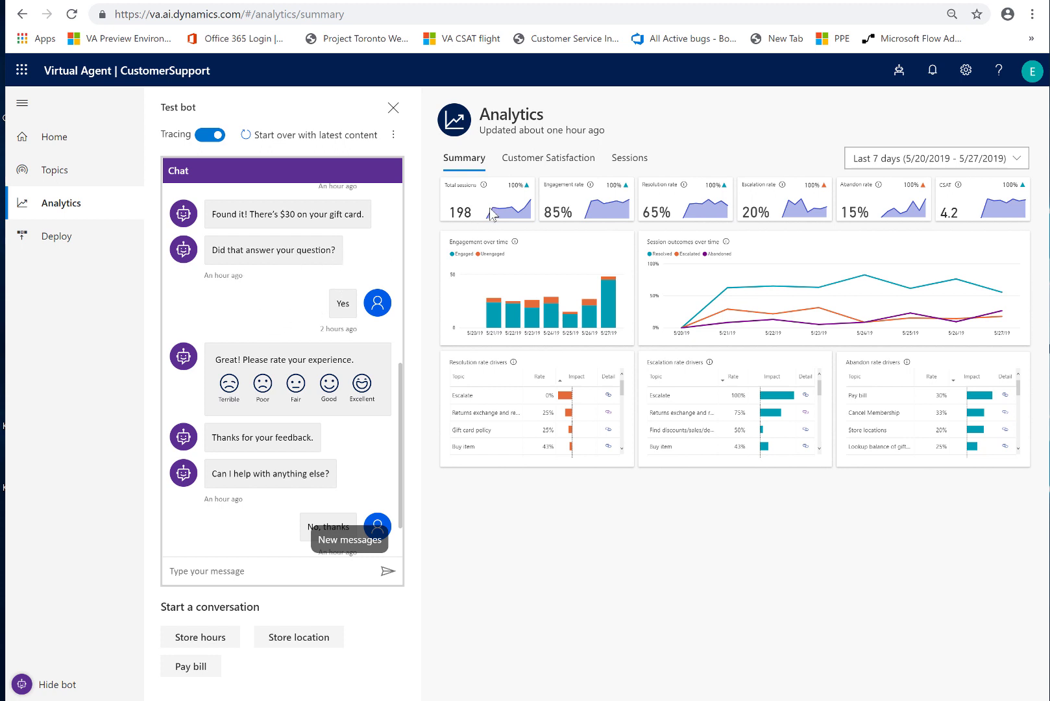
mouse_move(659, 199)
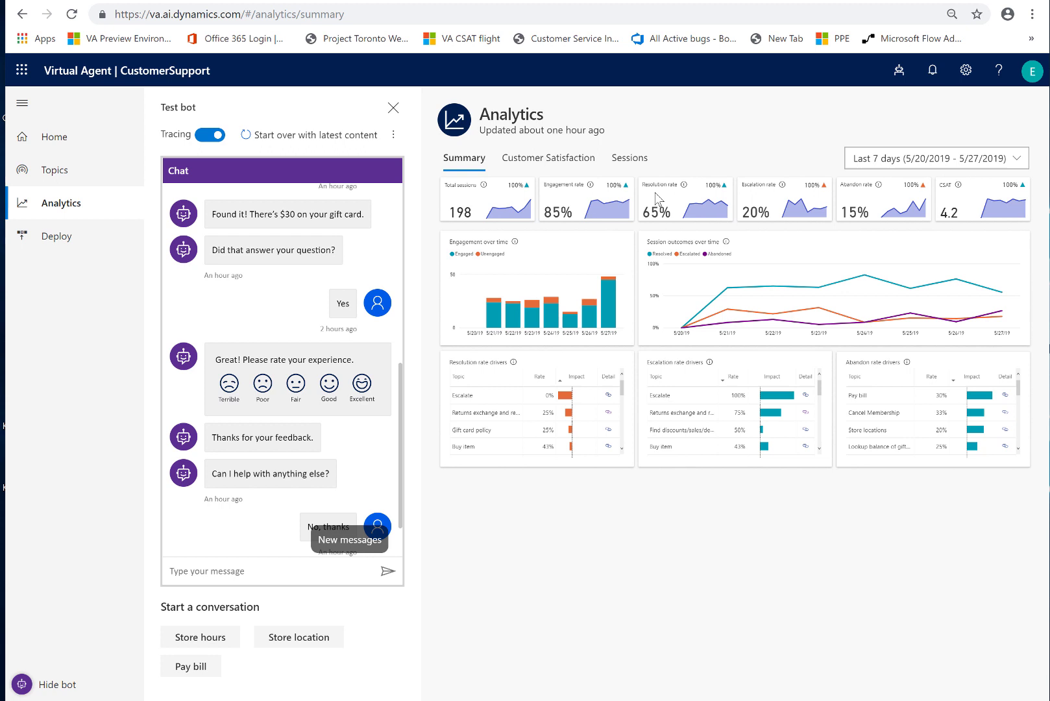
mouse_move(319, 283)
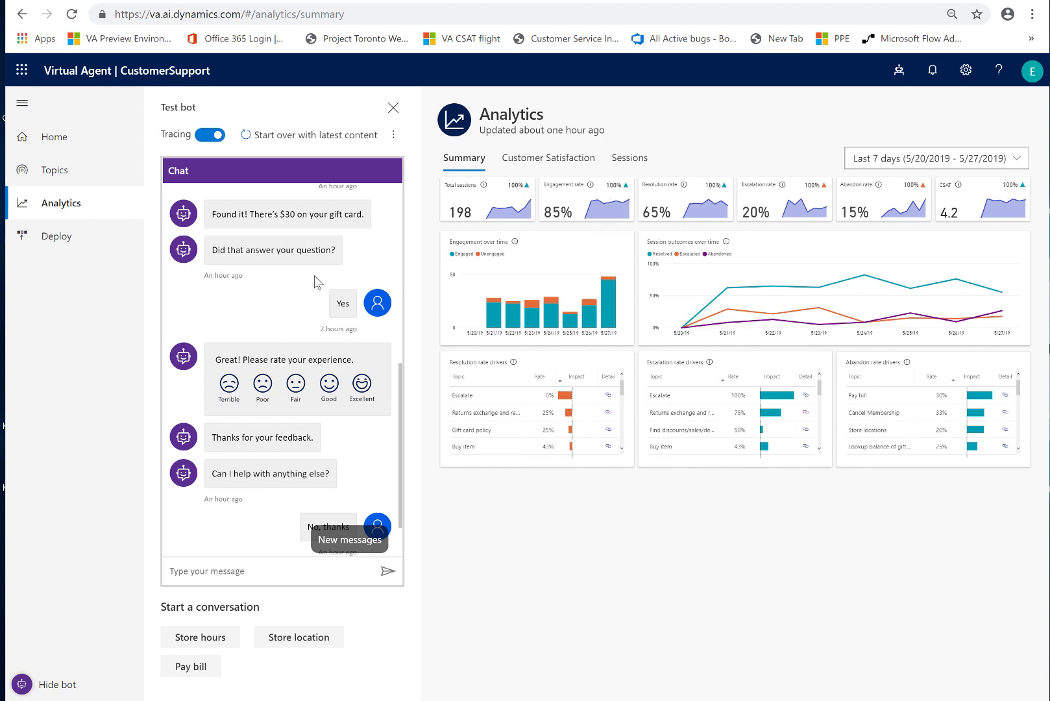
mouse_move(282, 315)
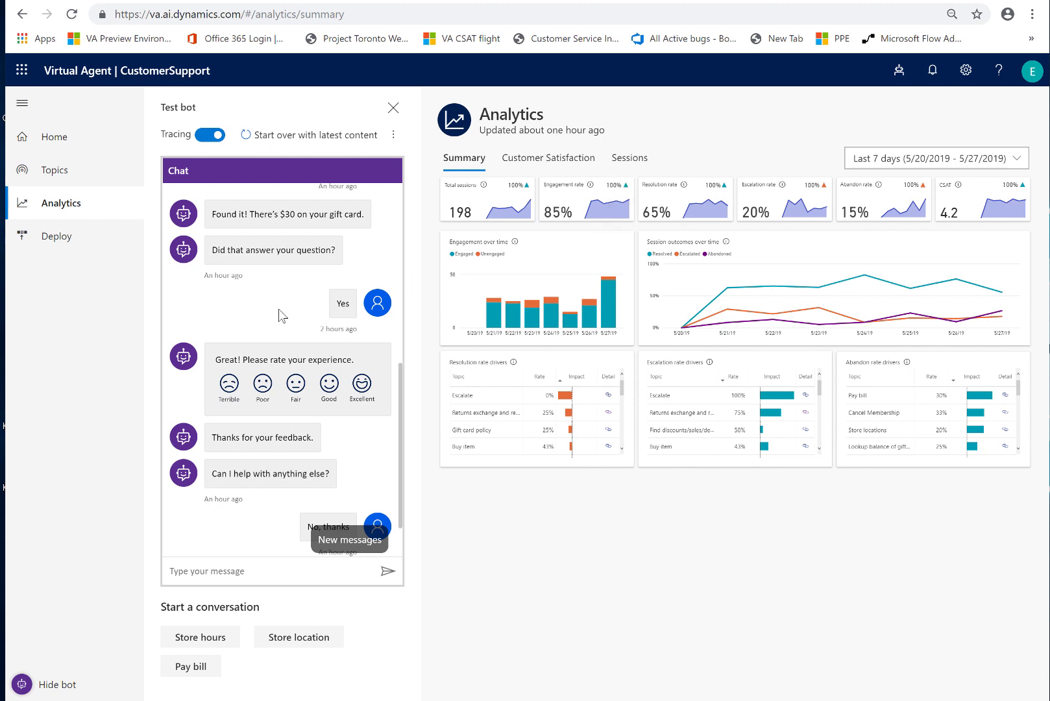
mouse_move(298, 322)
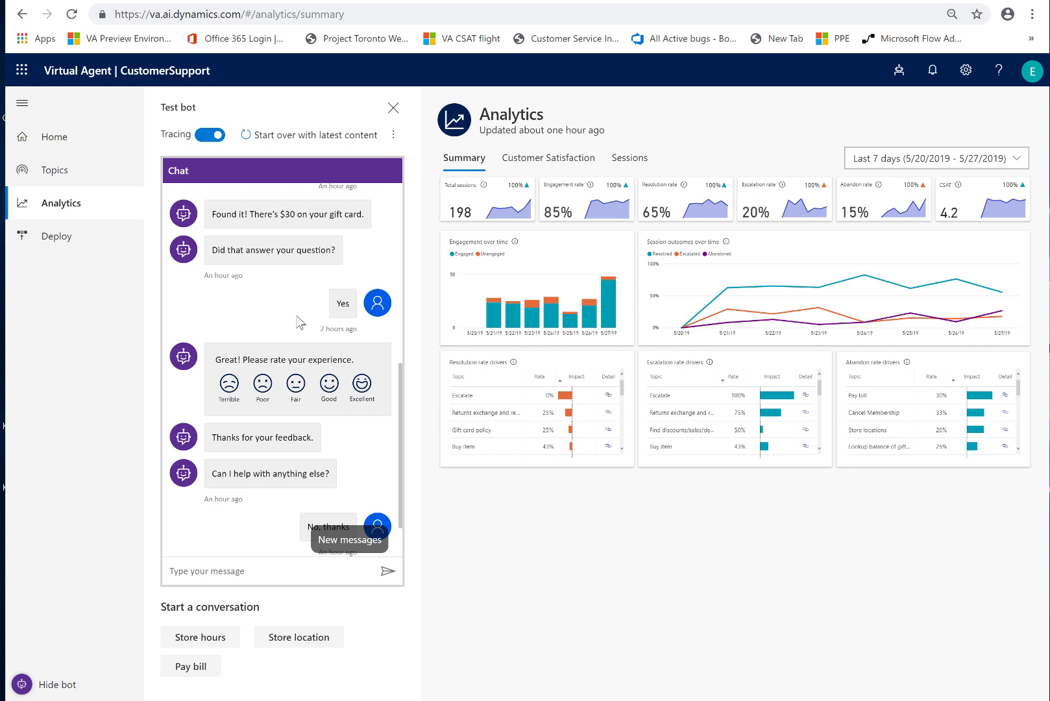
mouse_move(309, 314)
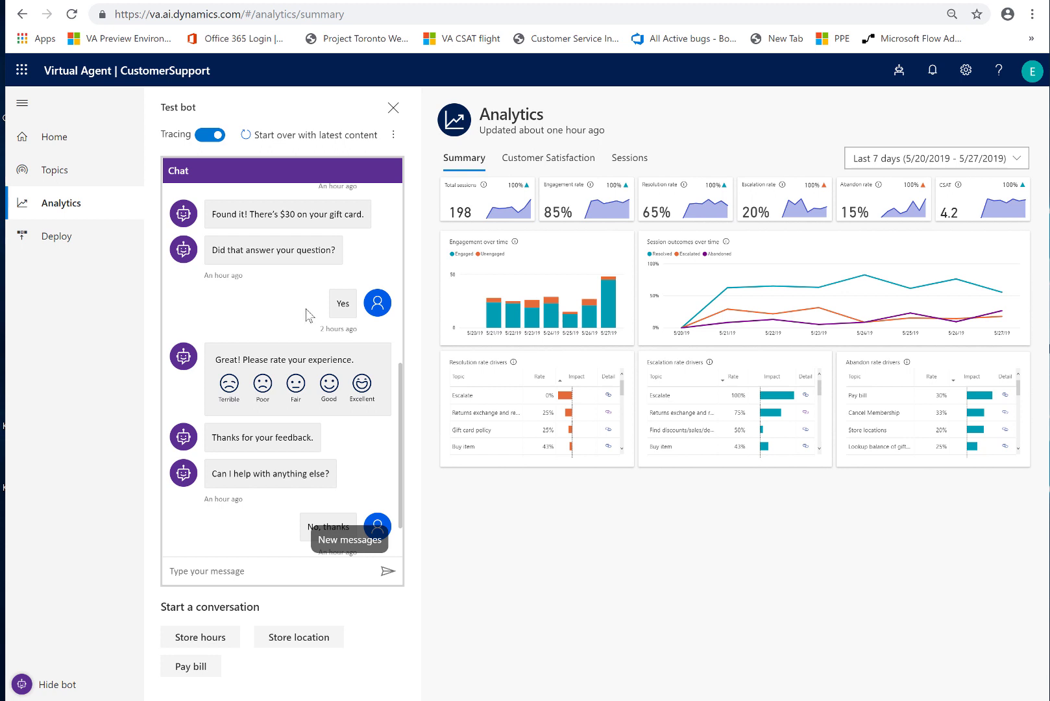
mouse_move(767, 199)
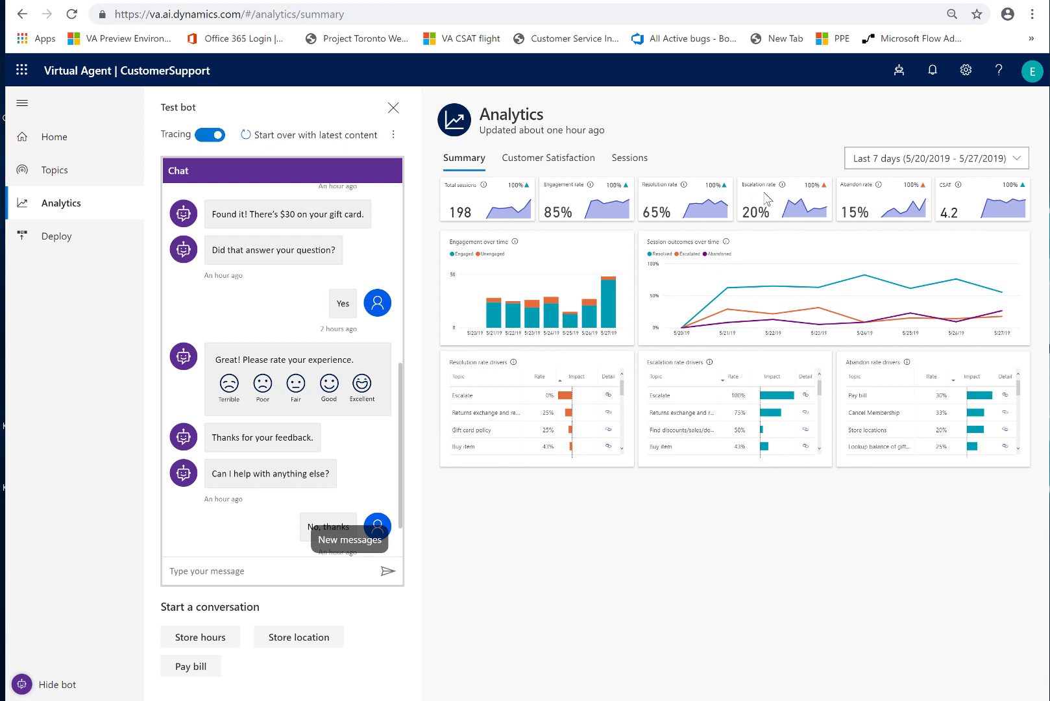
mouse_move(868, 198)
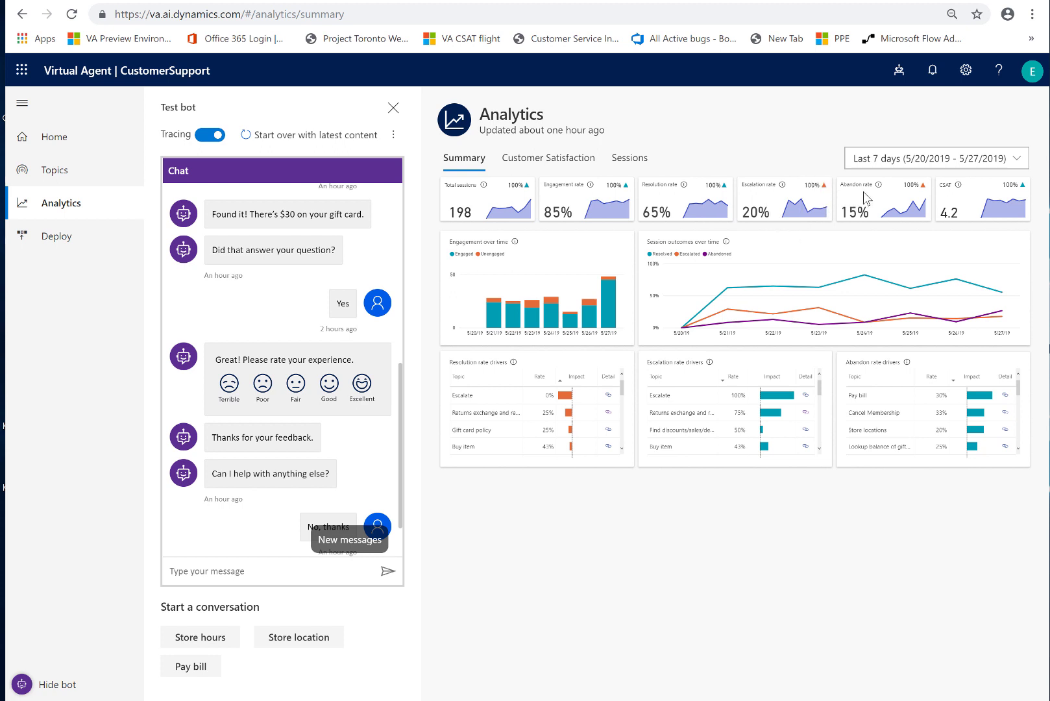
mouse_move(759, 233)
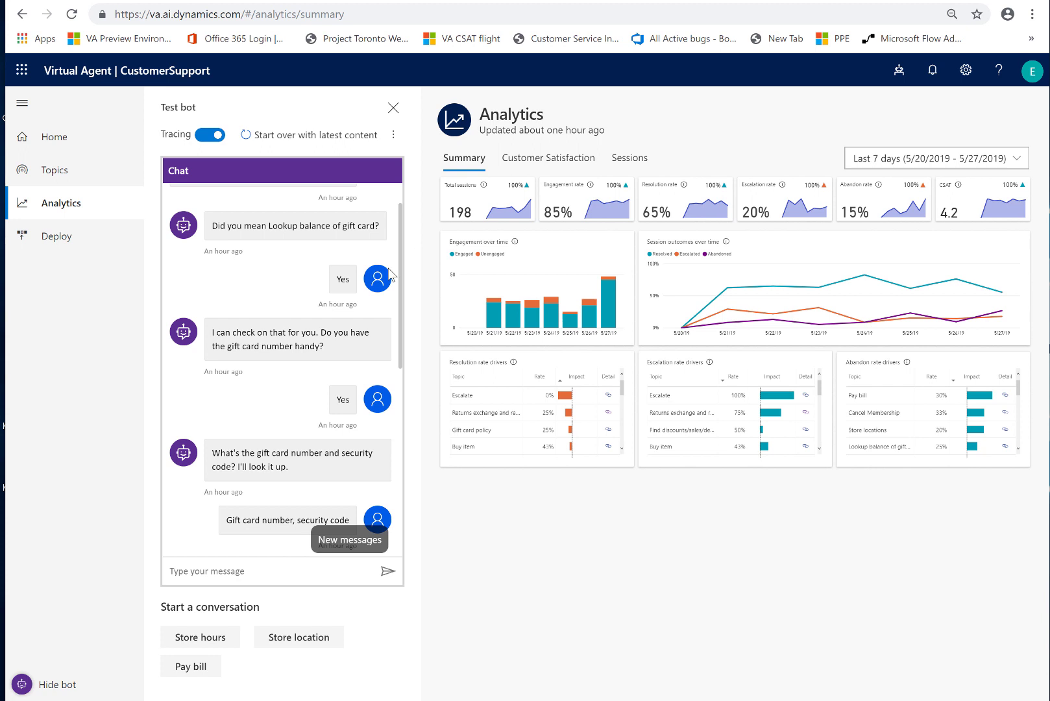
mouse_move(341, 264)
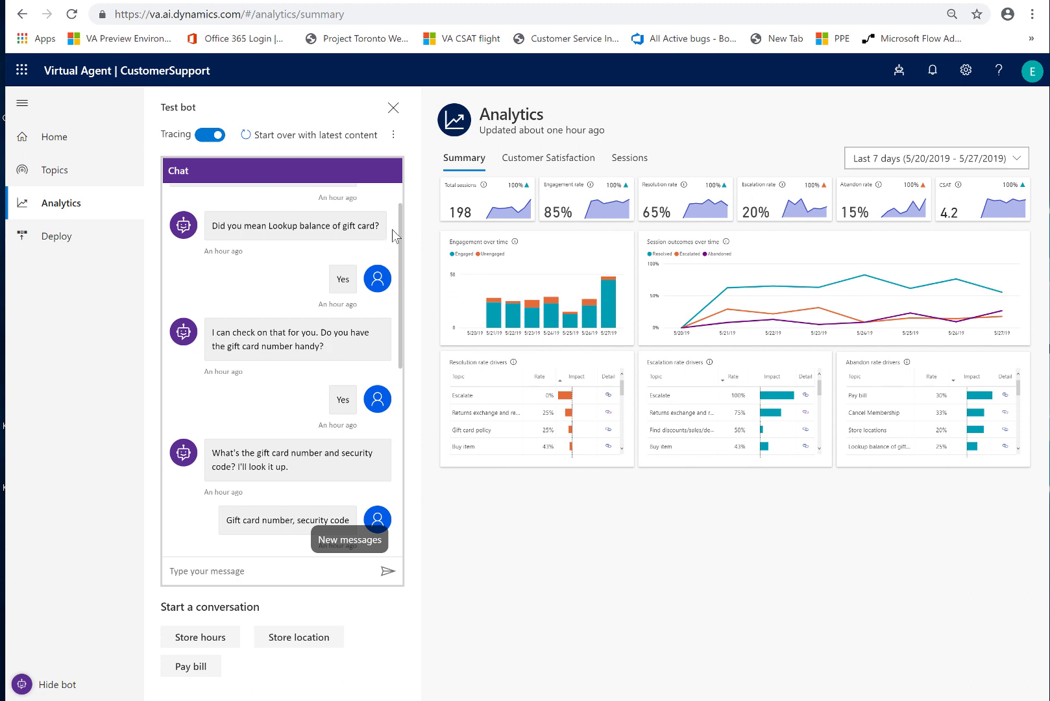
mouse_move(275, 348)
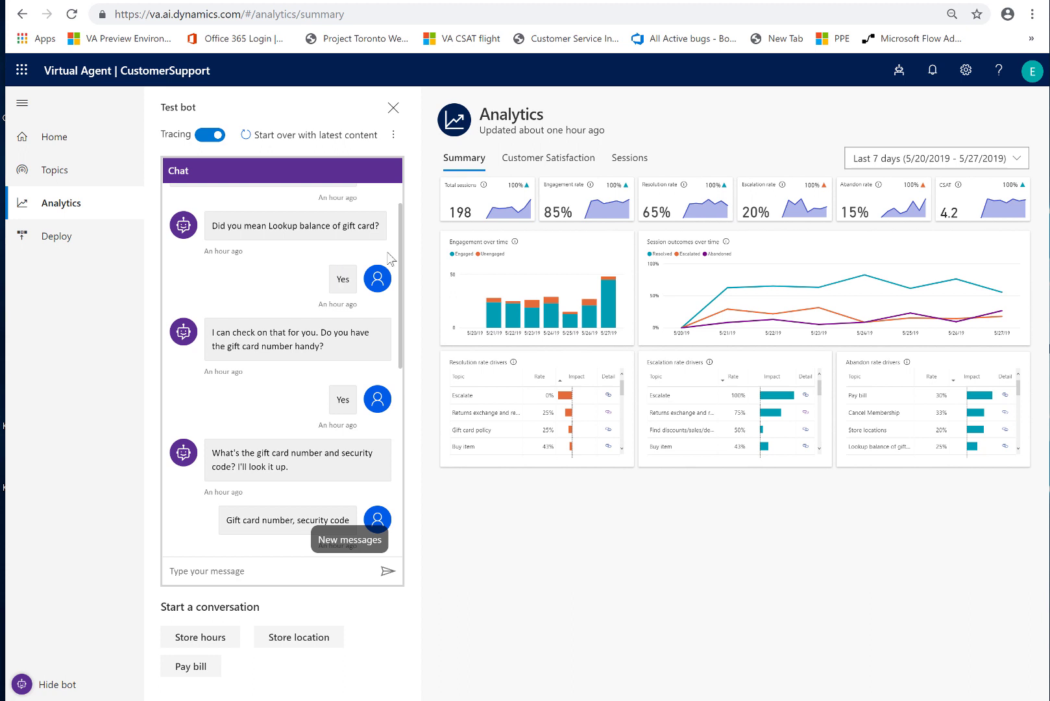
scroll("down", 3)
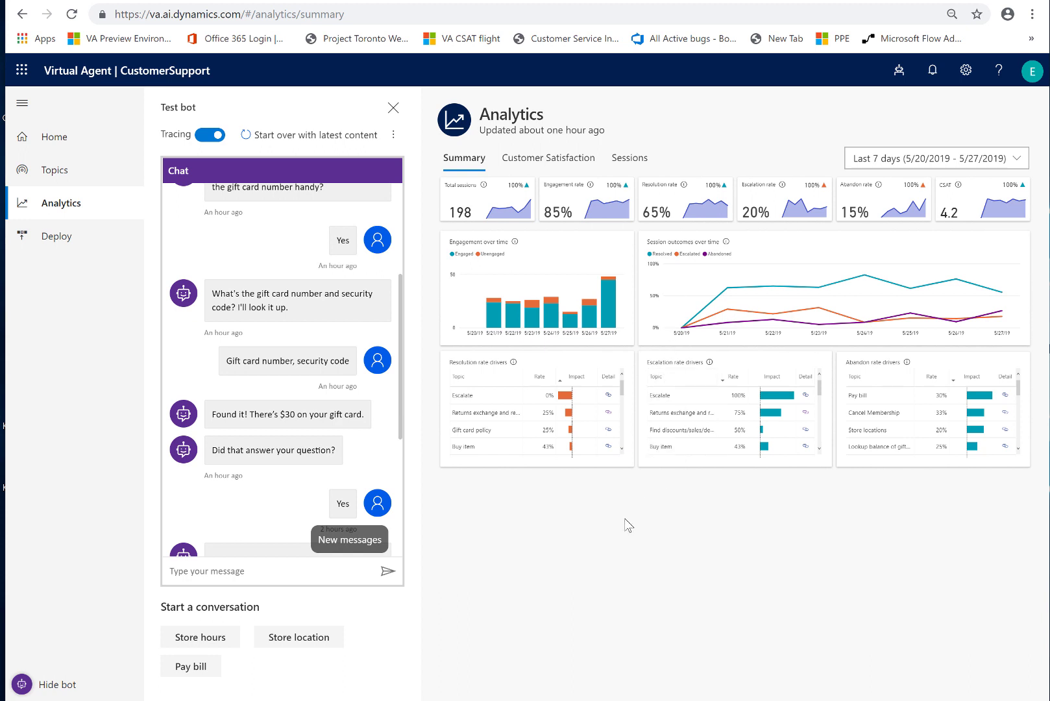
mouse_move(819, 222)
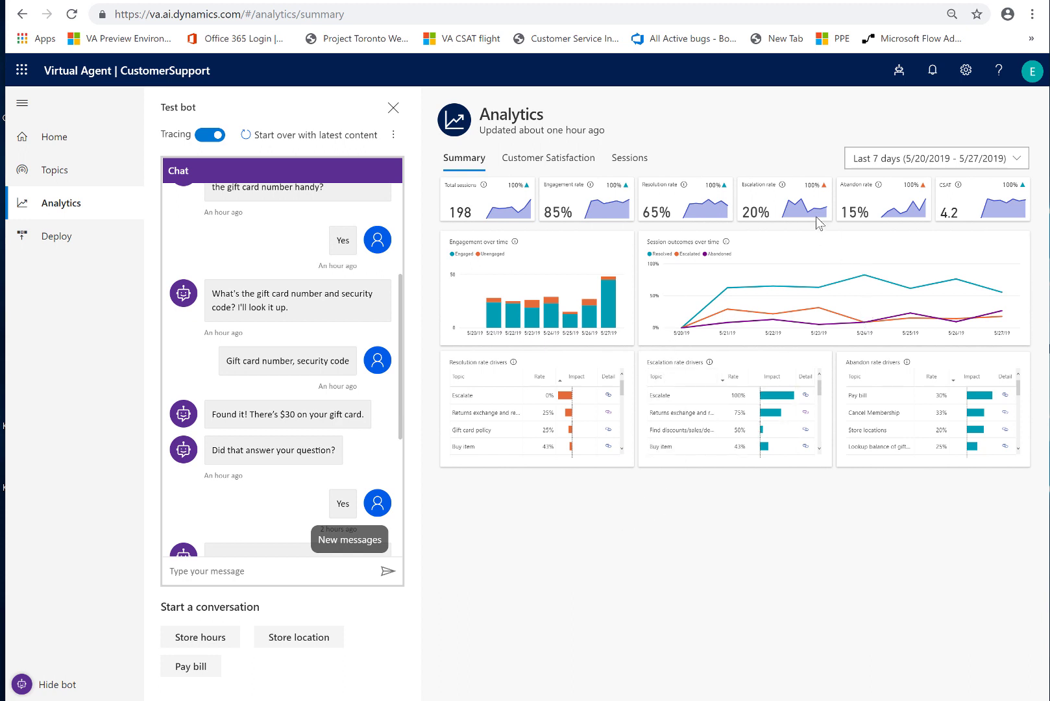
mouse_move(736, 178)
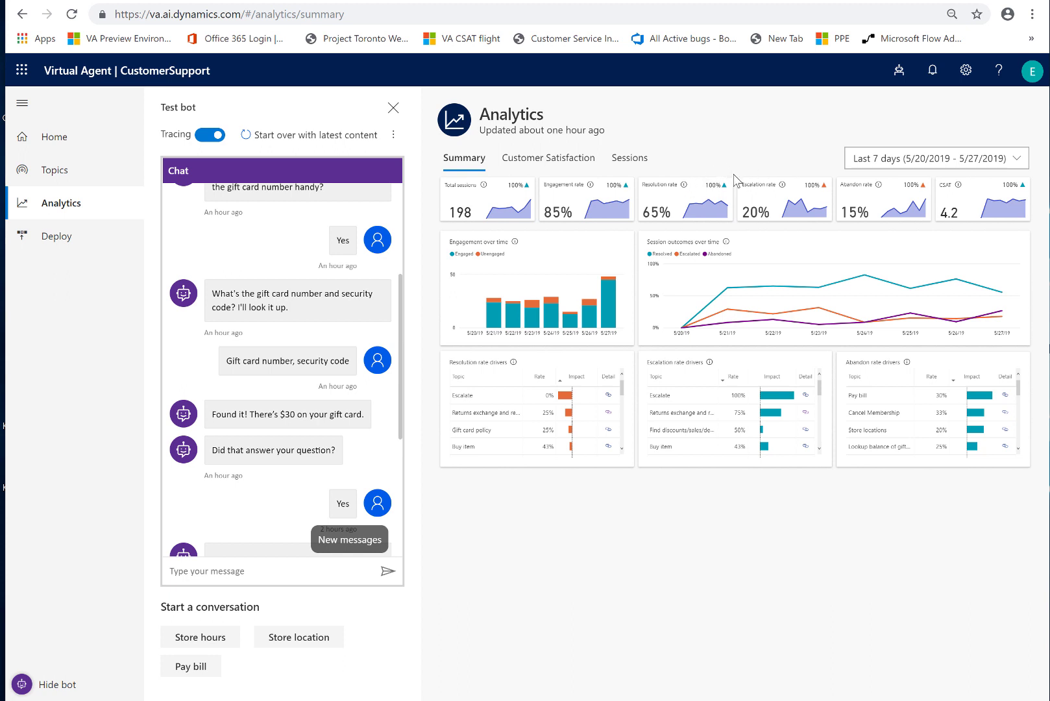
mouse_move(887, 230)
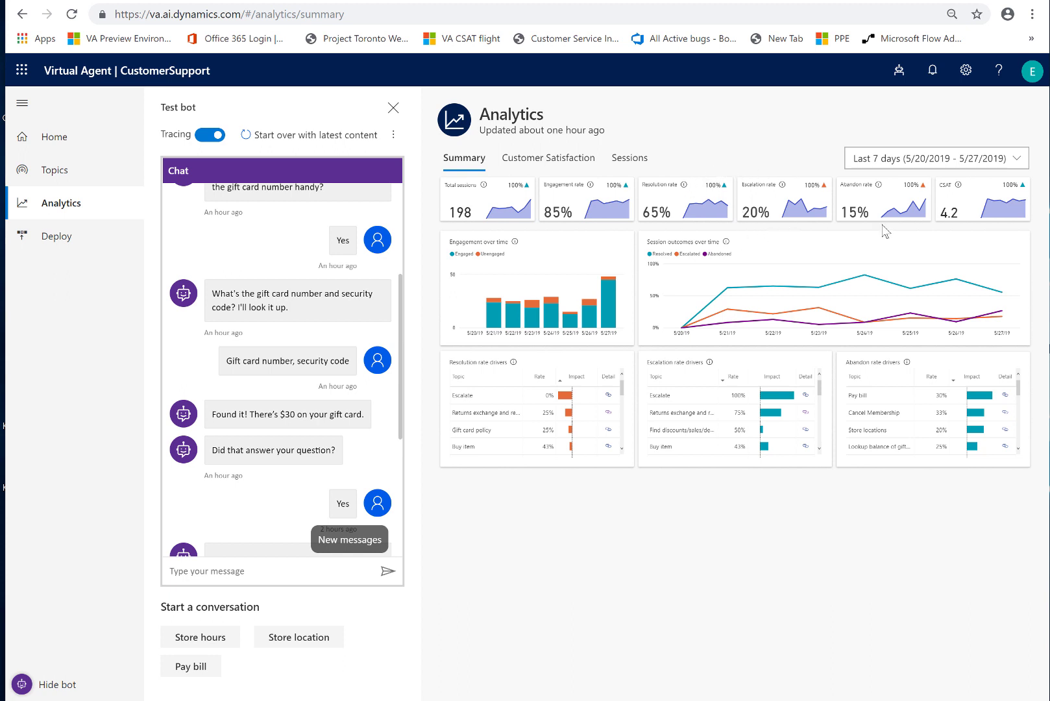
mouse_move(757, 246)
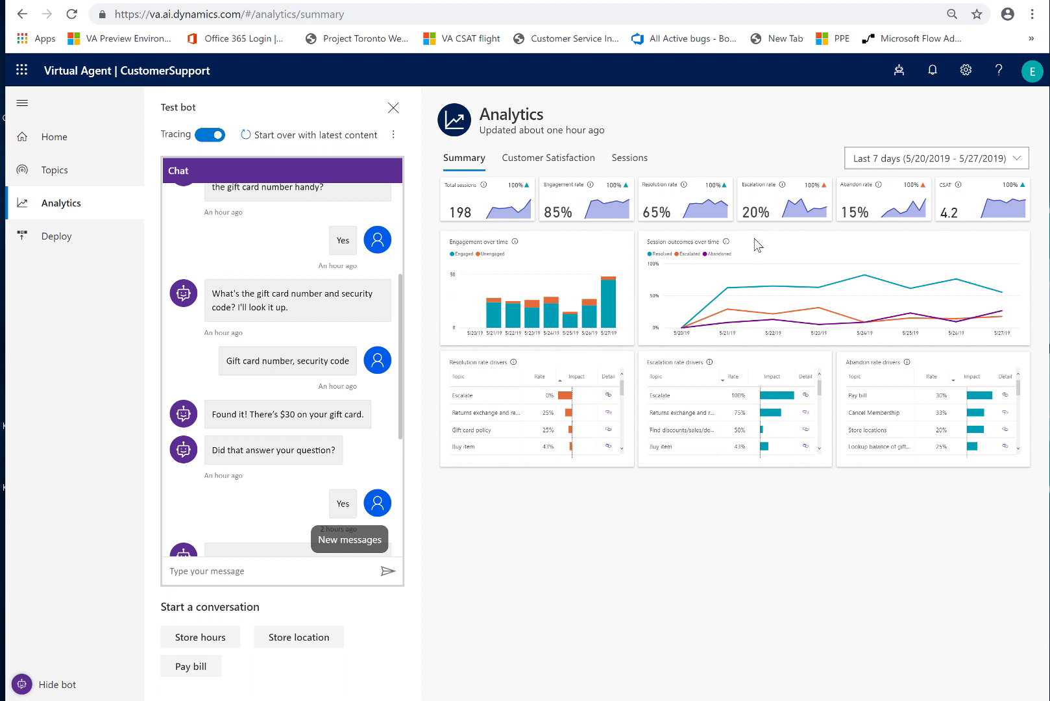
mouse_move(909, 241)
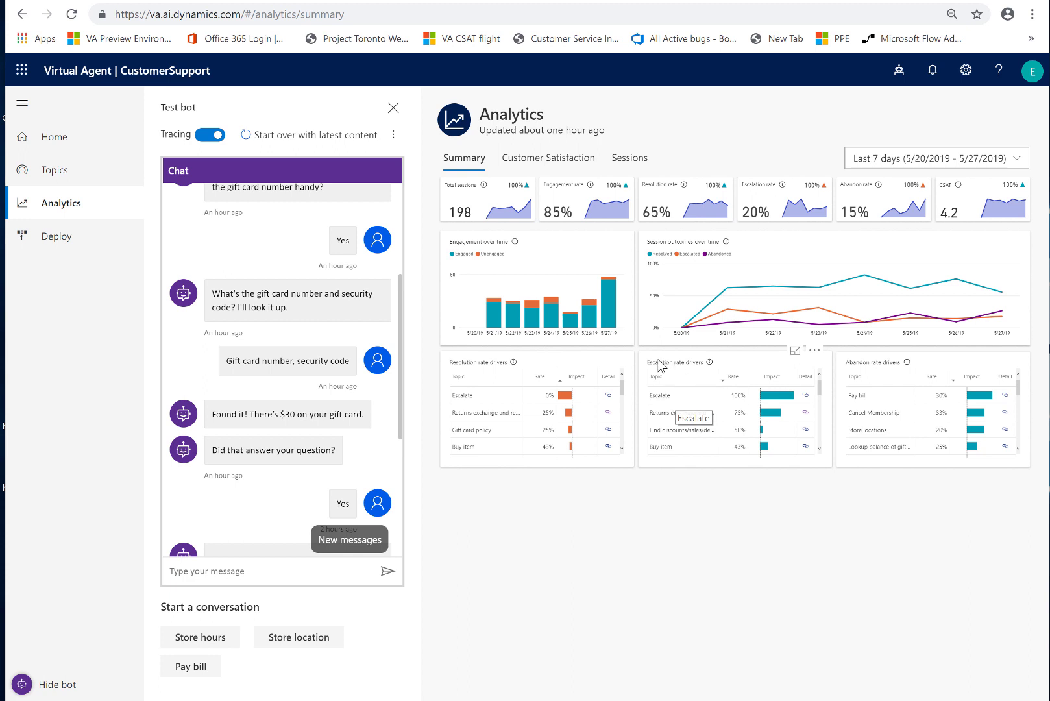
mouse_move(707, 389)
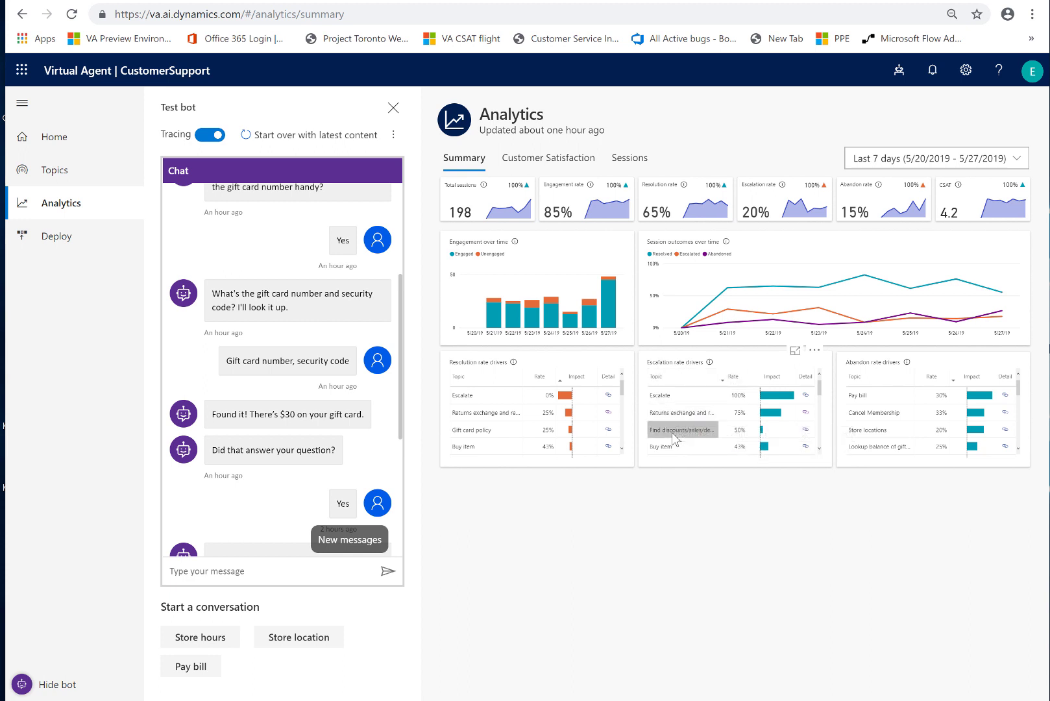
mouse_move(683, 413)
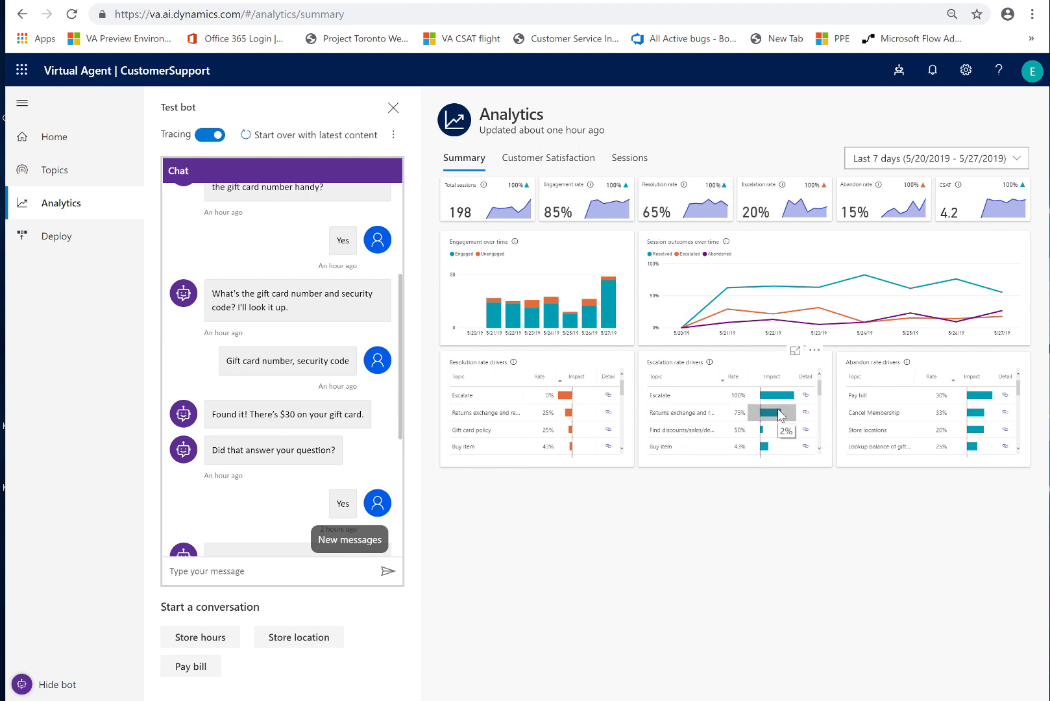
mouse_move(774, 421)
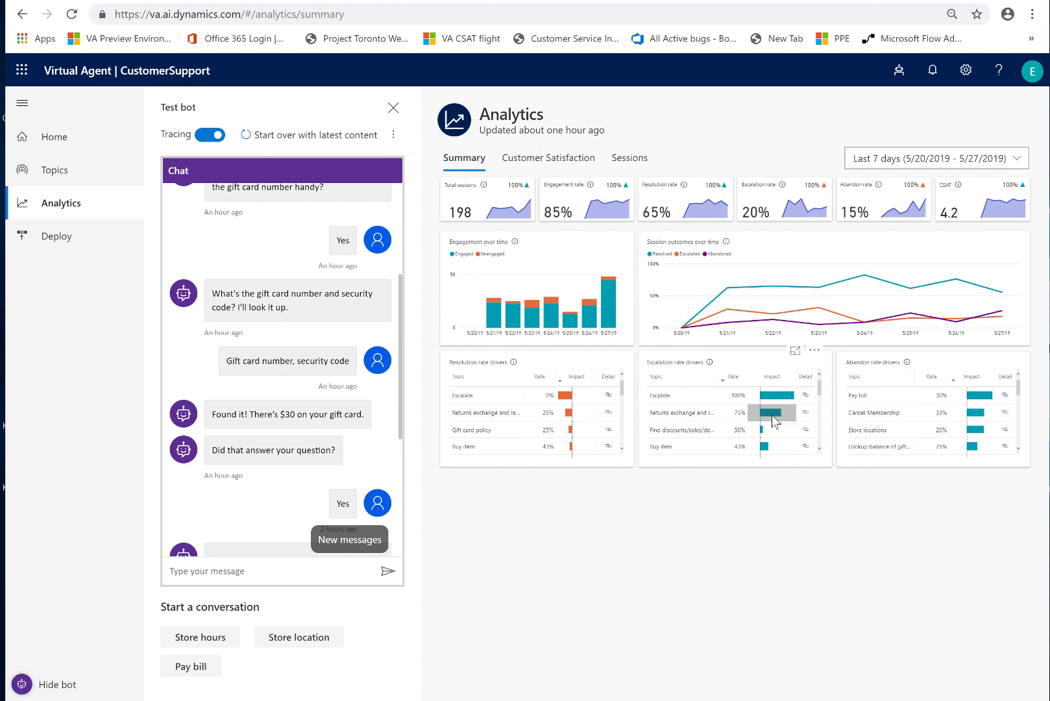
mouse_move(770, 416)
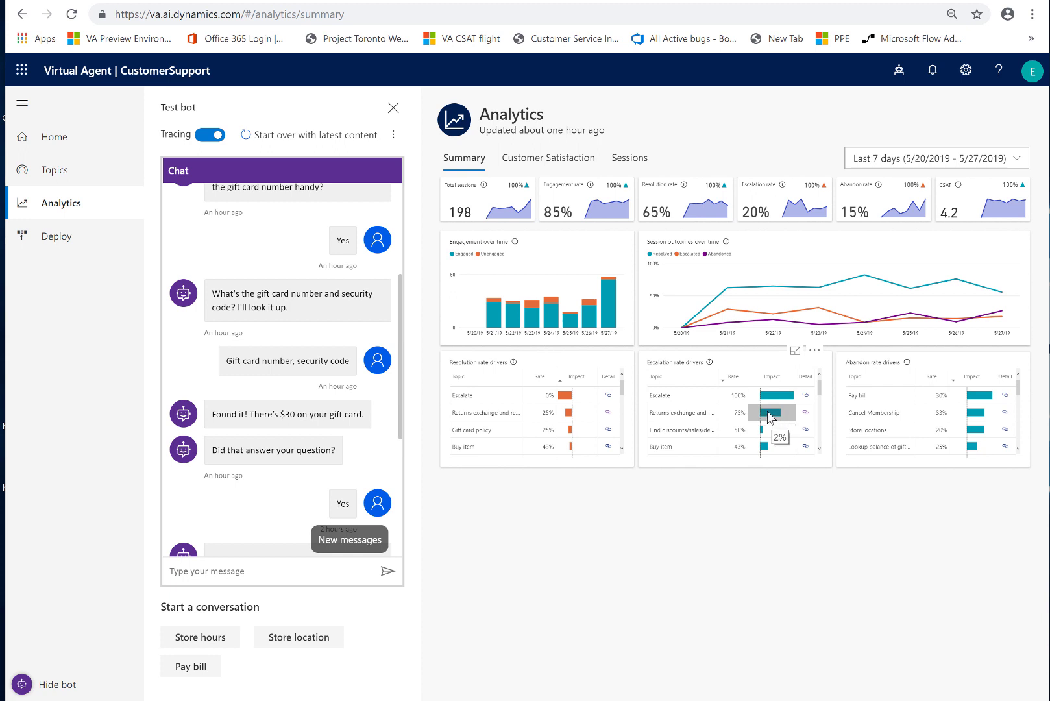
mouse_move(758, 153)
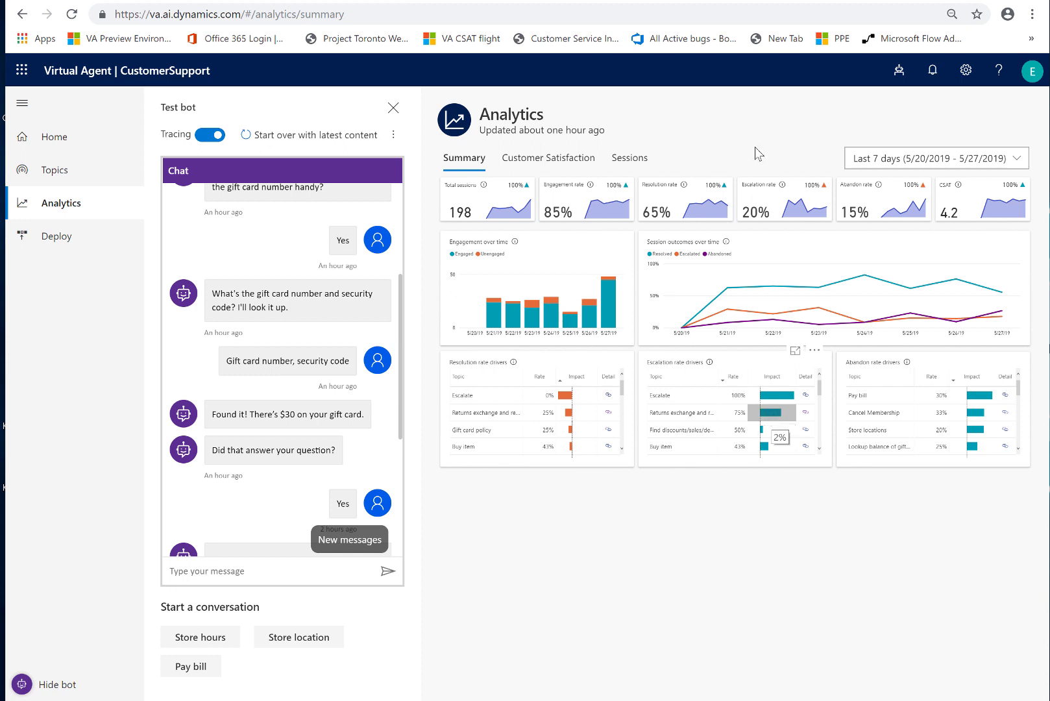
mouse_move(775, 287)
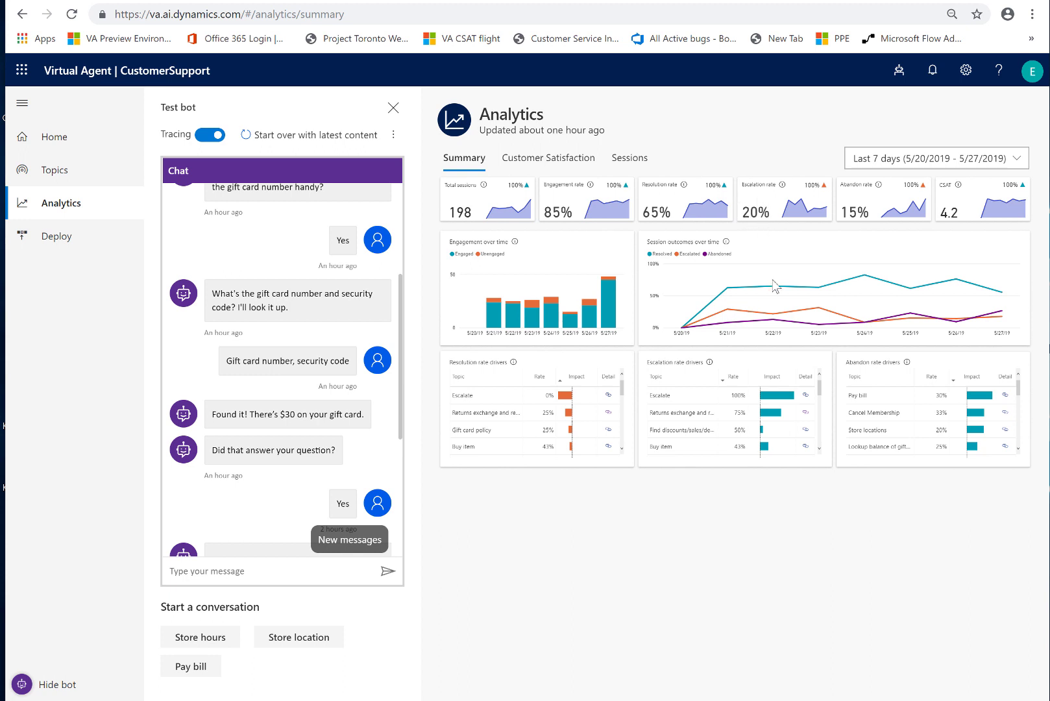
mouse_move(776, 416)
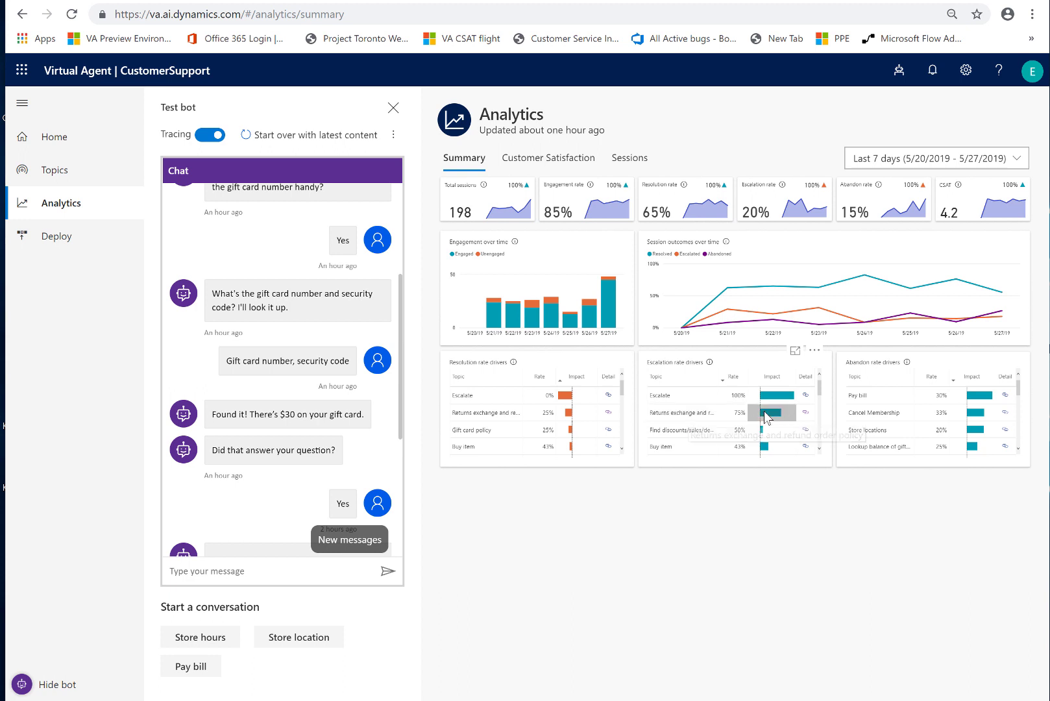
mouse_move(770, 214)
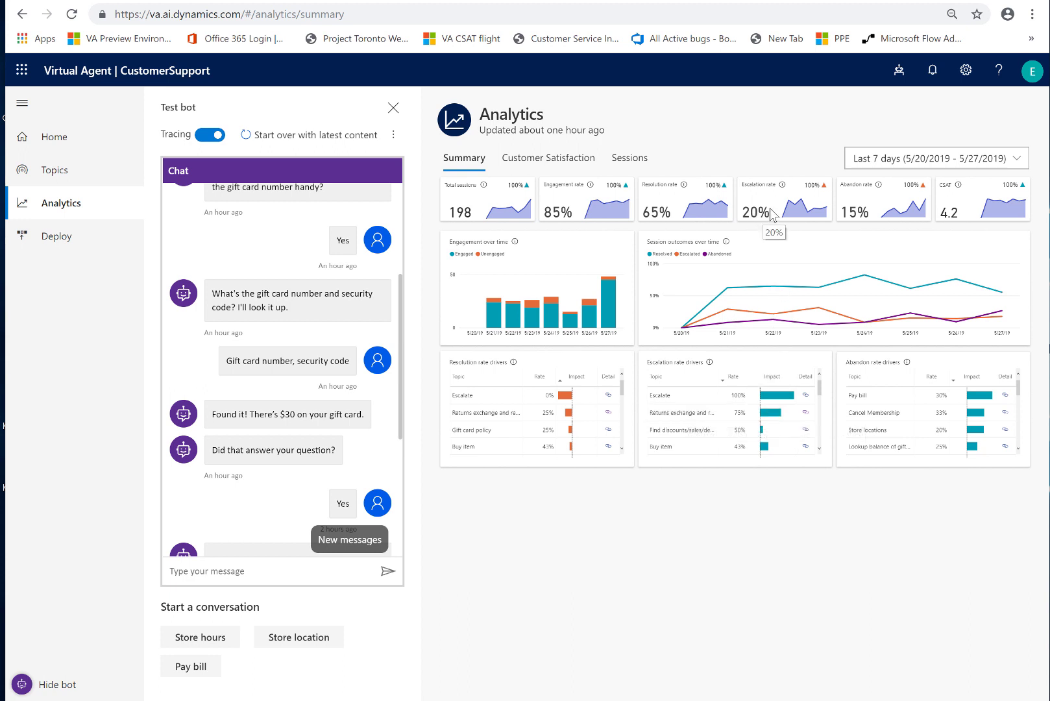
mouse_move(775, 202)
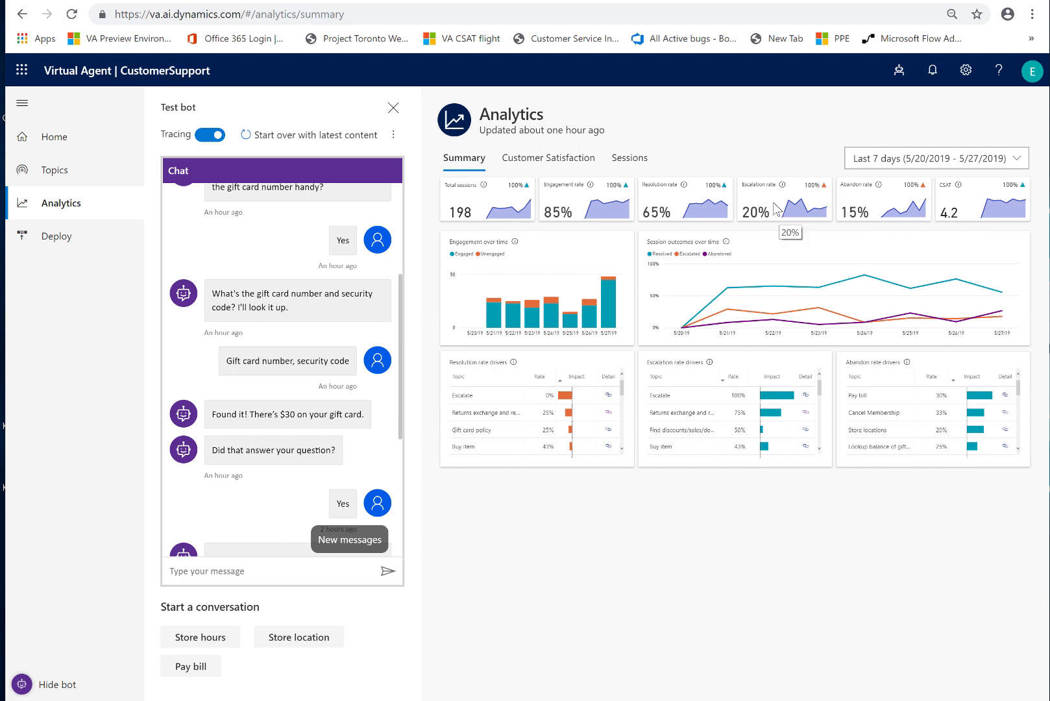
mouse_move(747, 292)
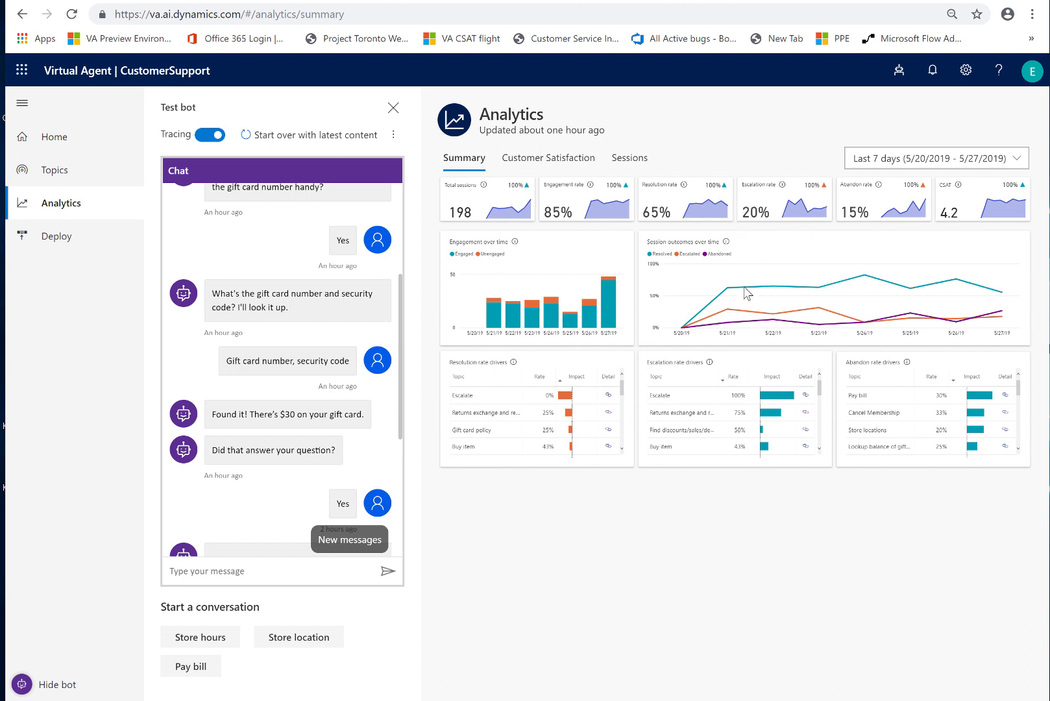
mouse_move(770, 421)
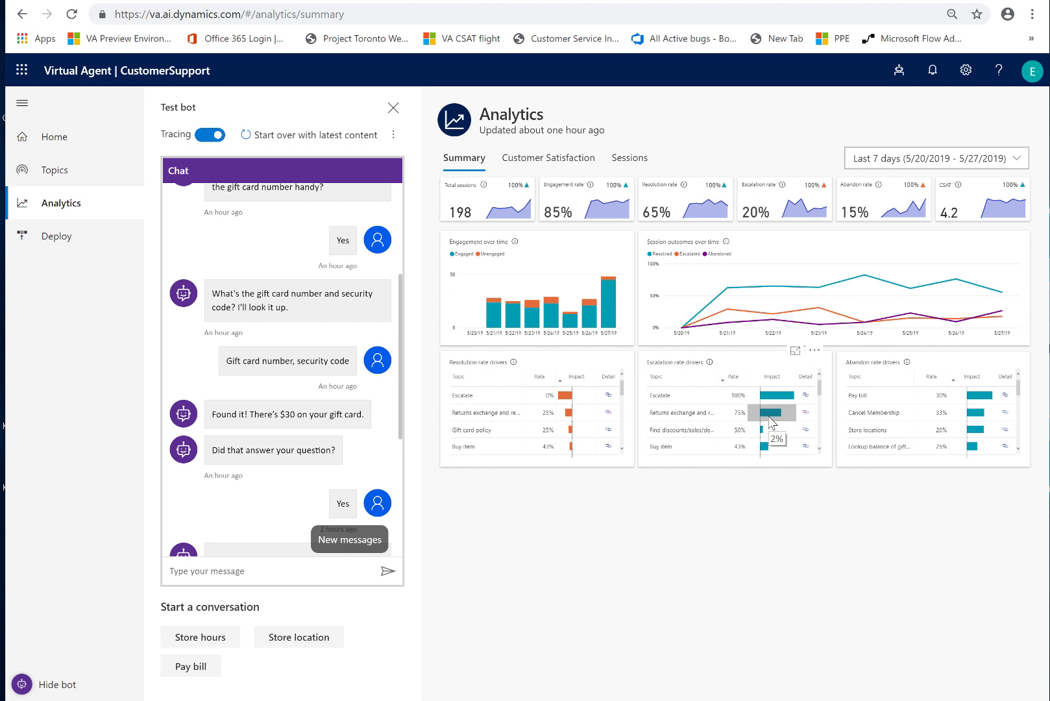
mouse_move(885, 221)
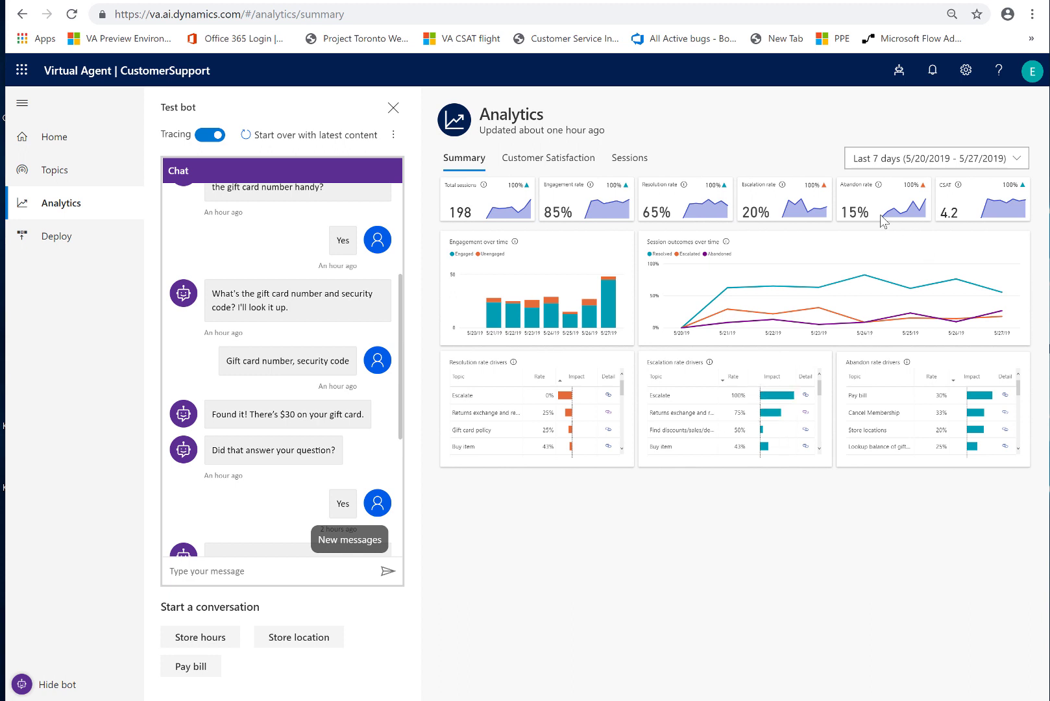
mouse_move(890, 240)
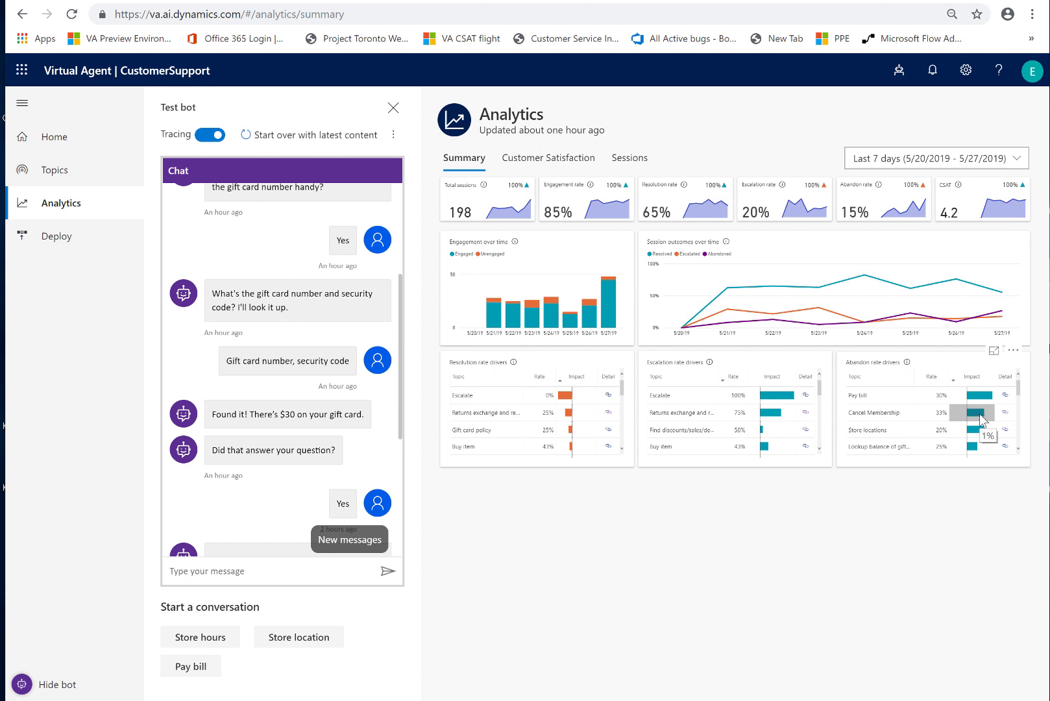
mouse_move(984, 405)
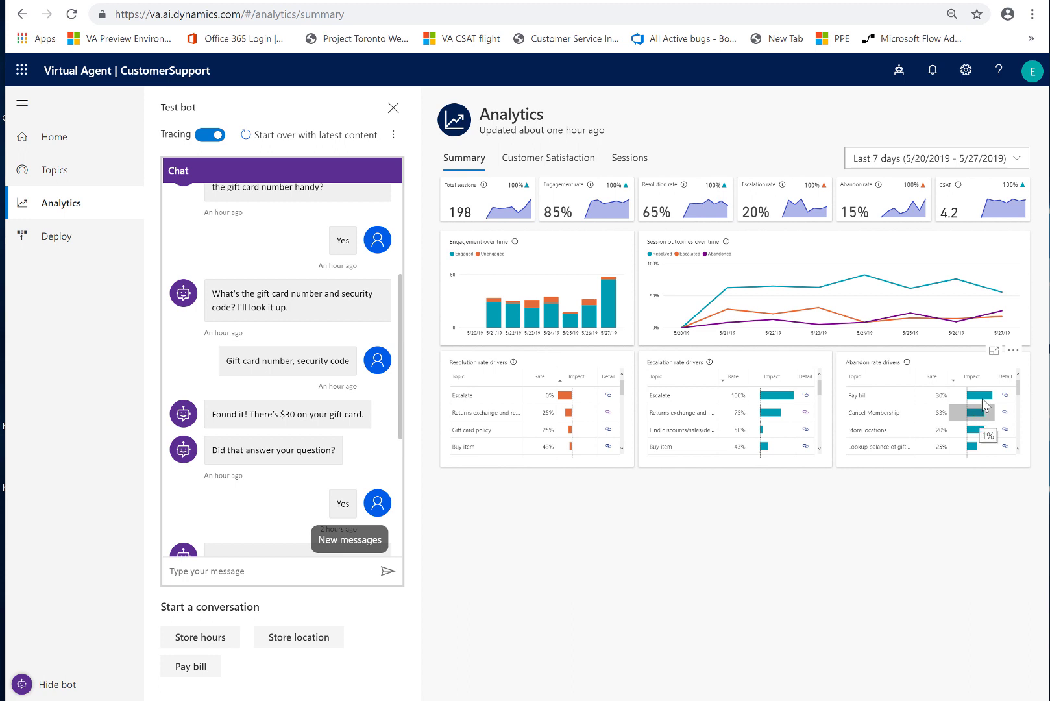
mouse_move(979, 419)
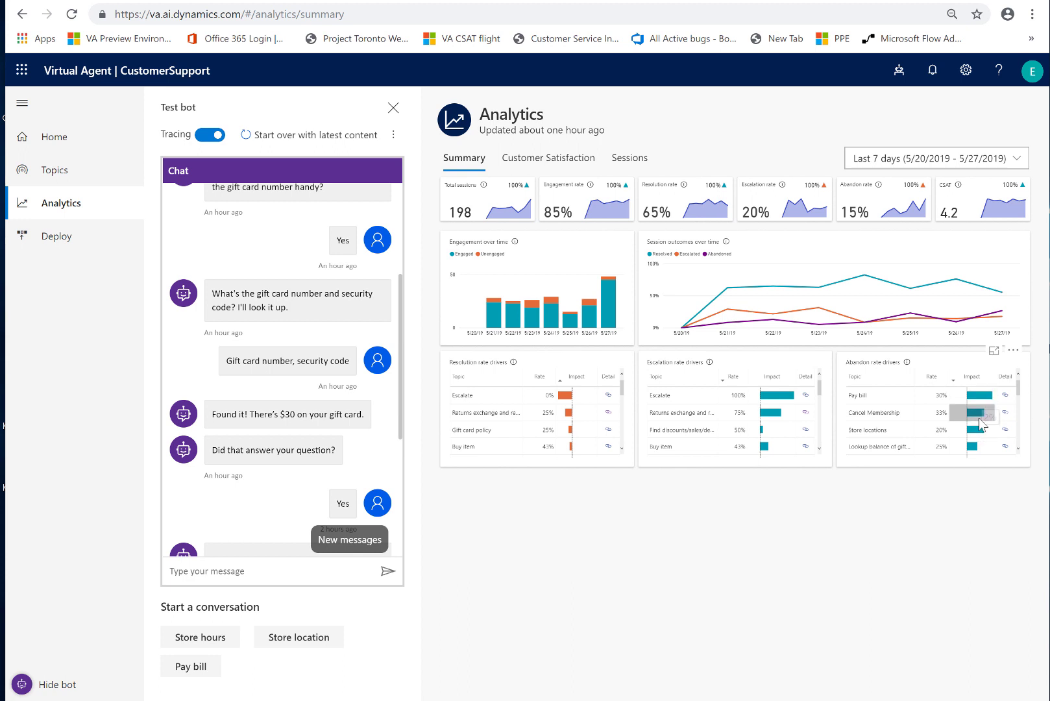
mouse_move(982, 417)
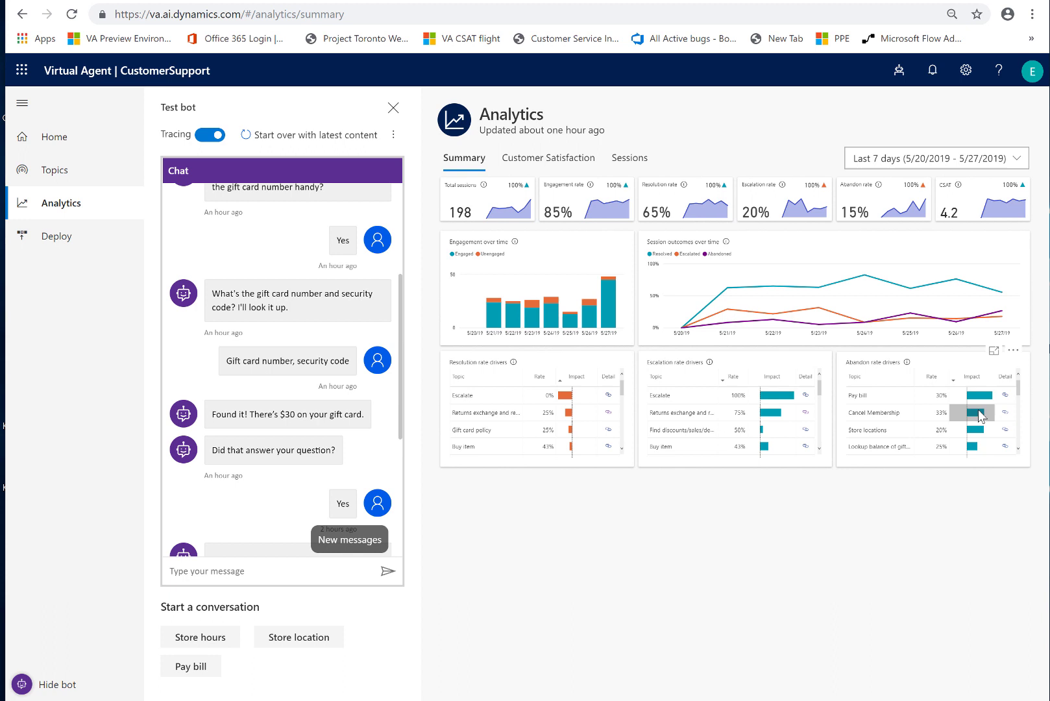
mouse_move(852, 235)
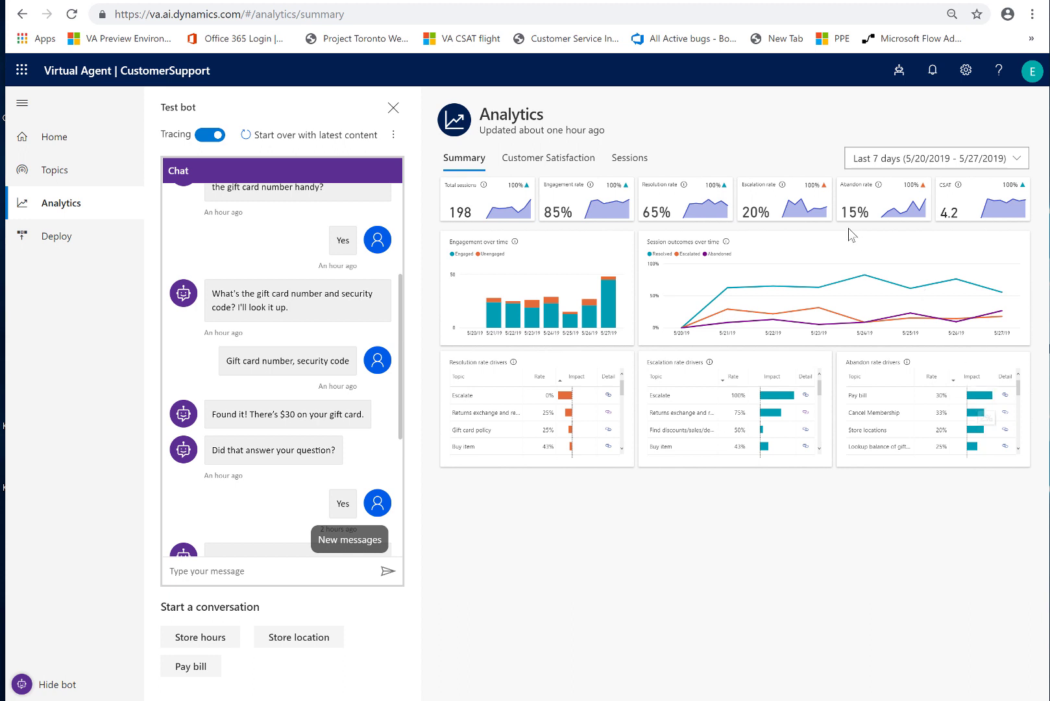
mouse_move(852, 224)
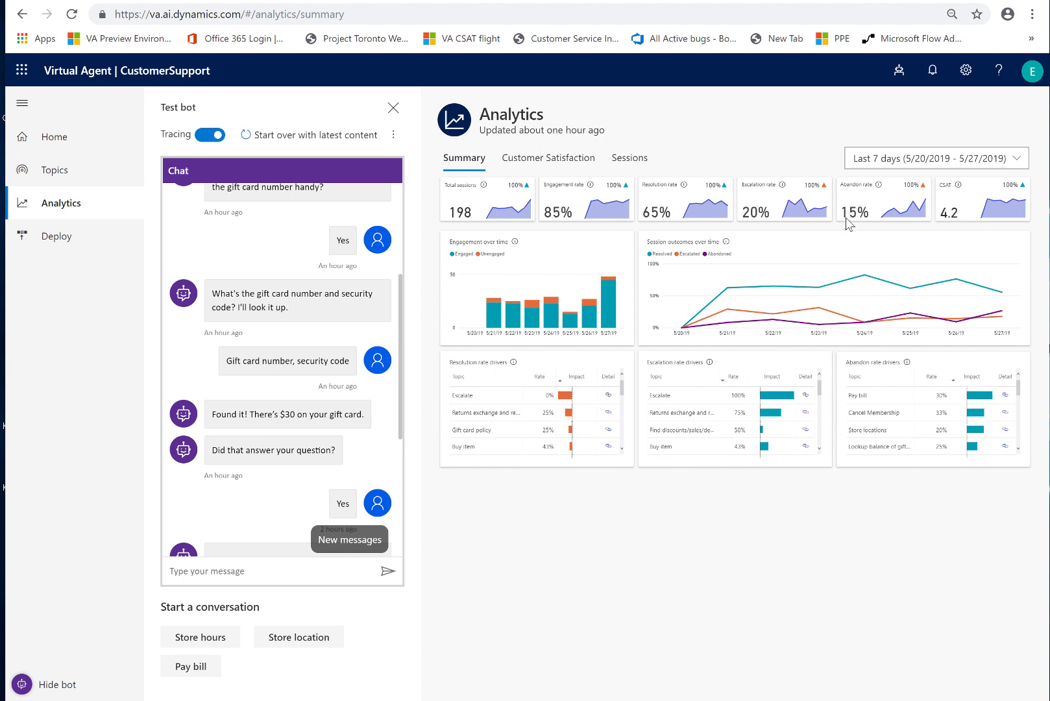
mouse_move(879, 395)
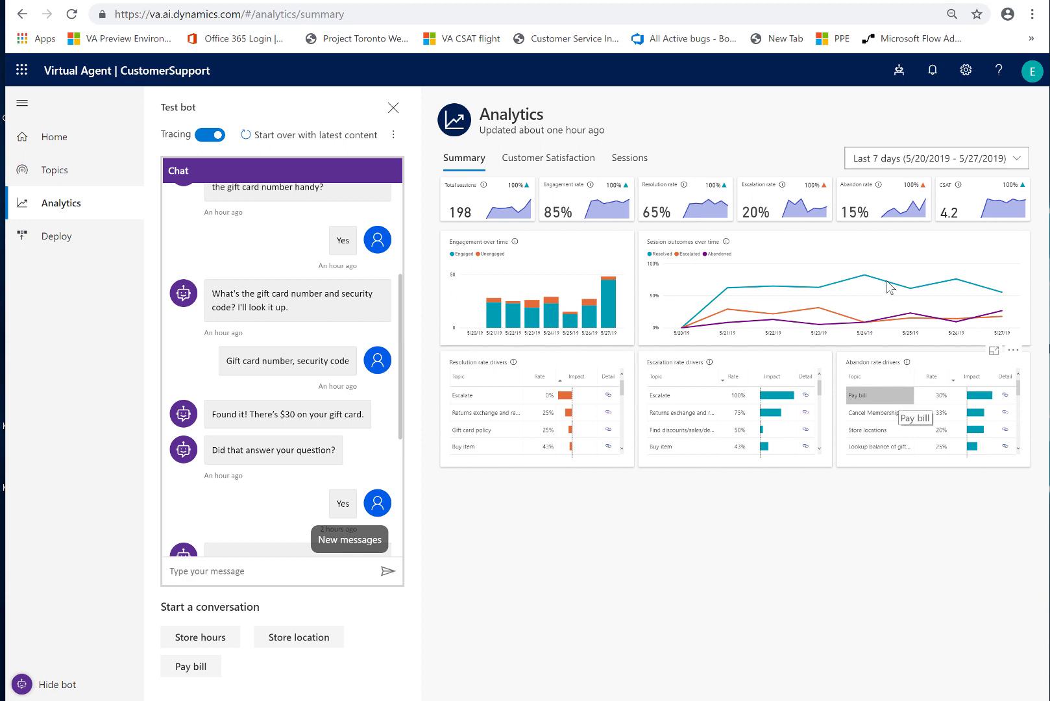
mouse_move(865, 225)
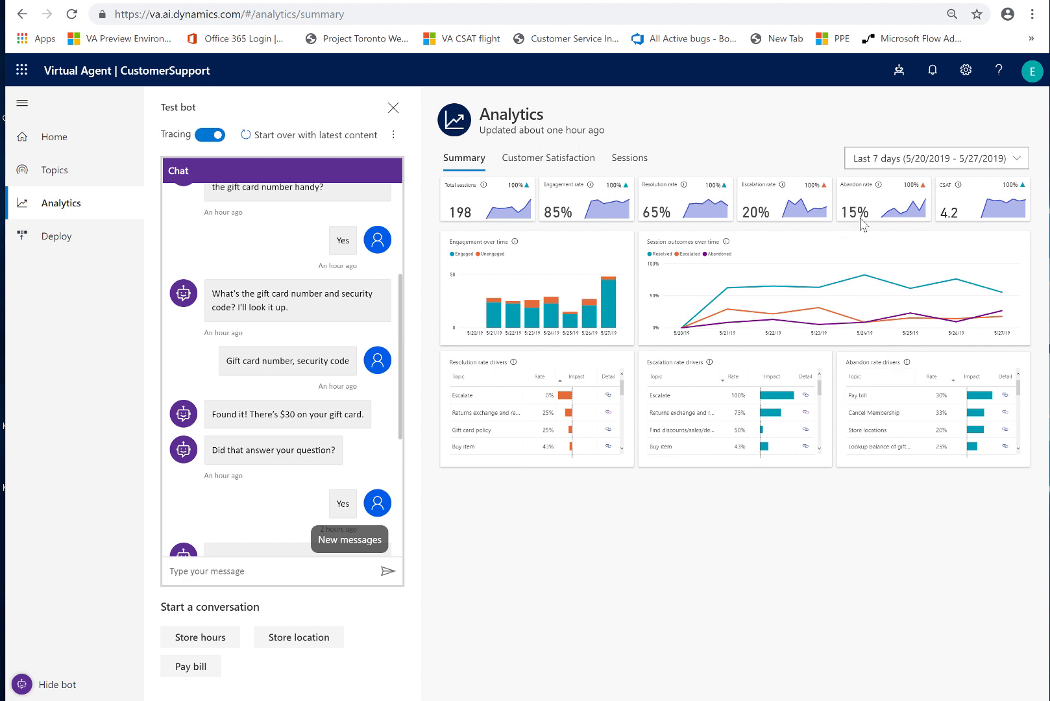
mouse_move(864, 218)
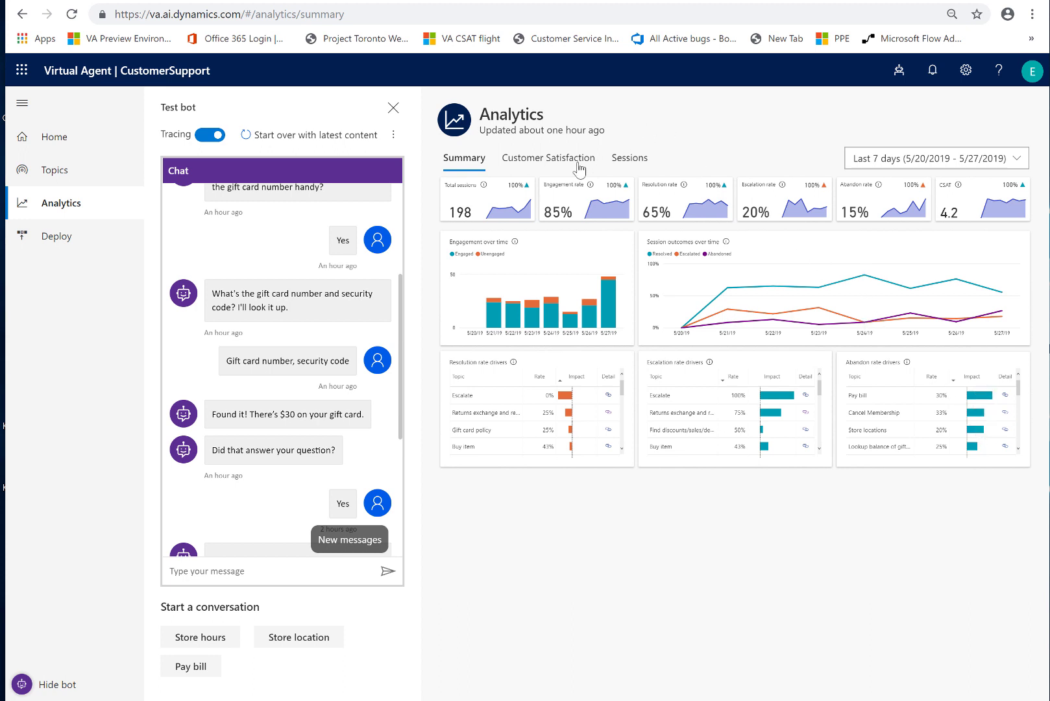
- Show the Customer Satisfaction analytics with drivers table, 4.2 CSAT gauge and scores over time
left_click(548, 157)
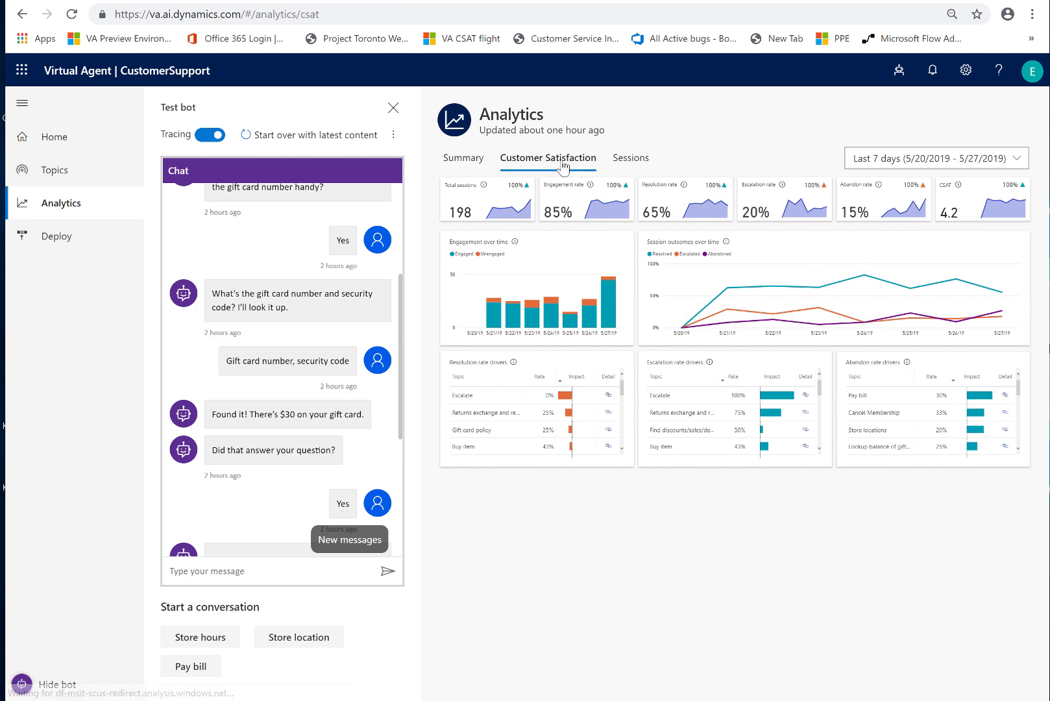
left_click(548, 158)
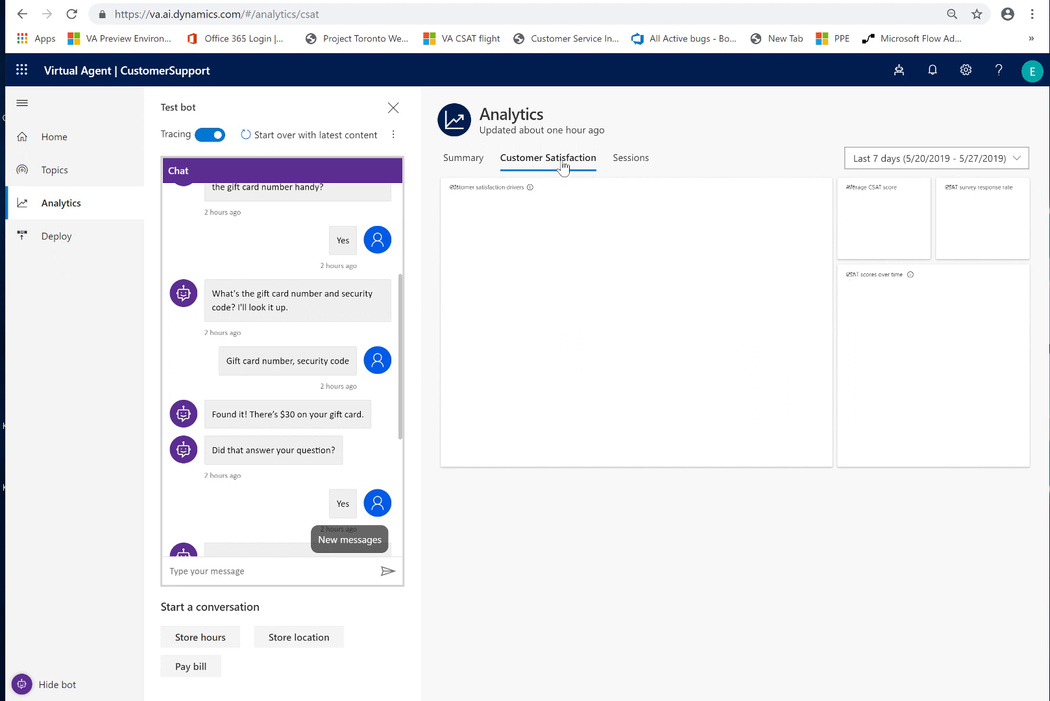
left_click(548, 158)
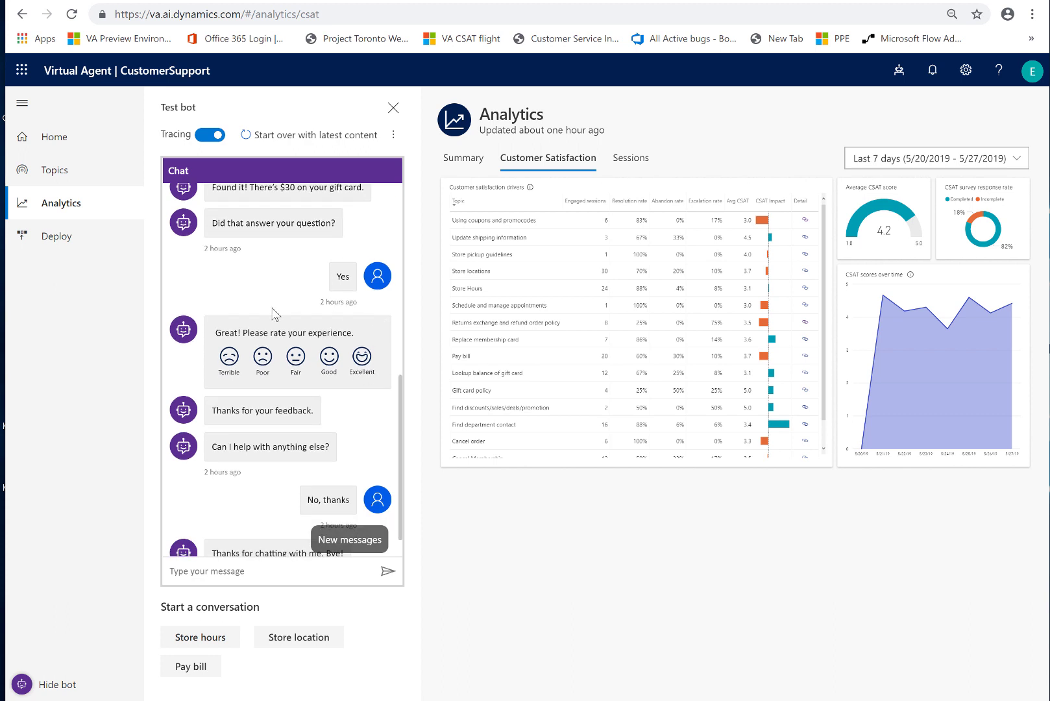
mouse_move(334, 397)
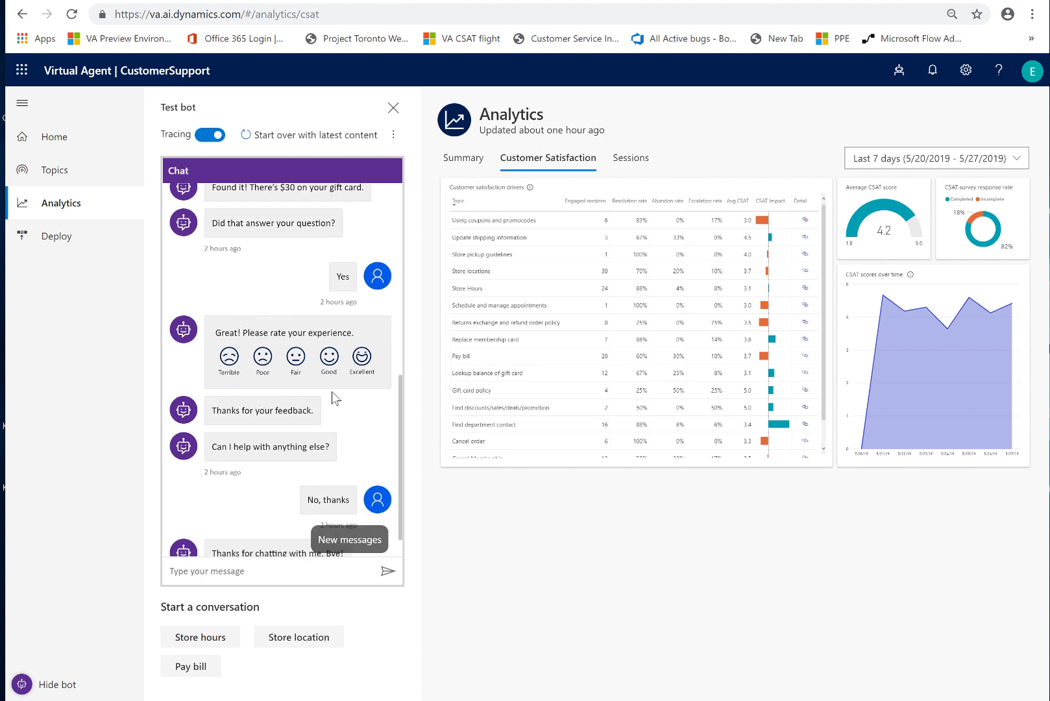
mouse_move(438, 347)
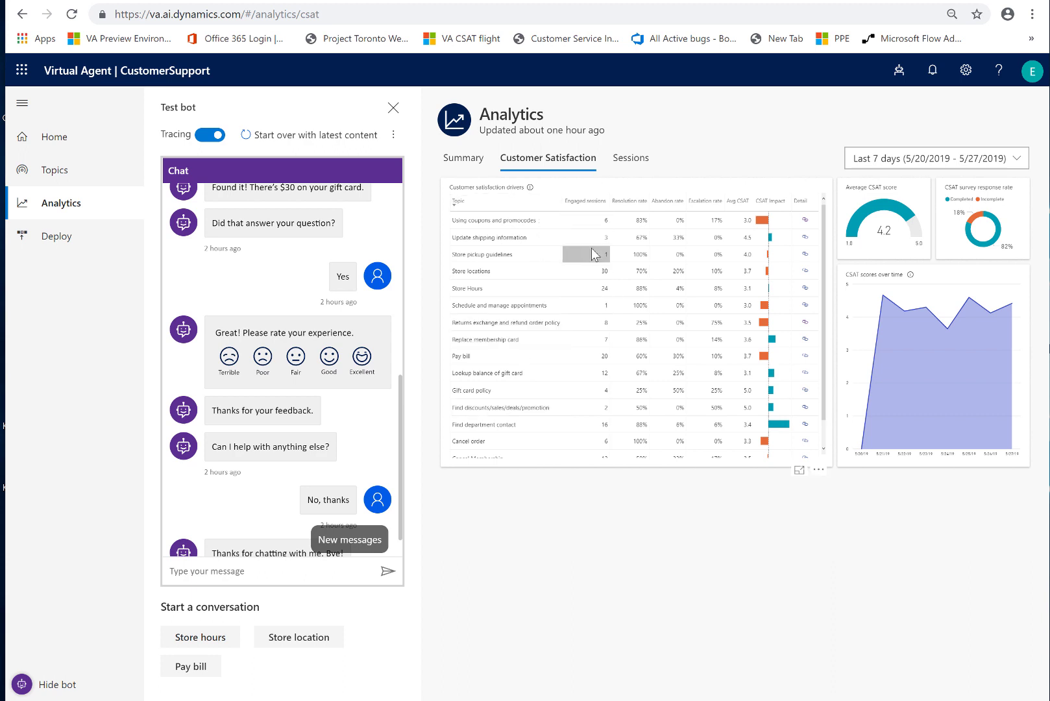
mouse_move(729, 243)
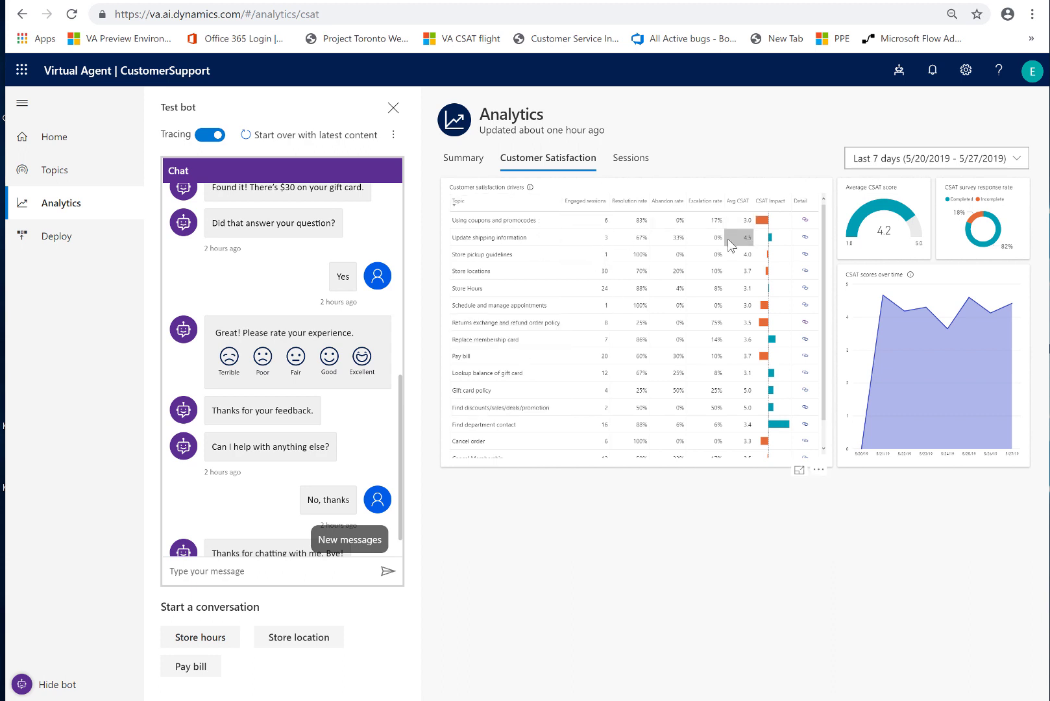
mouse_move(592, 211)
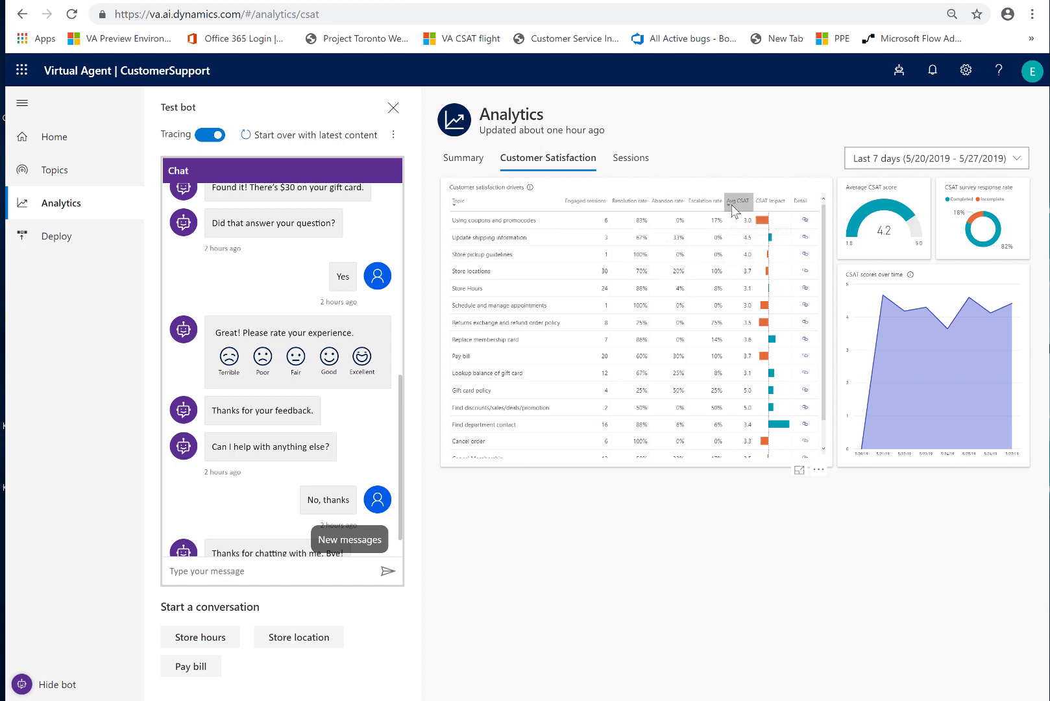
mouse_move(577, 203)
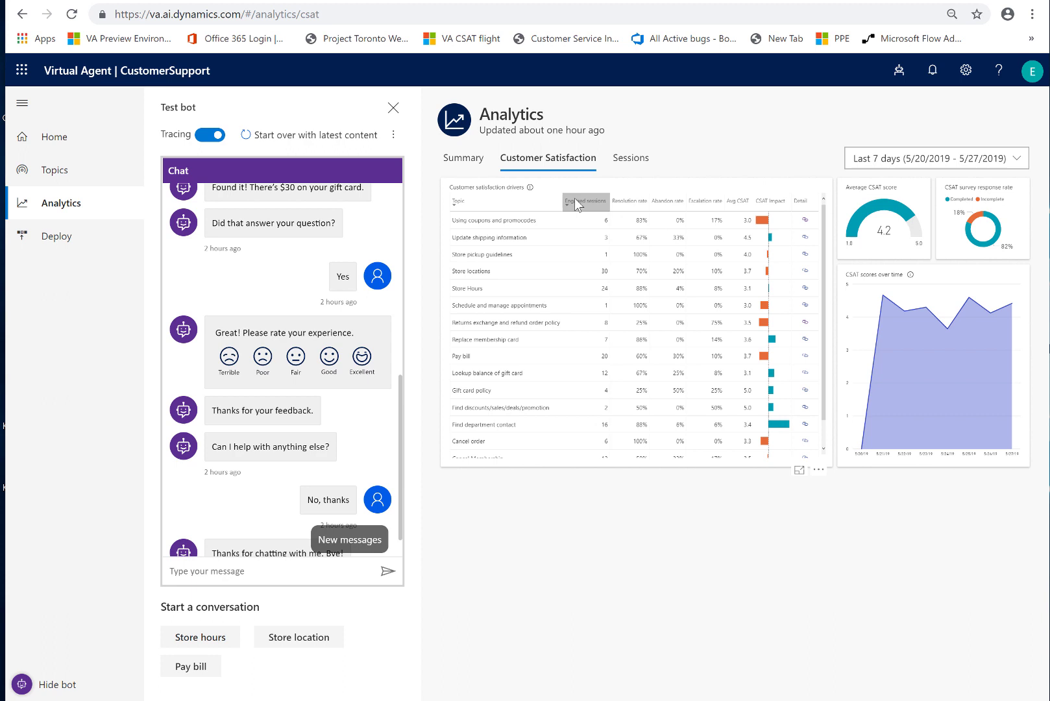
- Sort the satisfaction drivers by engaged sessions, then by average CSAT with 5.0 topics first
left_click(587, 201)
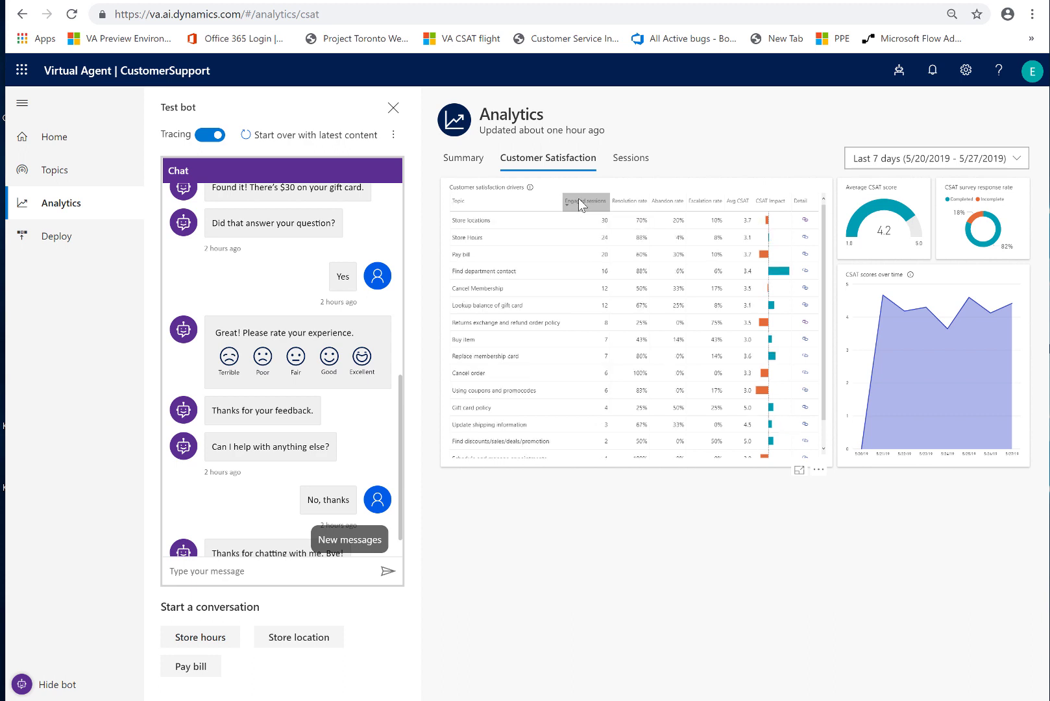
mouse_move(526, 230)
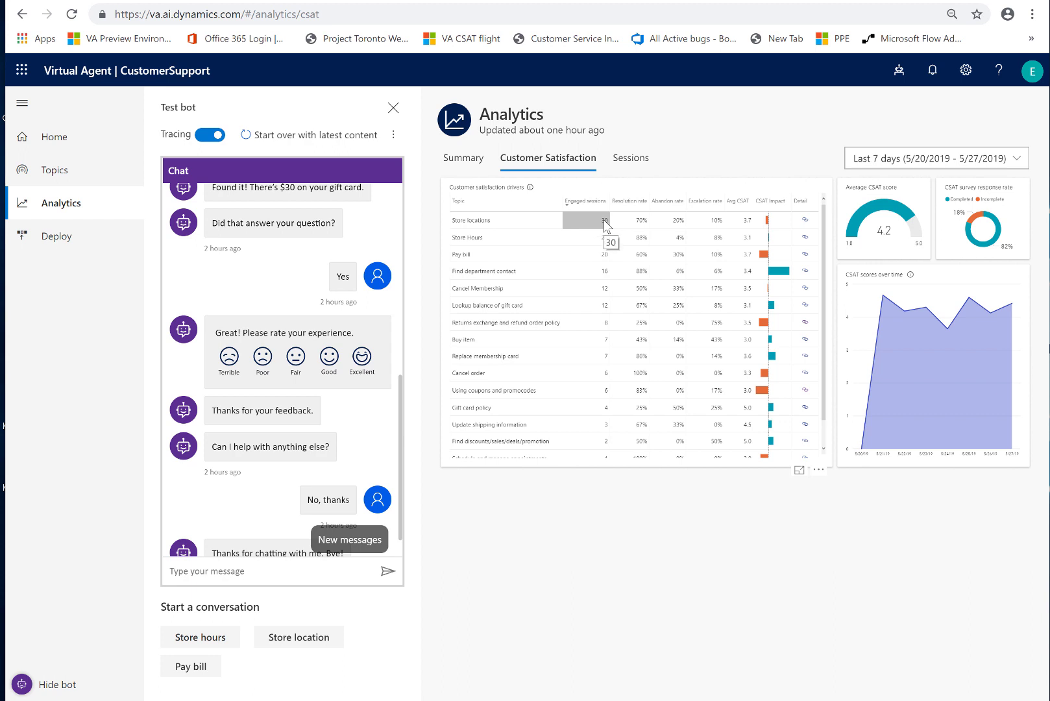
mouse_move(671, 226)
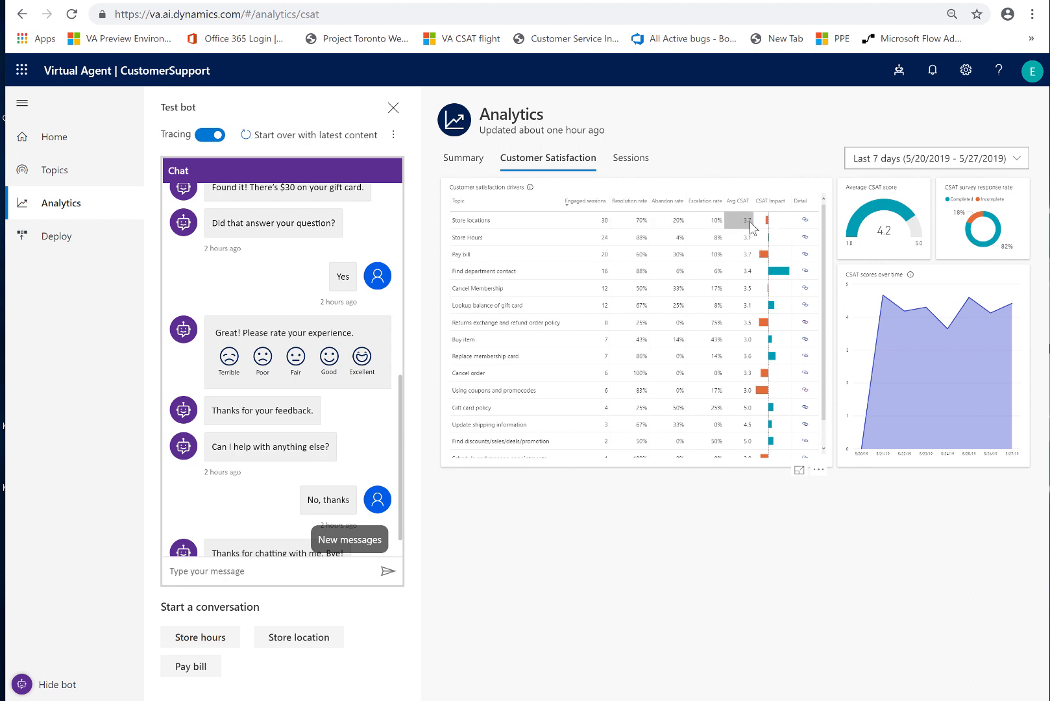
mouse_move(750, 227)
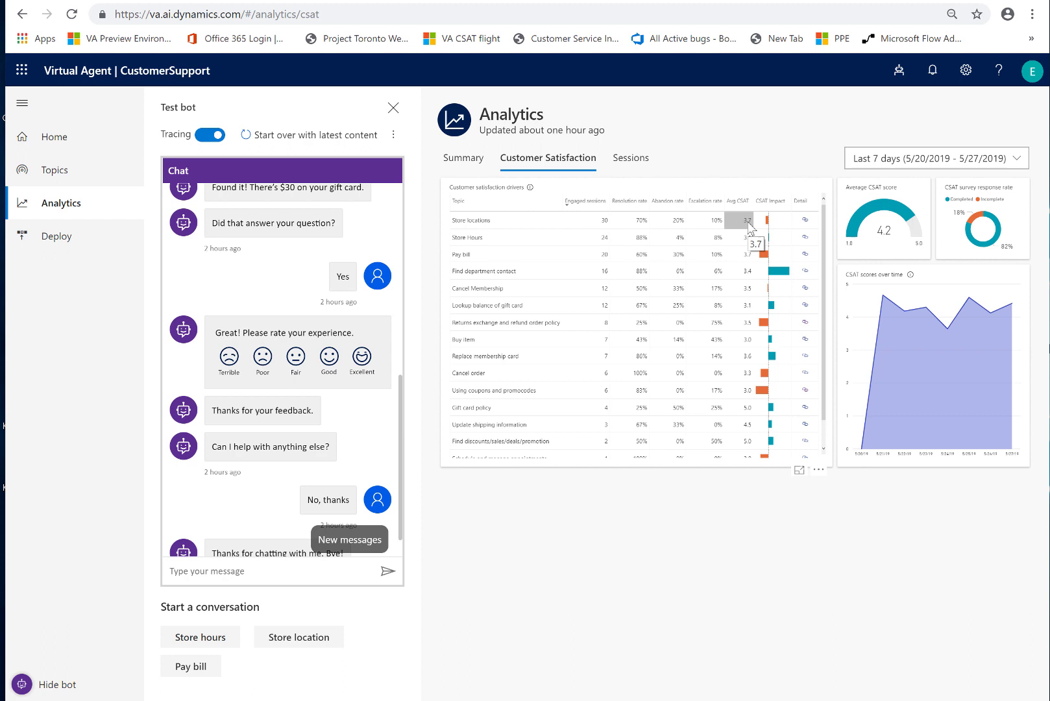
mouse_move(737, 209)
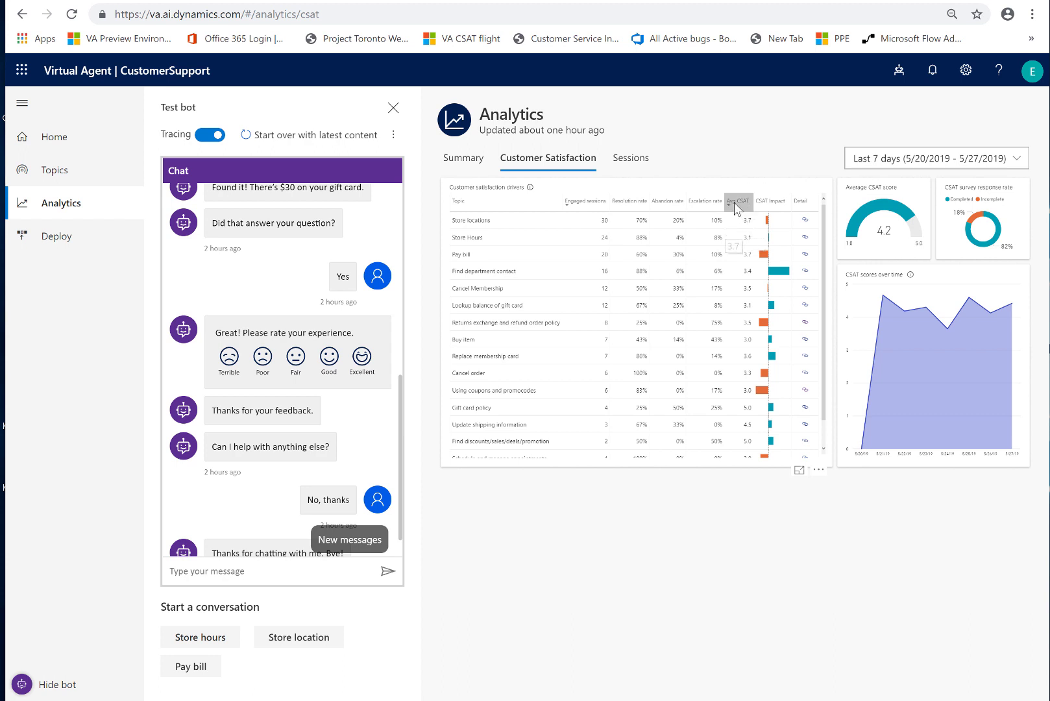
left_click(739, 200)
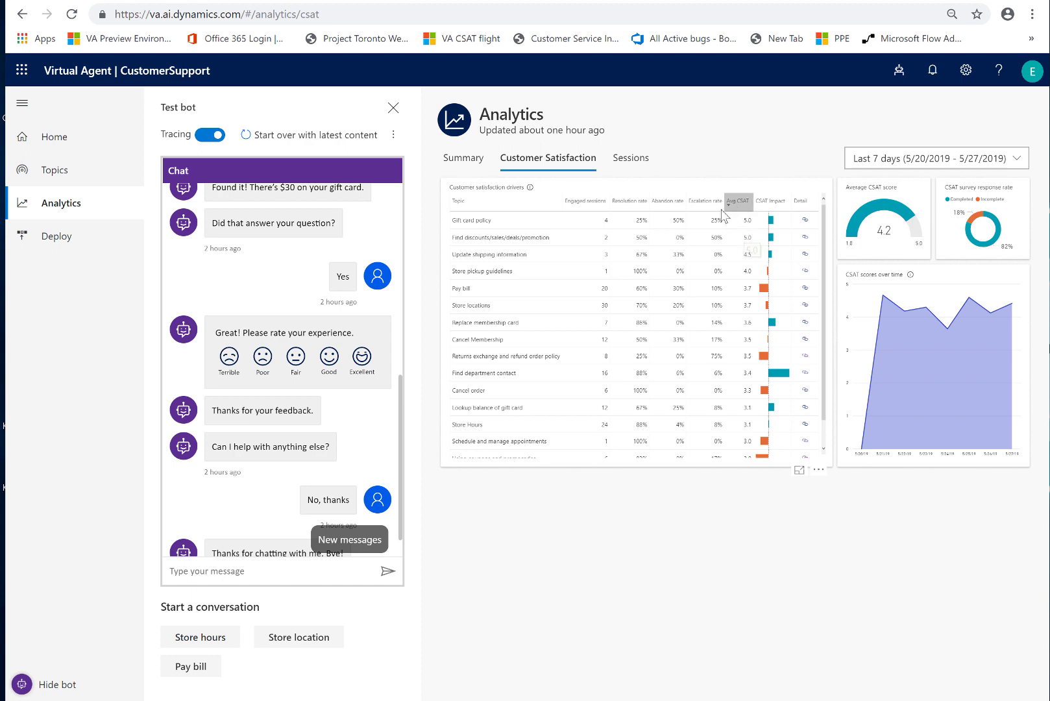
mouse_move(710, 567)
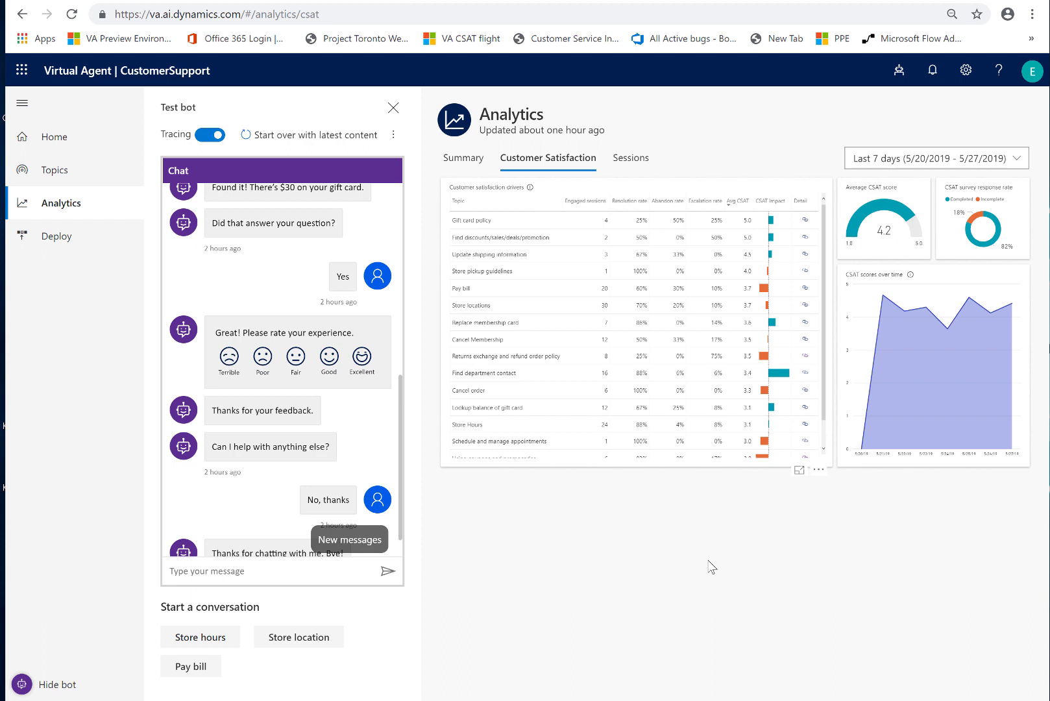
mouse_move(1006, 189)
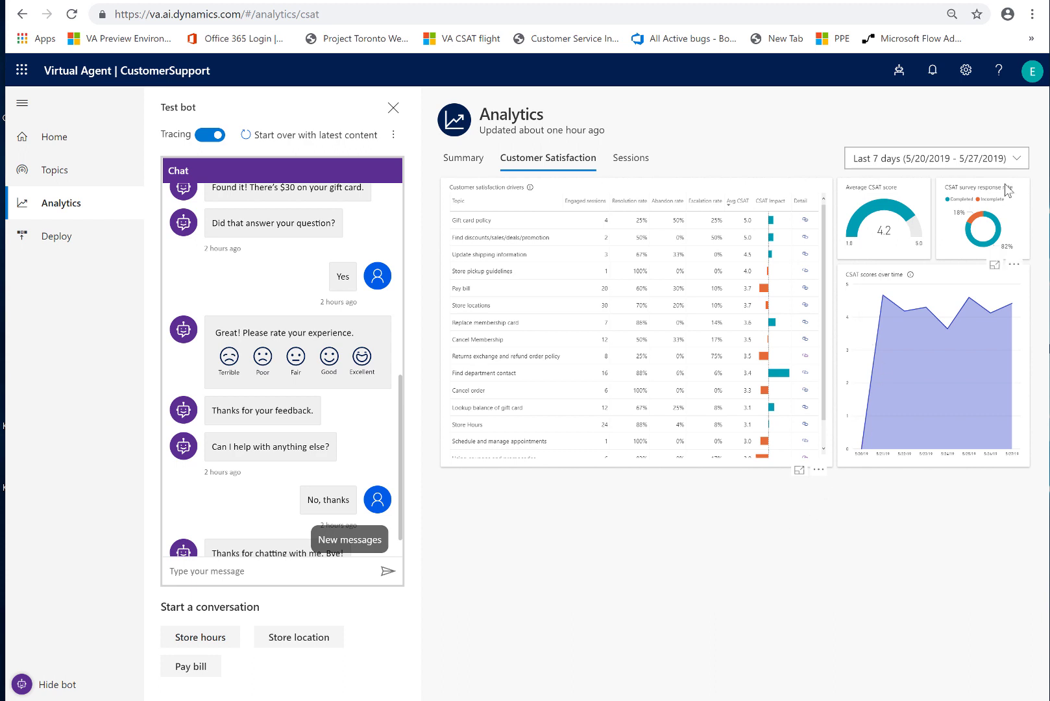
mouse_move(931, 207)
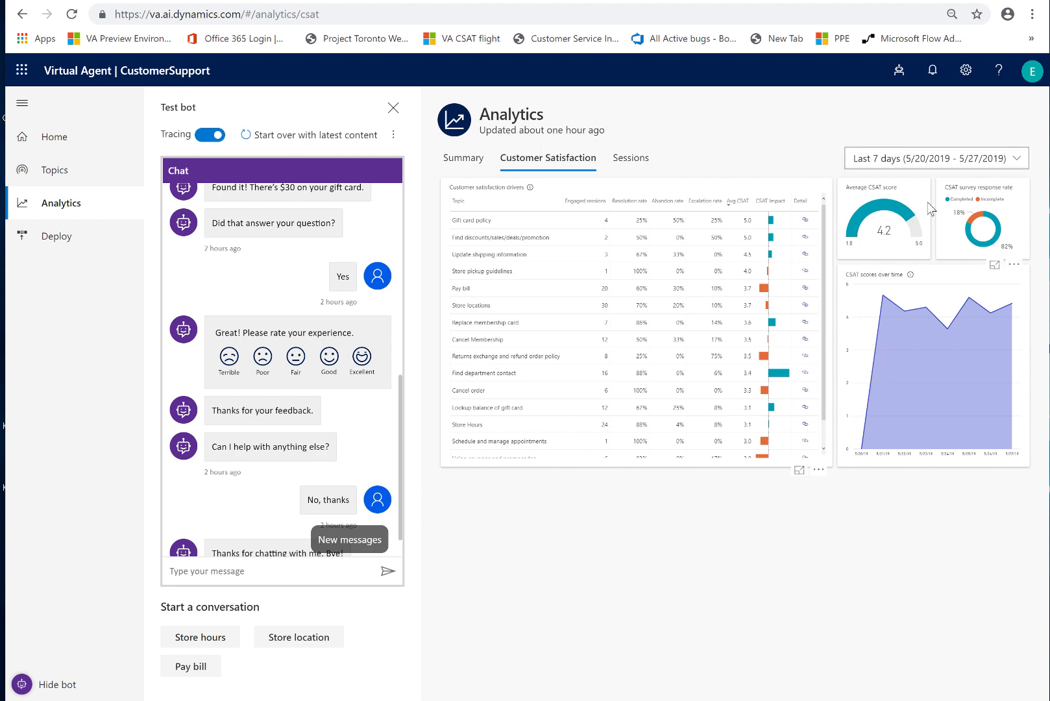
mouse_move(854, 265)
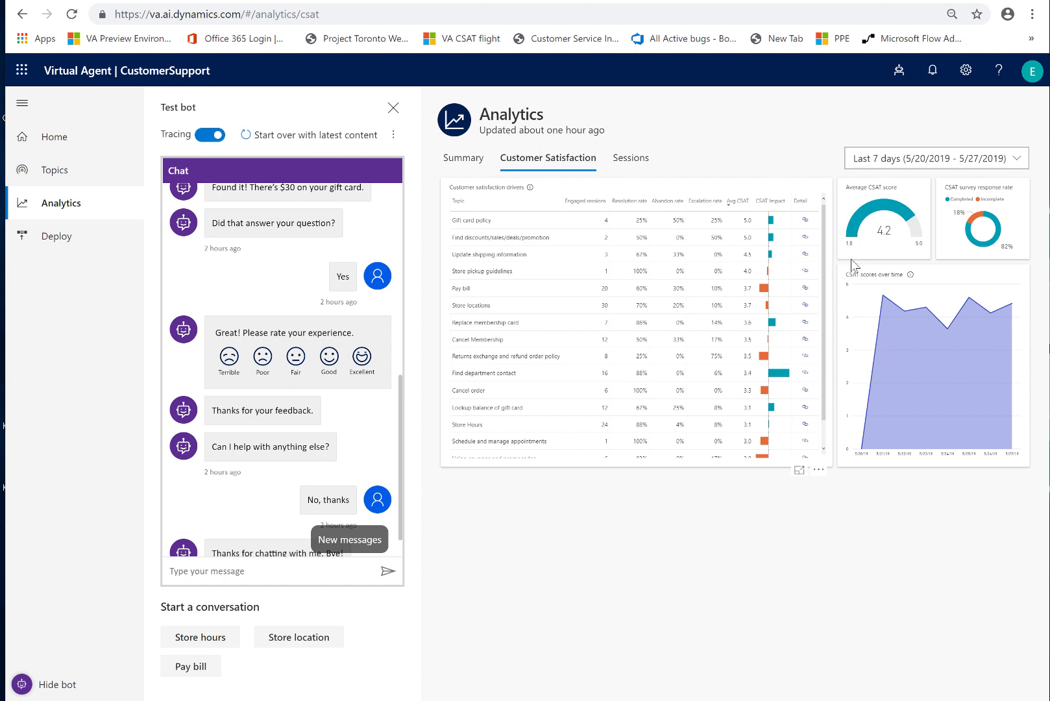
mouse_move(883, 196)
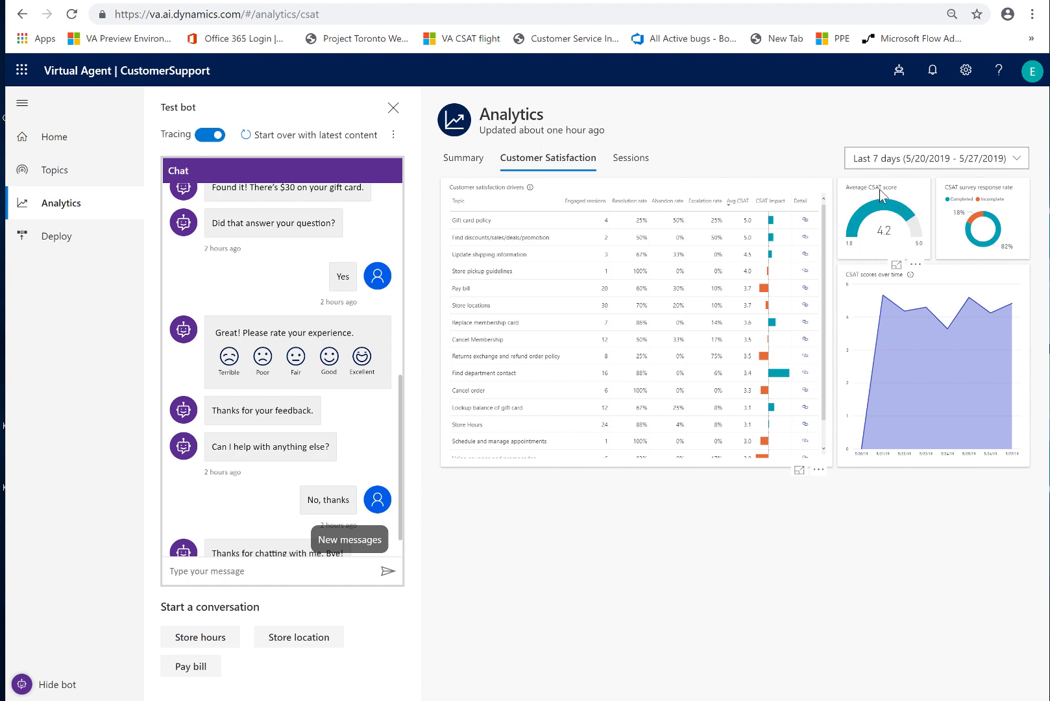
mouse_move(643, 115)
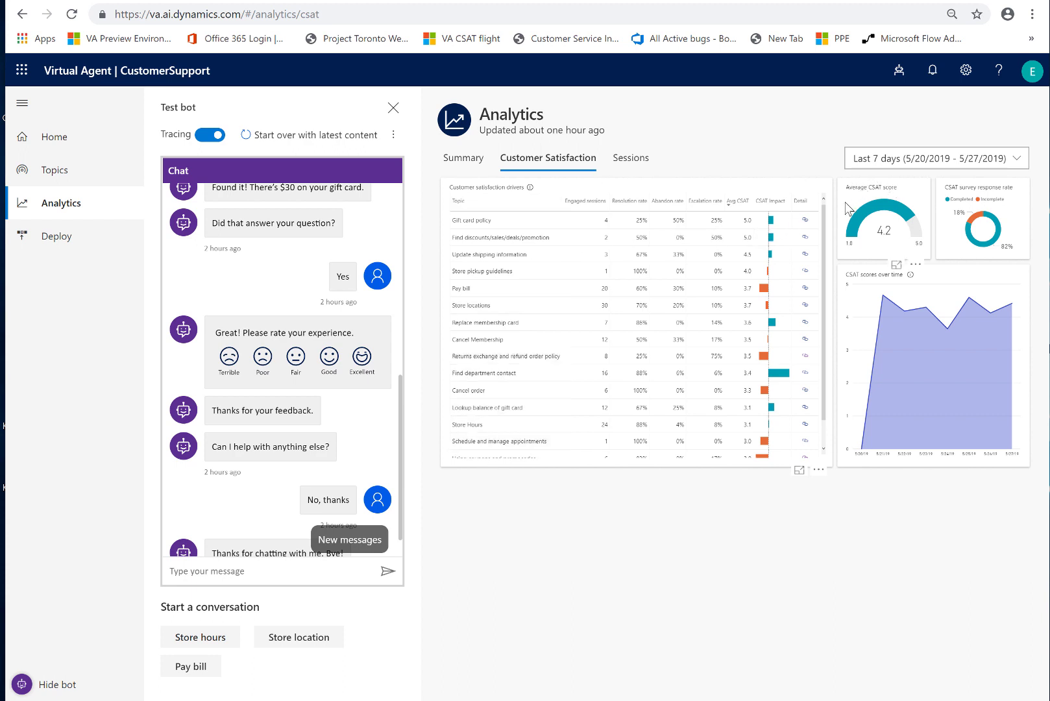
mouse_move(891, 235)
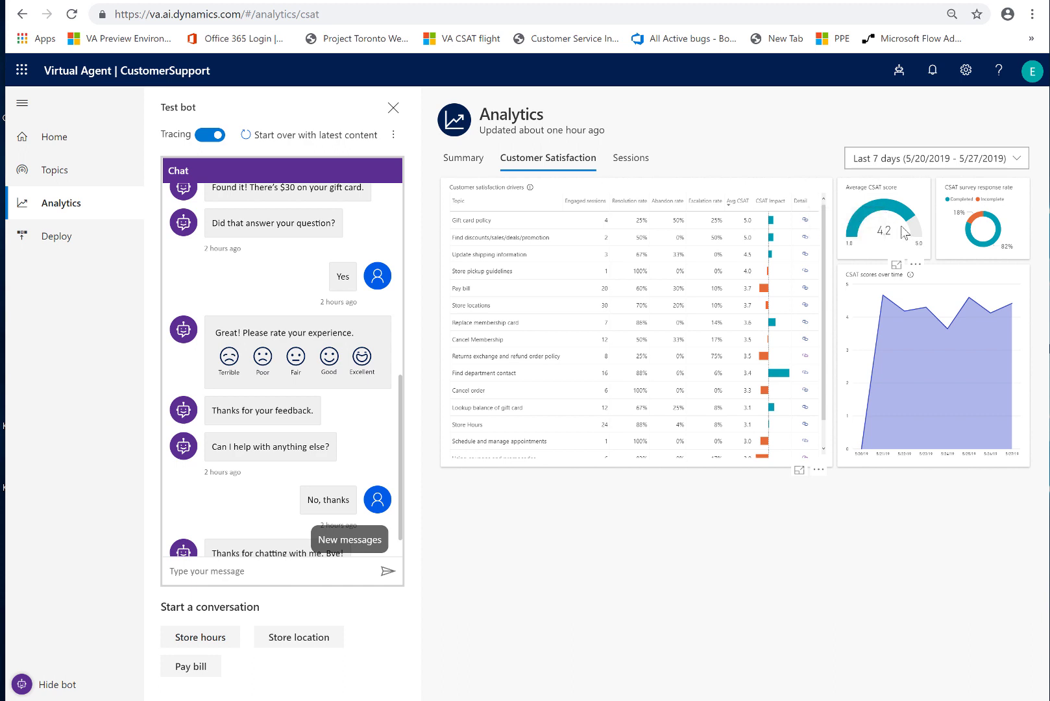
mouse_move(938, 183)
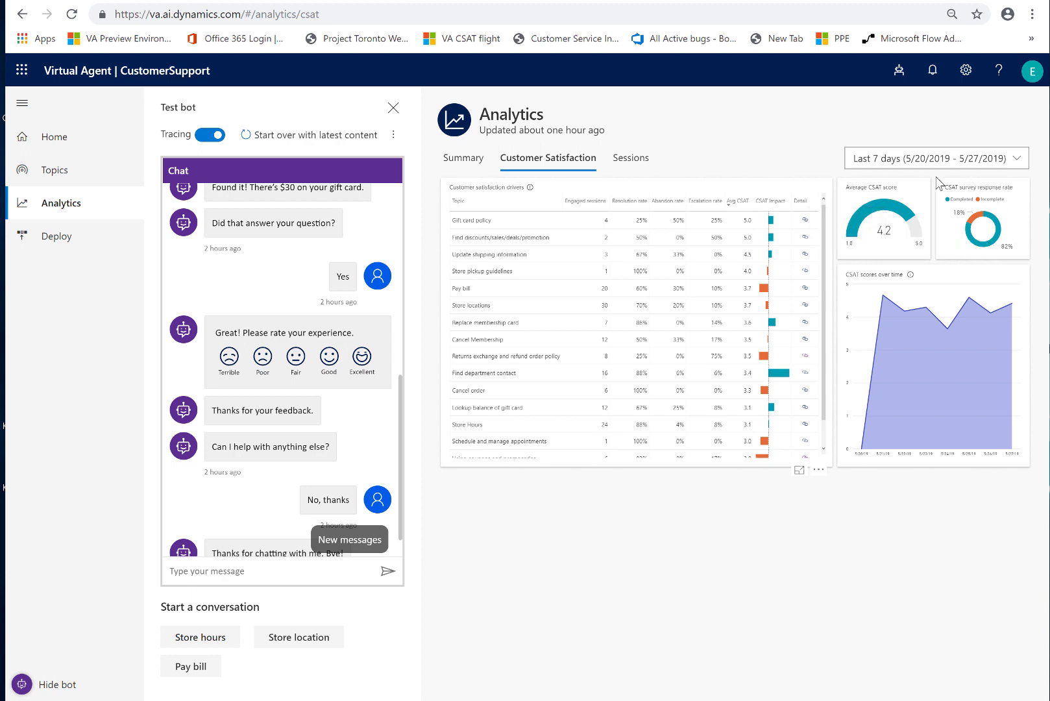
mouse_move(939, 197)
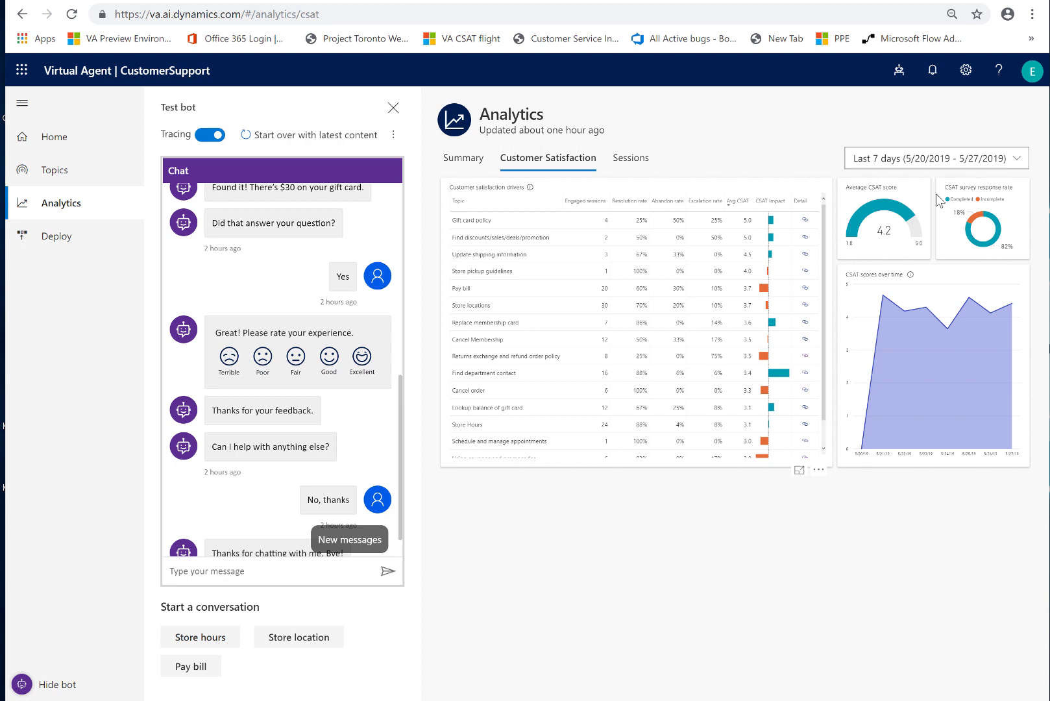
mouse_move(945, 266)
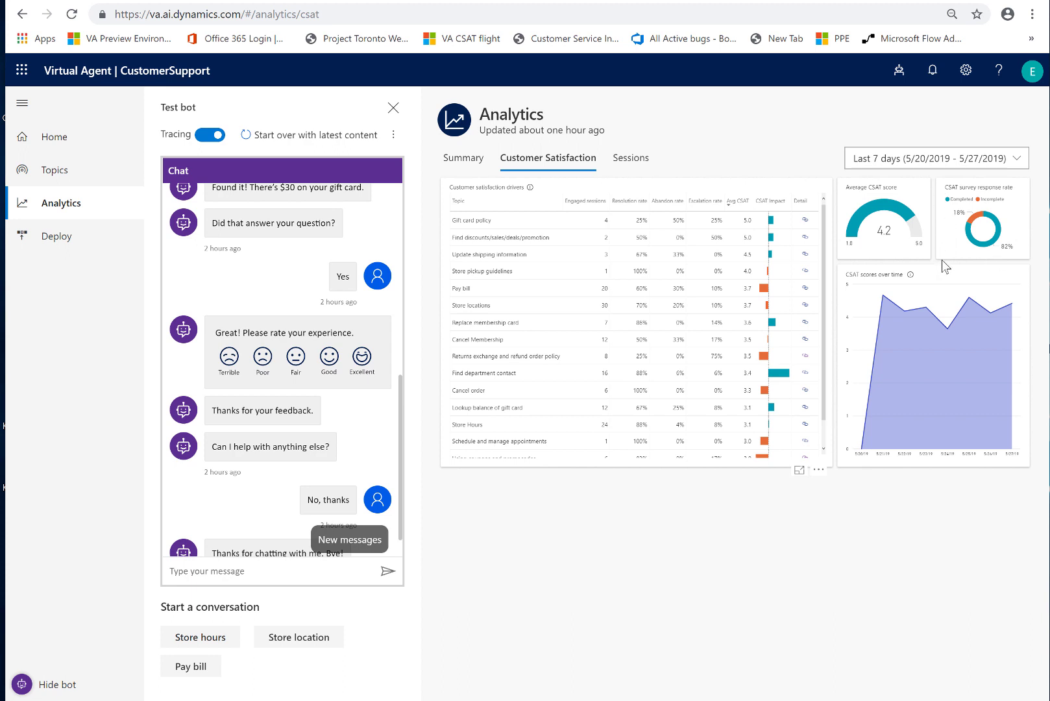
mouse_move(998, 248)
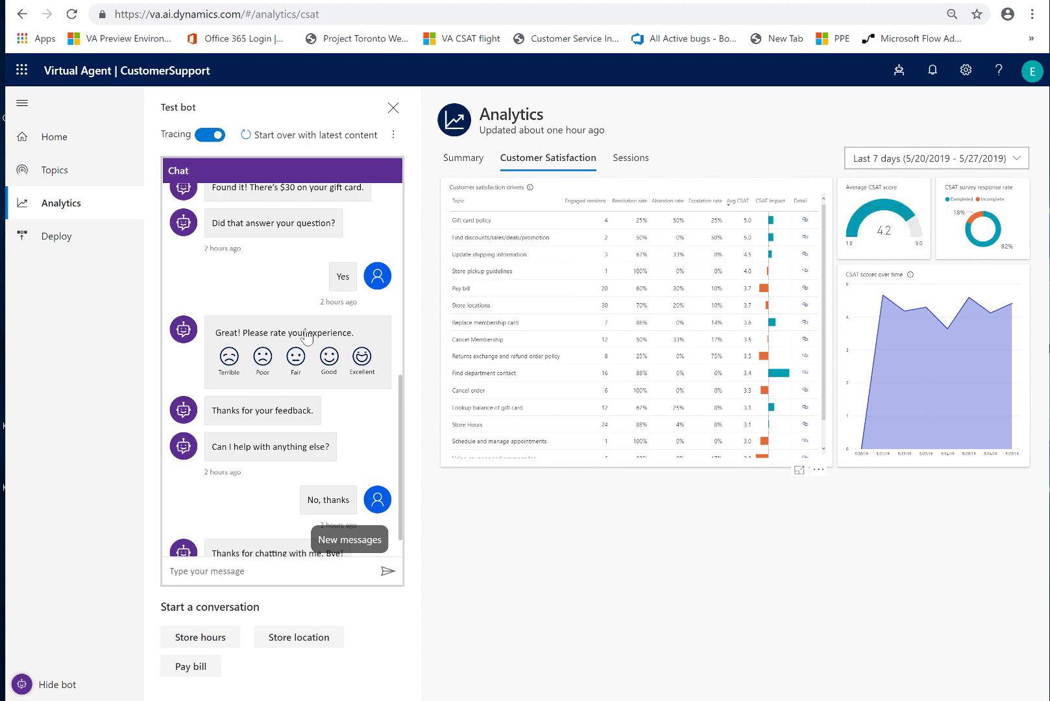
mouse_move(342, 382)
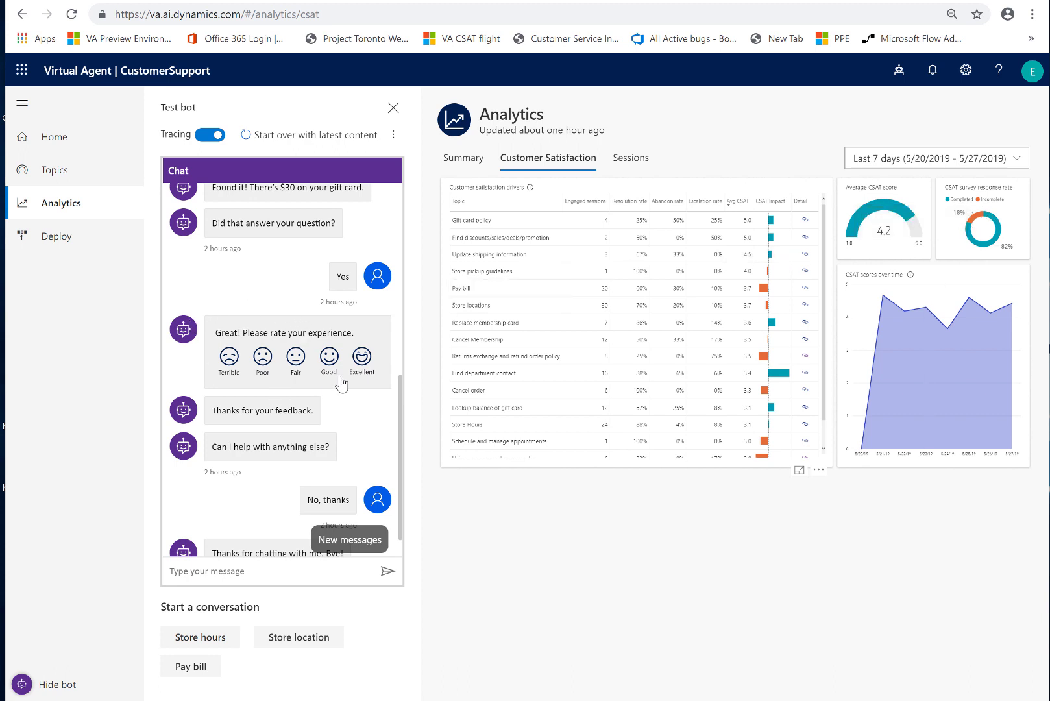
mouse_move(352, 299)
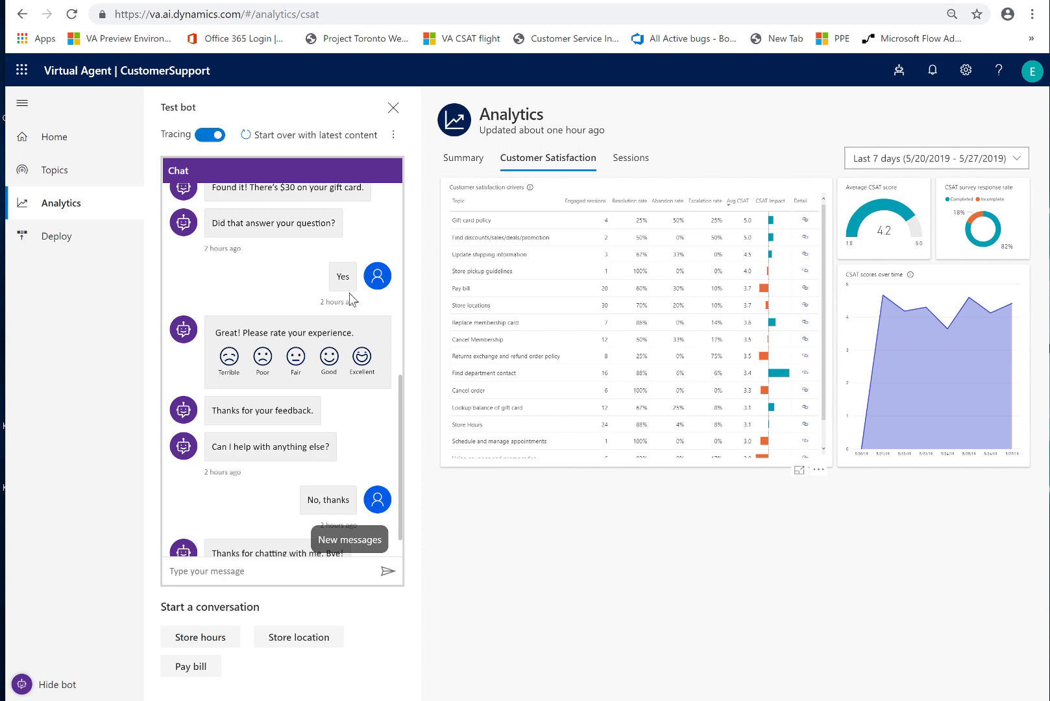
mouse_move(303, 322)
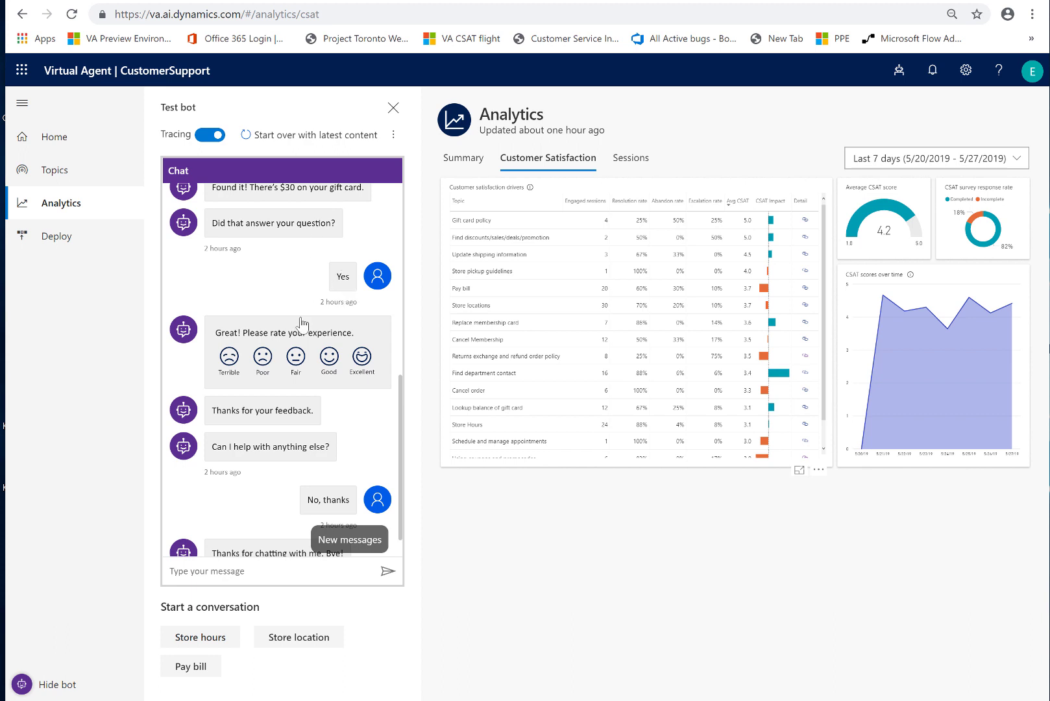
mouse_move(416, 316)
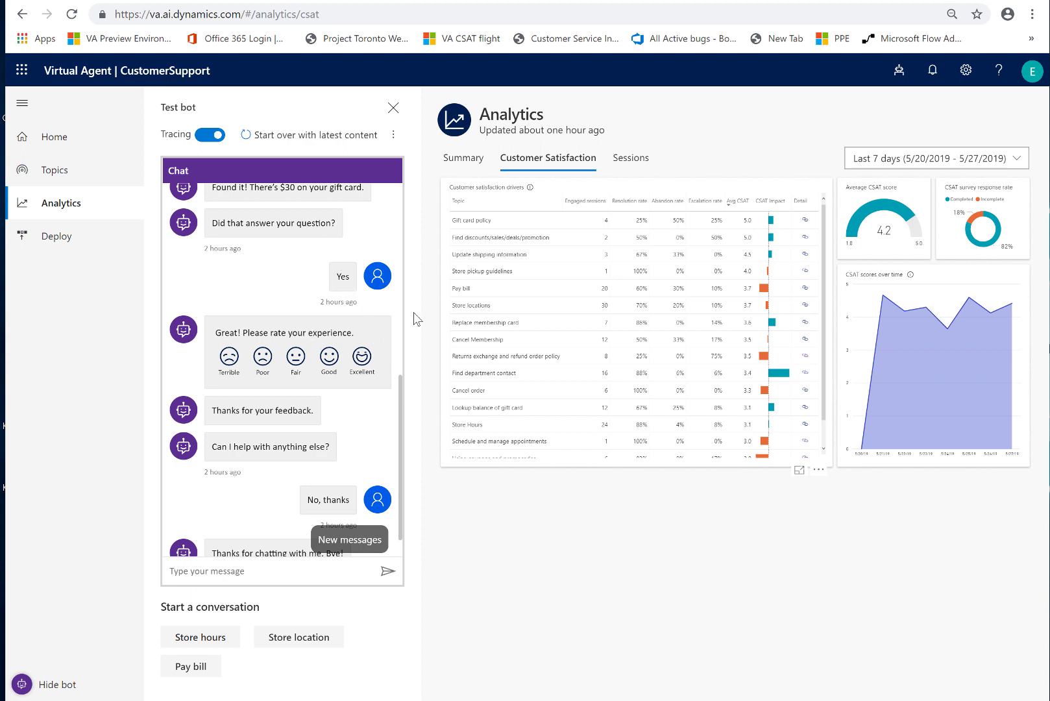
mouse_move(427, 283)
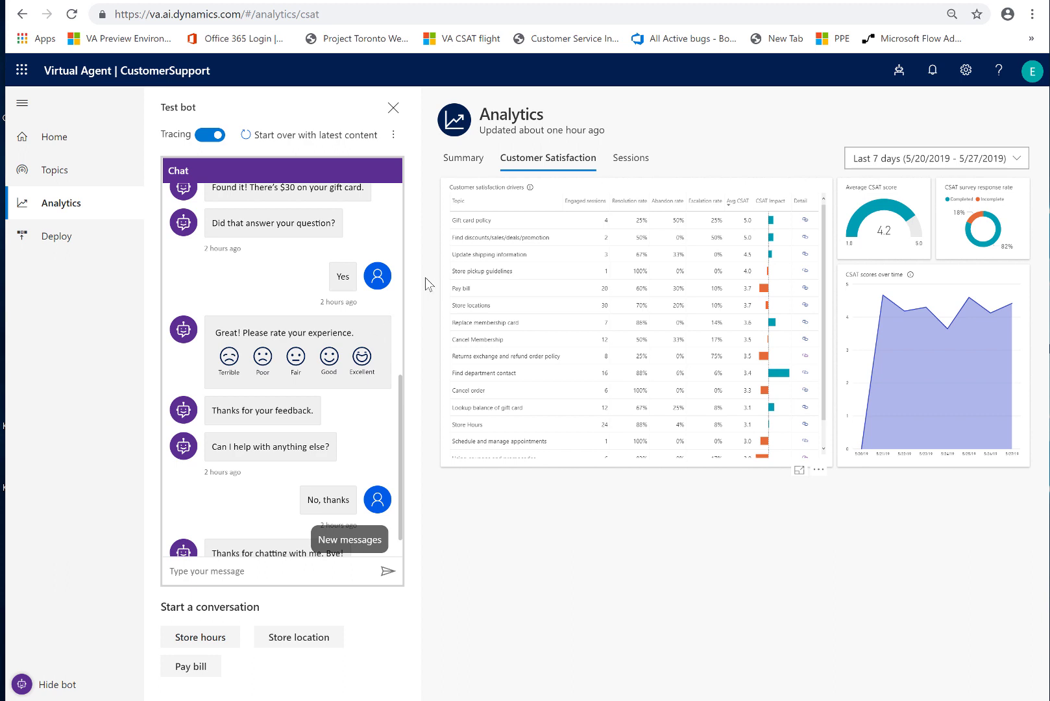
mouse_move(680, 173)
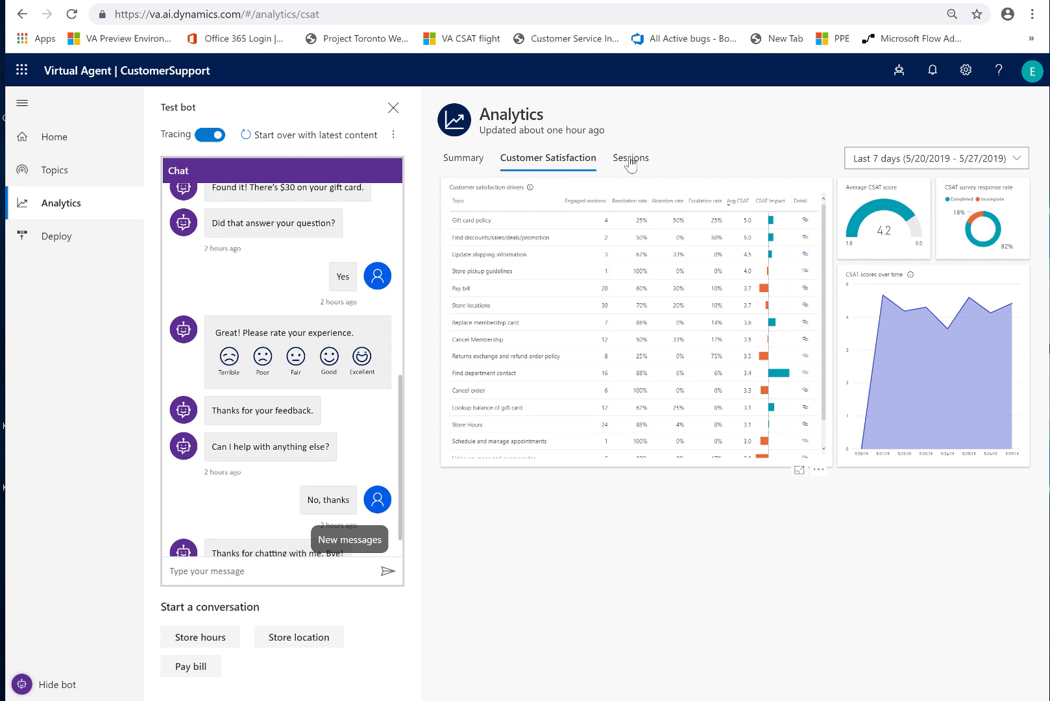
- Go to the Sessions analytics page and download the last 30 days of sessions
left_click(628, 158)
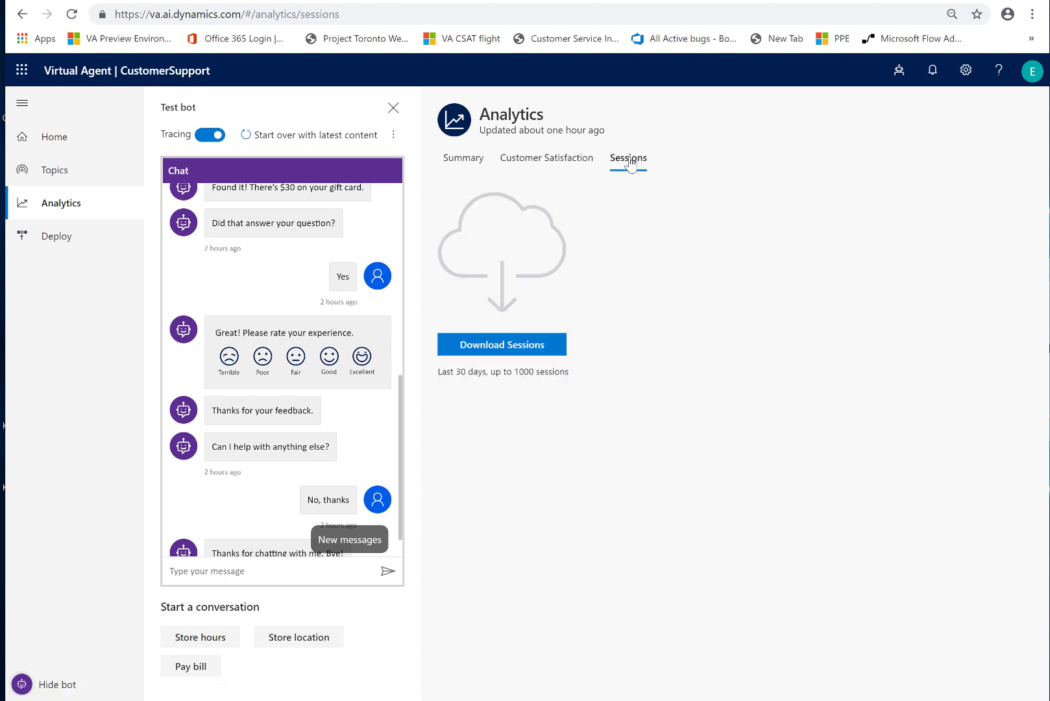
left_click(501, 345)
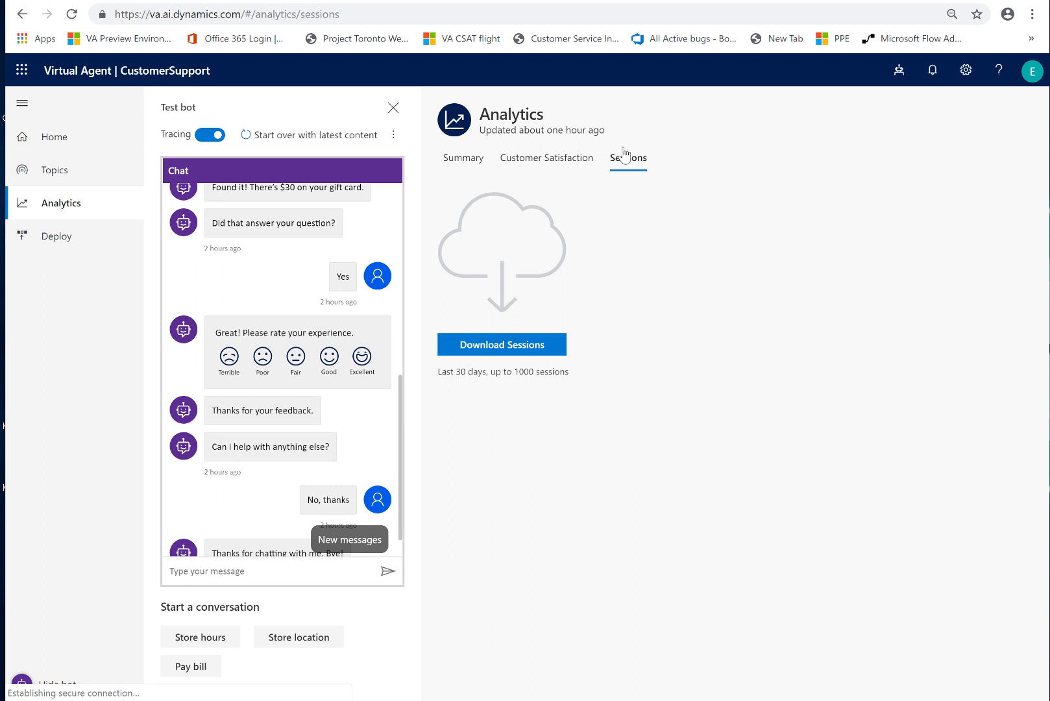
mouse_move(518, 177)
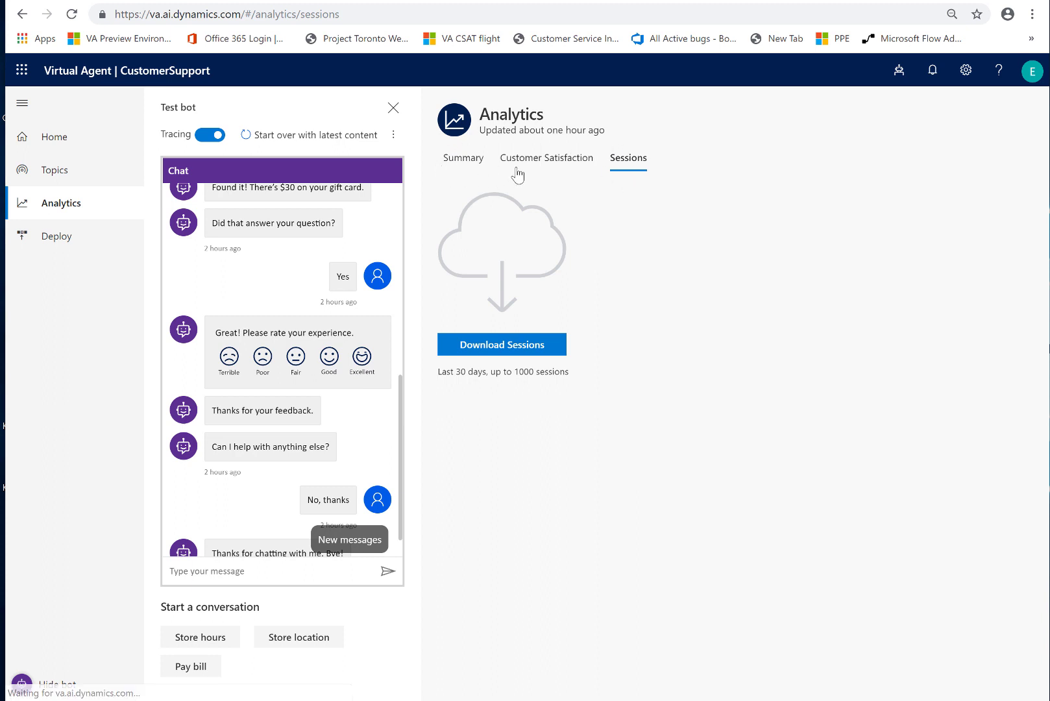
mouse_move(580, 165)
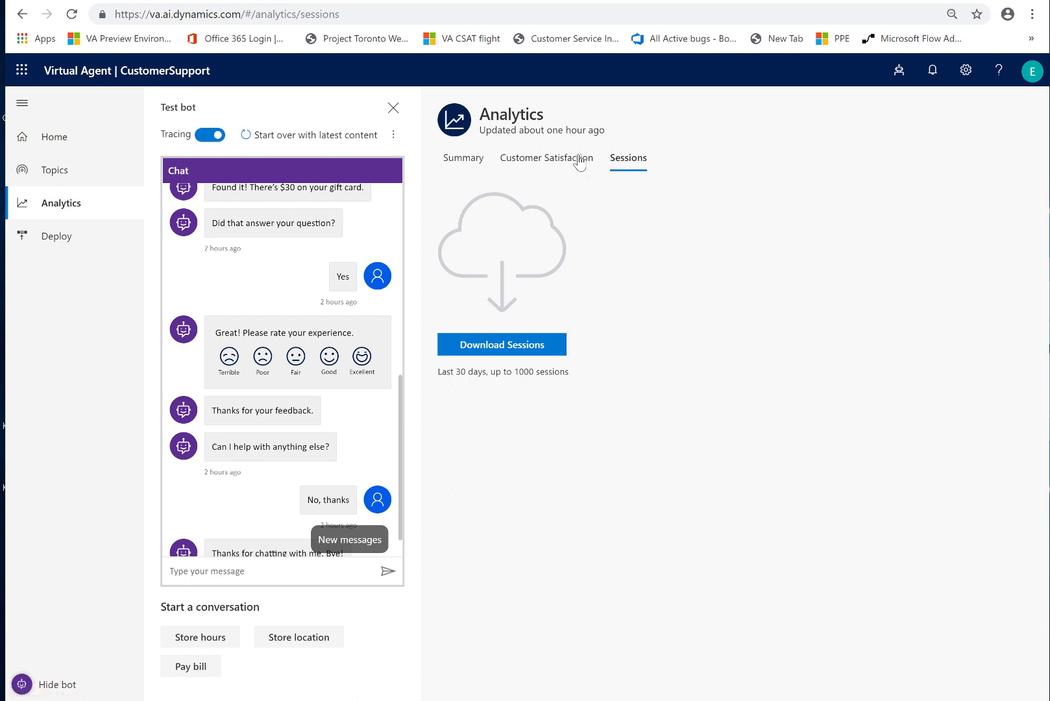
left_click(501, 344)
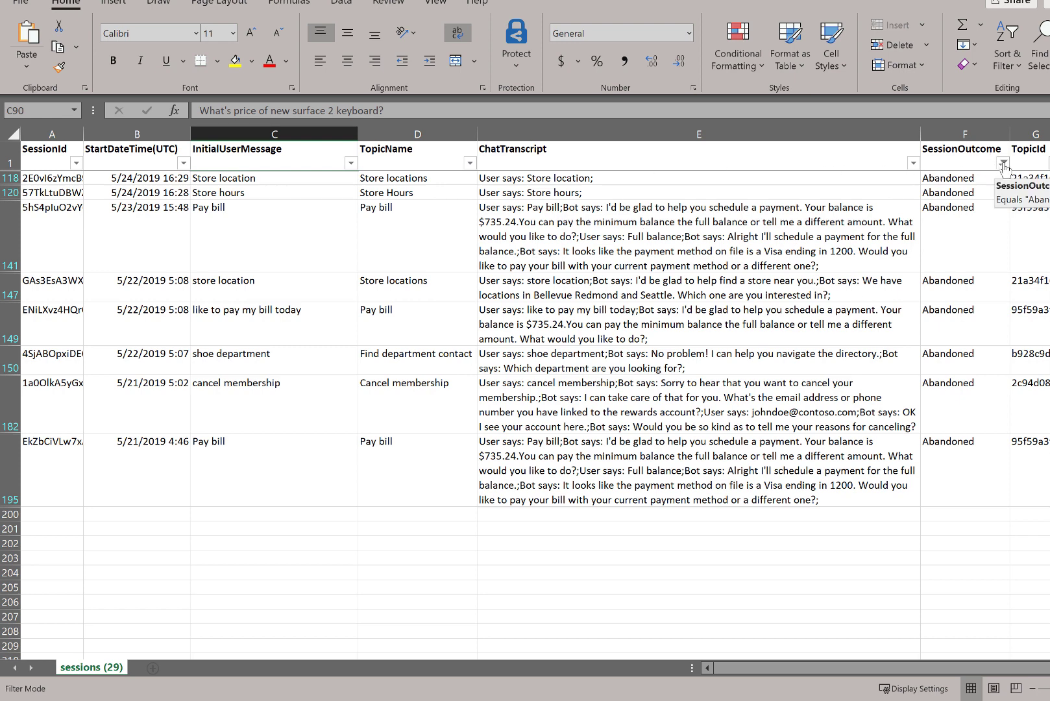
- Filter the SessionOutcome column to Unengaged only, leaving 30 of 198 records
left_click(1004, 163)
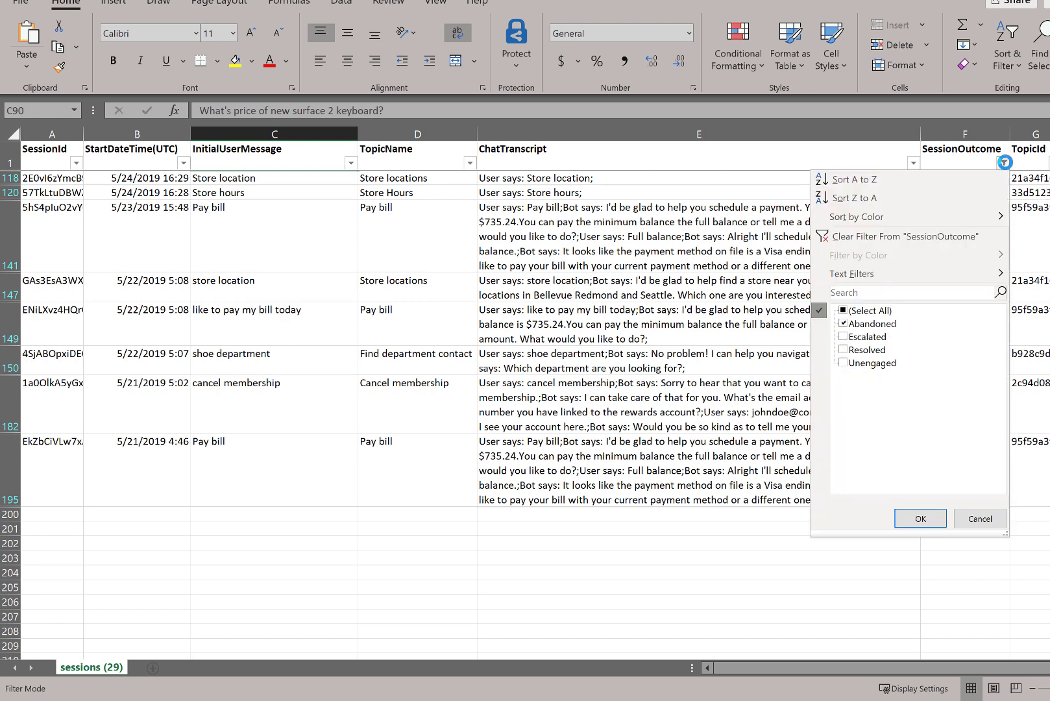
left_click(844, 323)
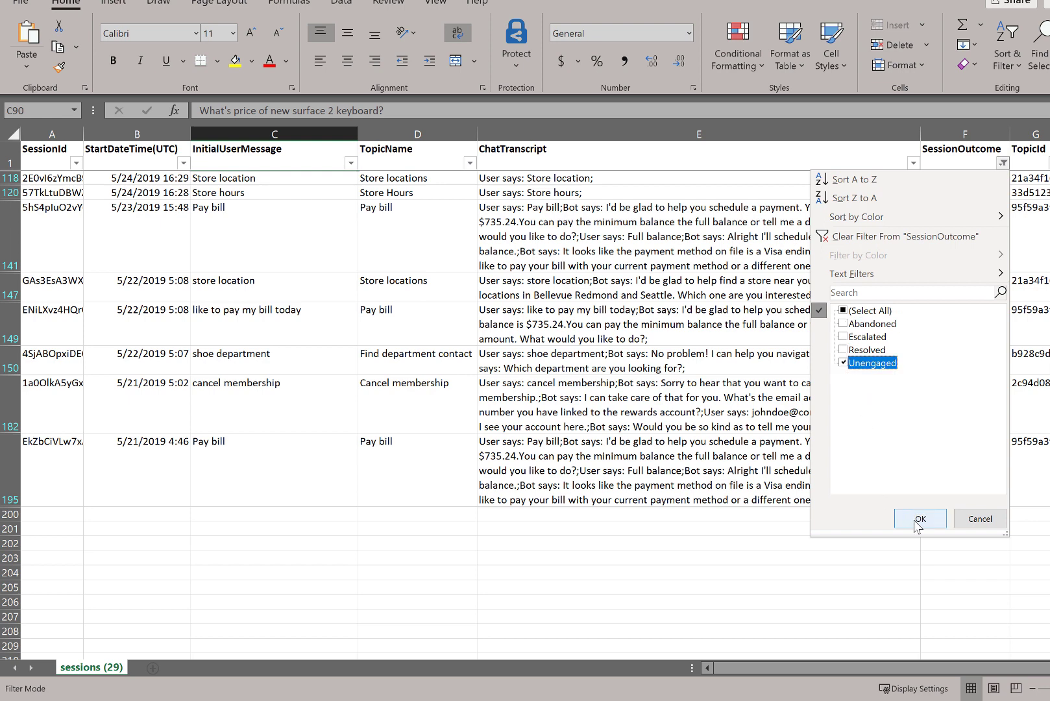
left_click(919, 518)
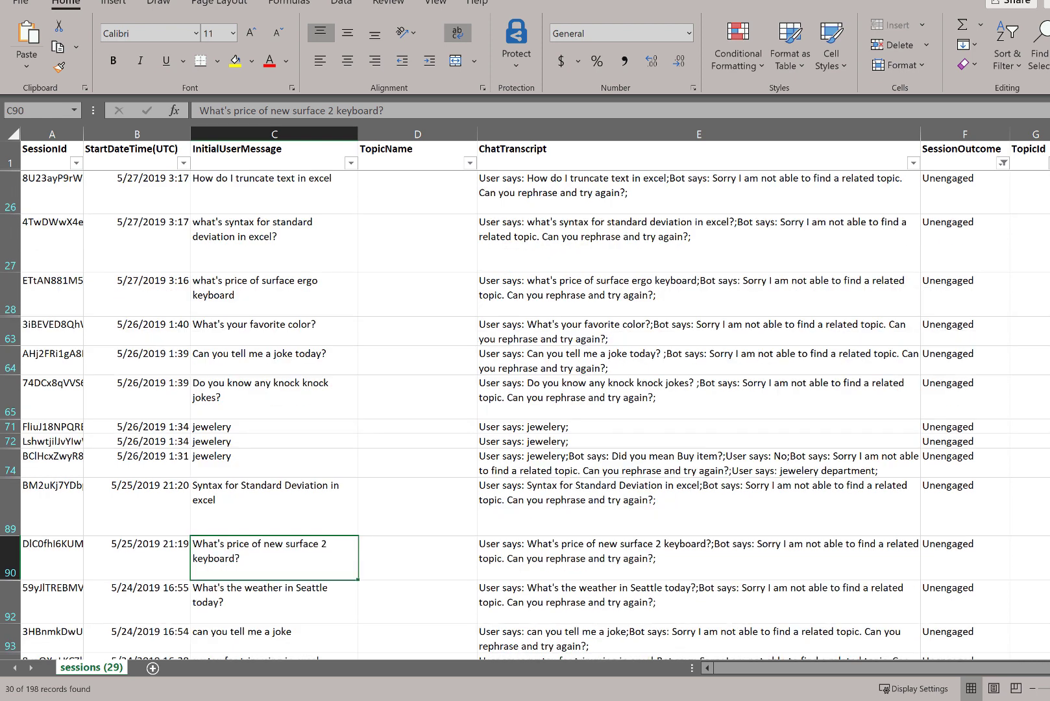
mouse_move(291, 292)
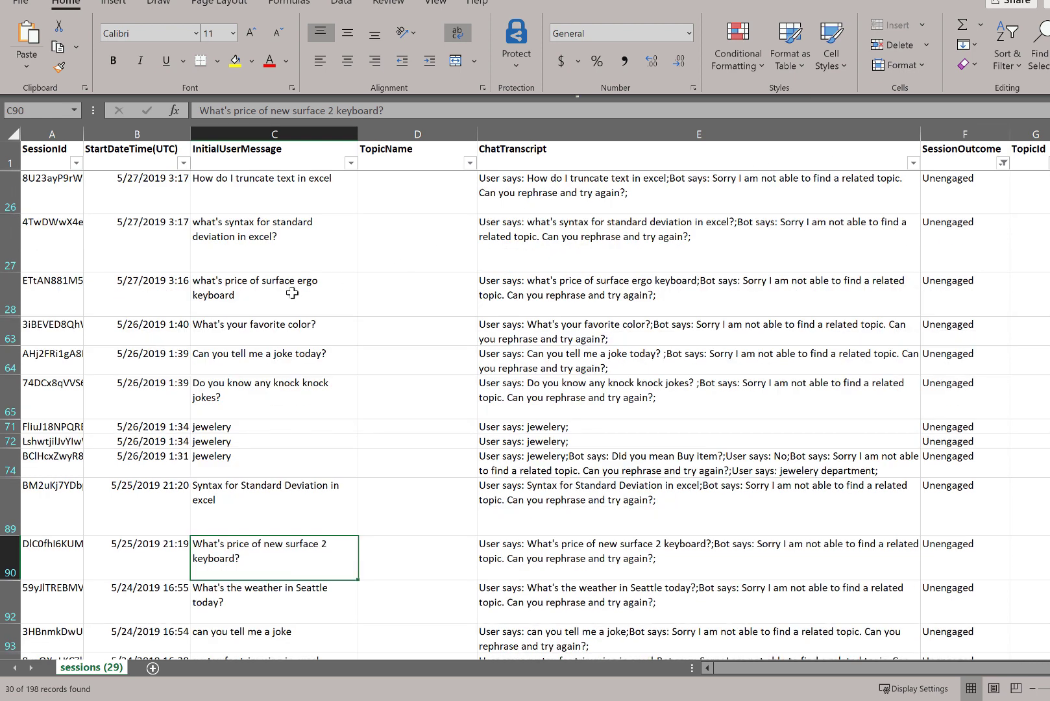
mouse_move(241, 544)
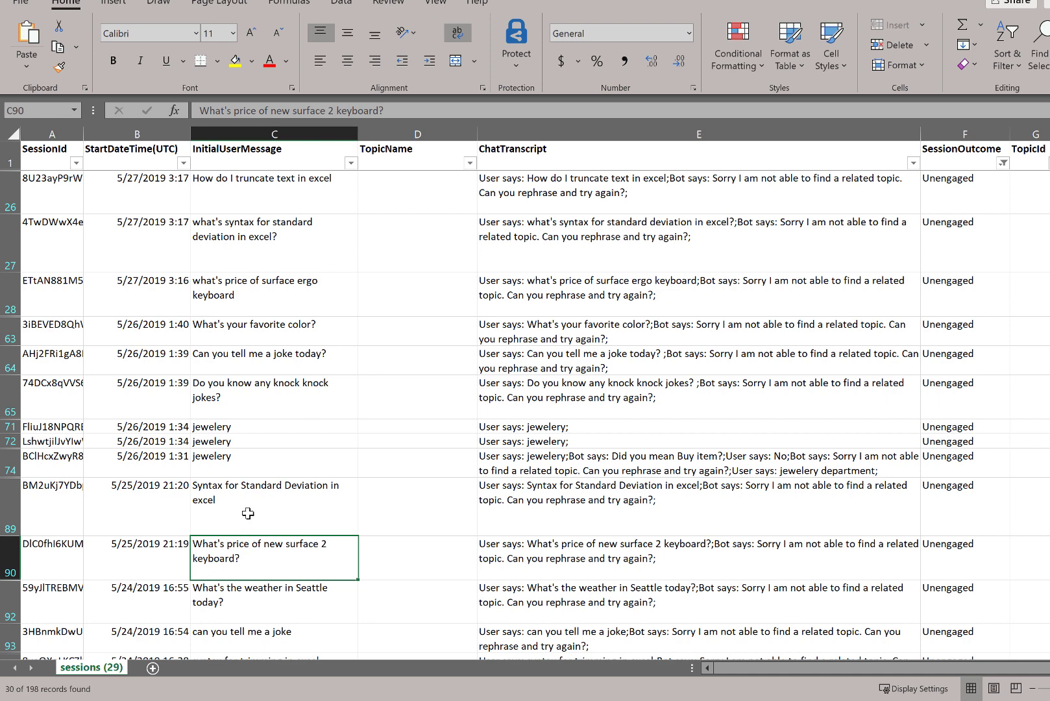
- Browse the unengaged rows, checking the Standard Deviation and Surface 2 keyboard messages
left_click(274, 514)
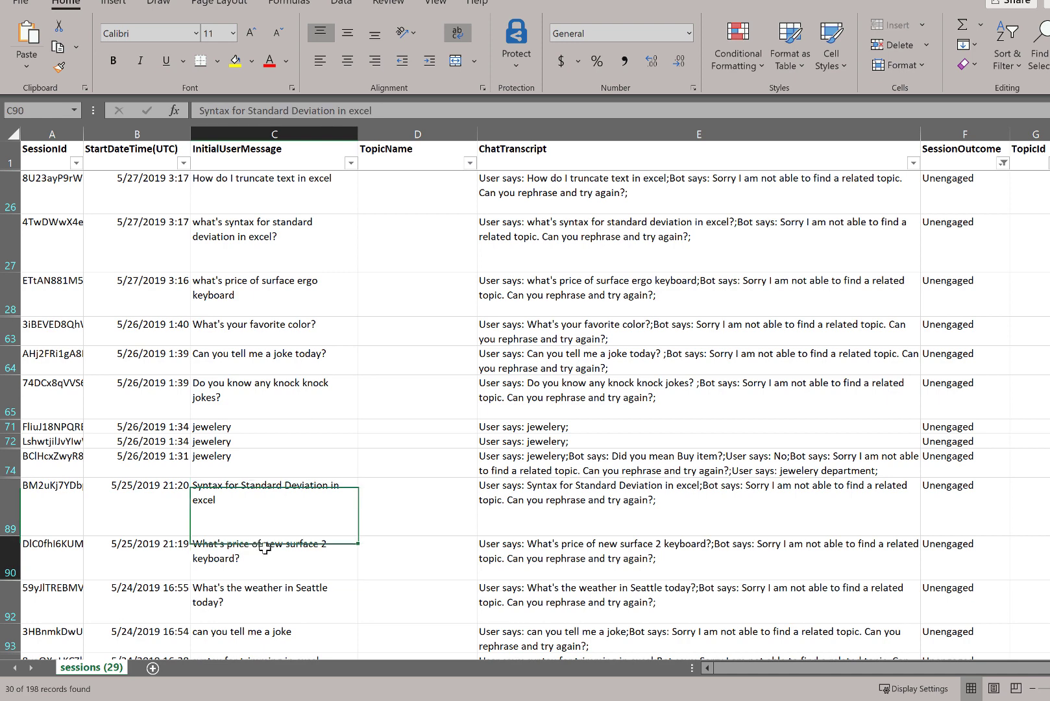
left_click(274, 556)
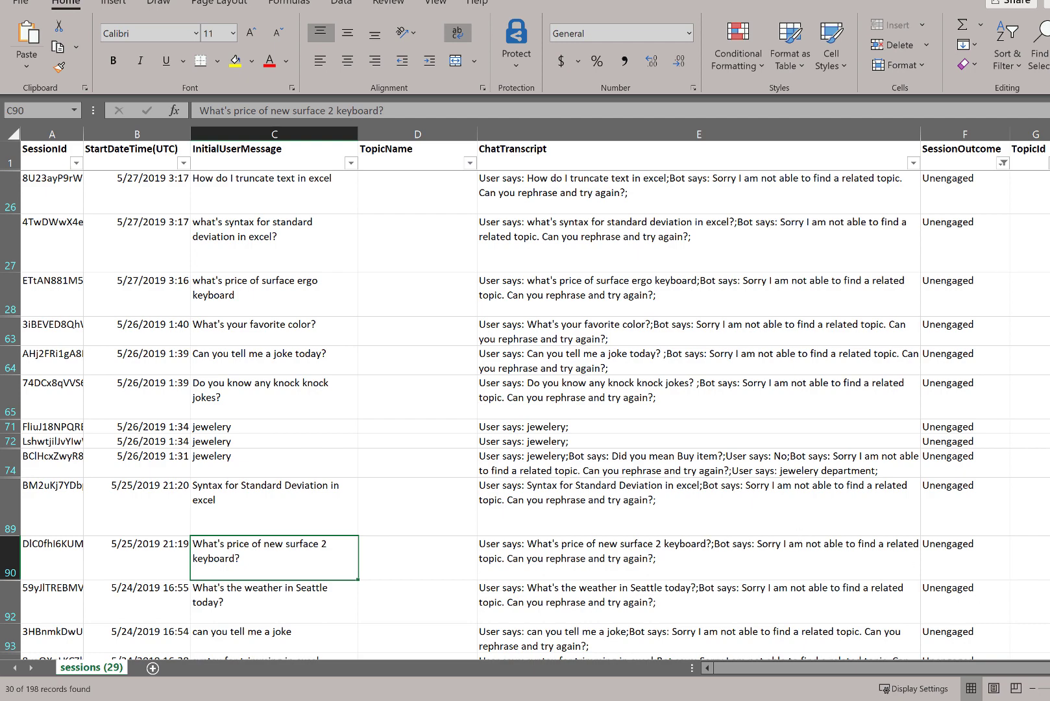
scroll("down", 3)
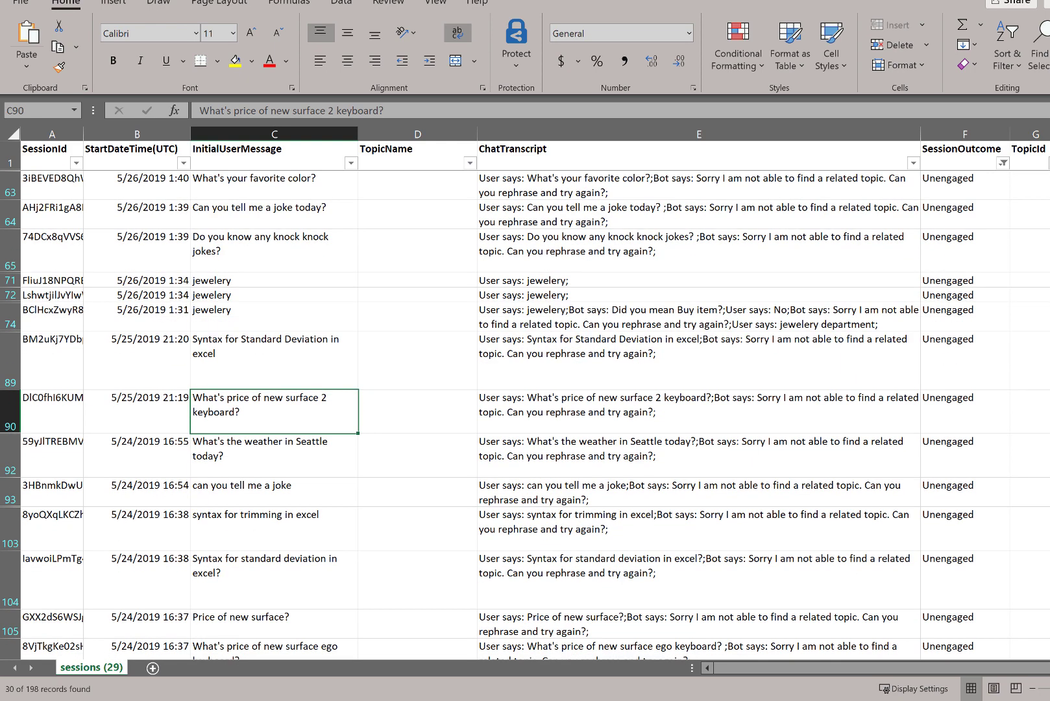
scroll("down", 3)
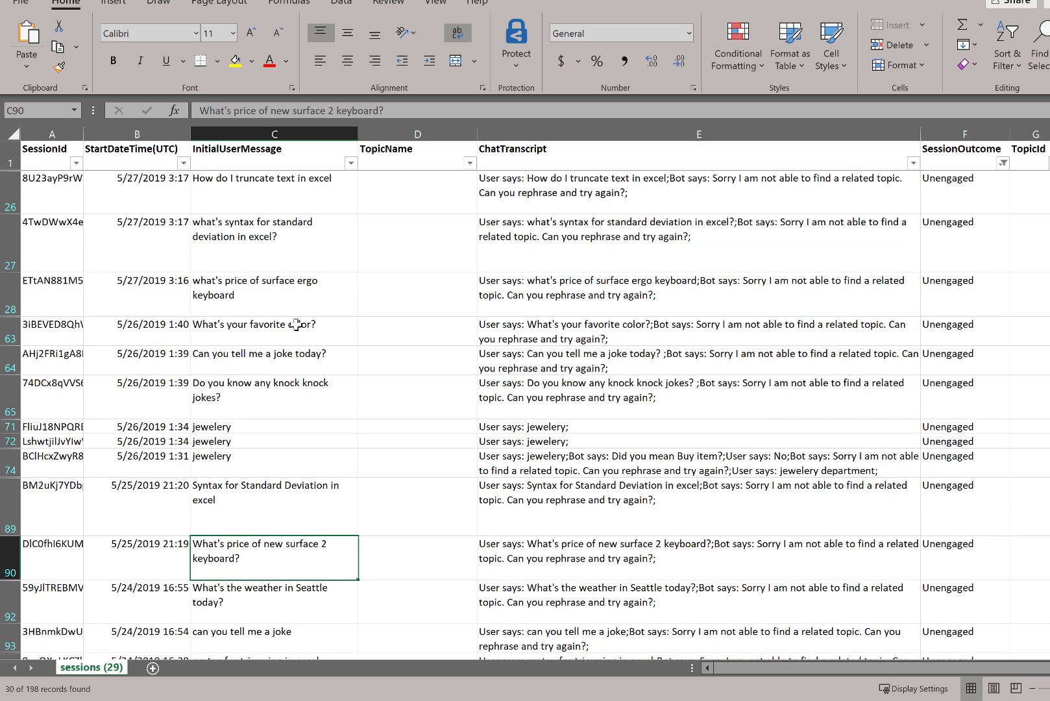
mouse_move(253, 383)
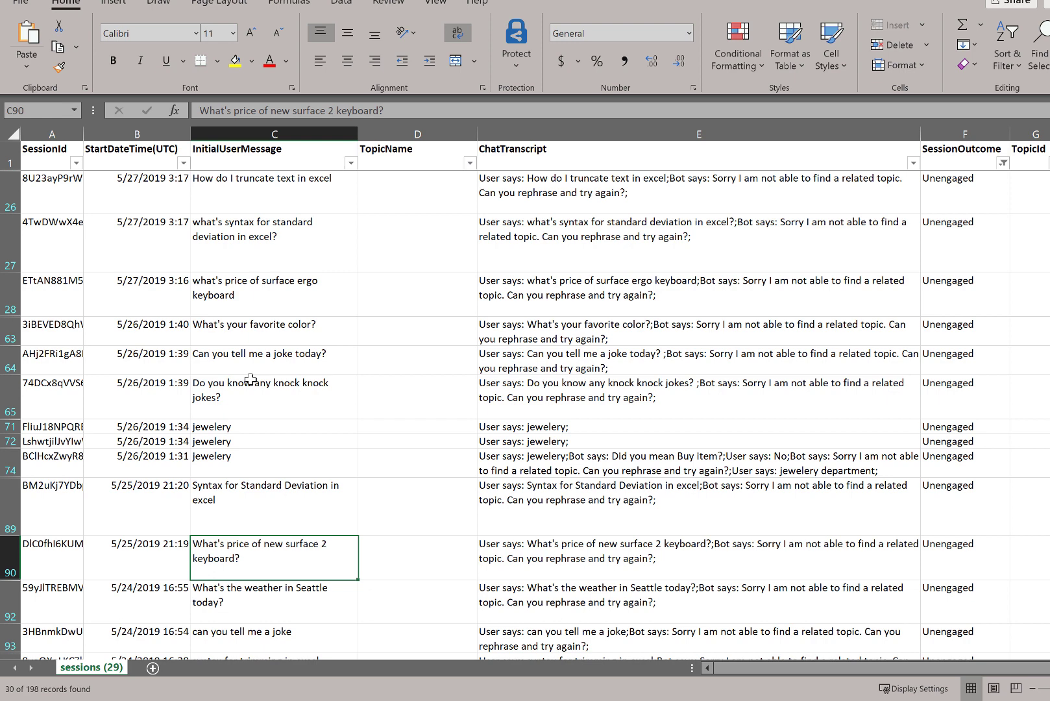
mouse_move(242, 314)
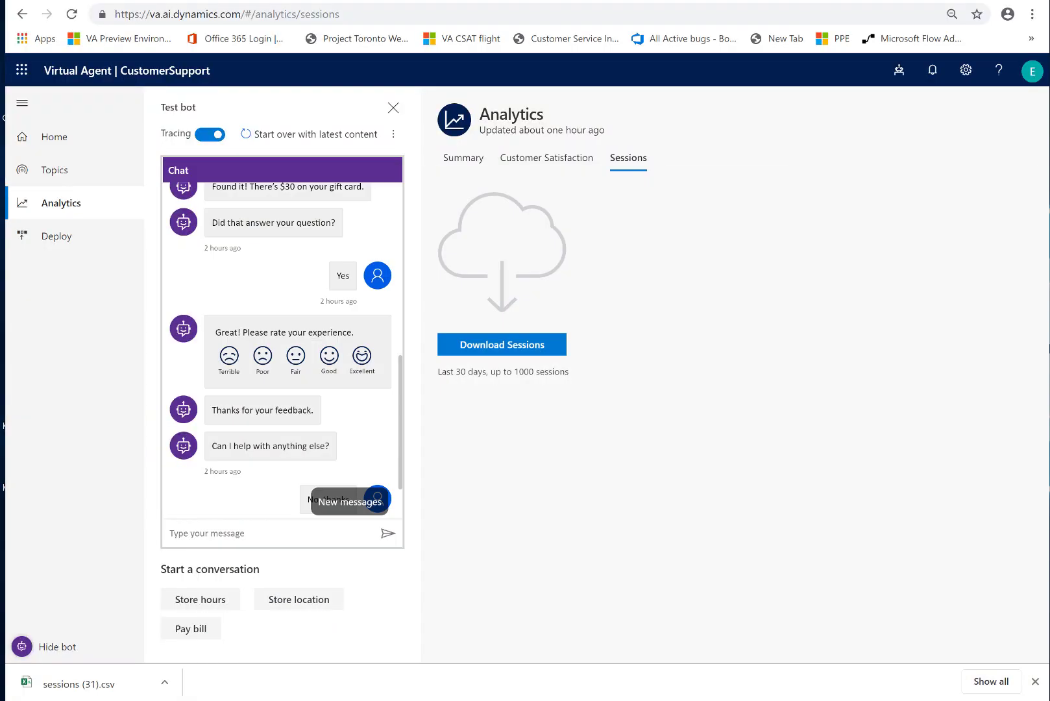
mouse_move(532, 145)
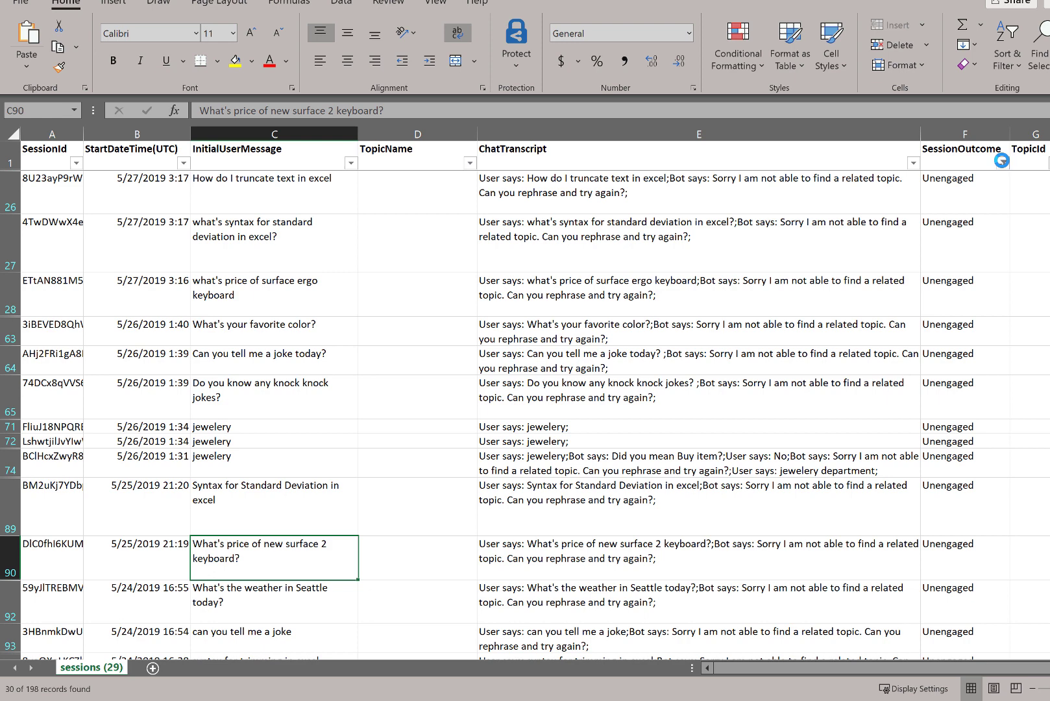
- Refilter SessionOutcome to Abandoned (25 of 198), then add Escalated to the outcomes shown
left_click(998, 163)
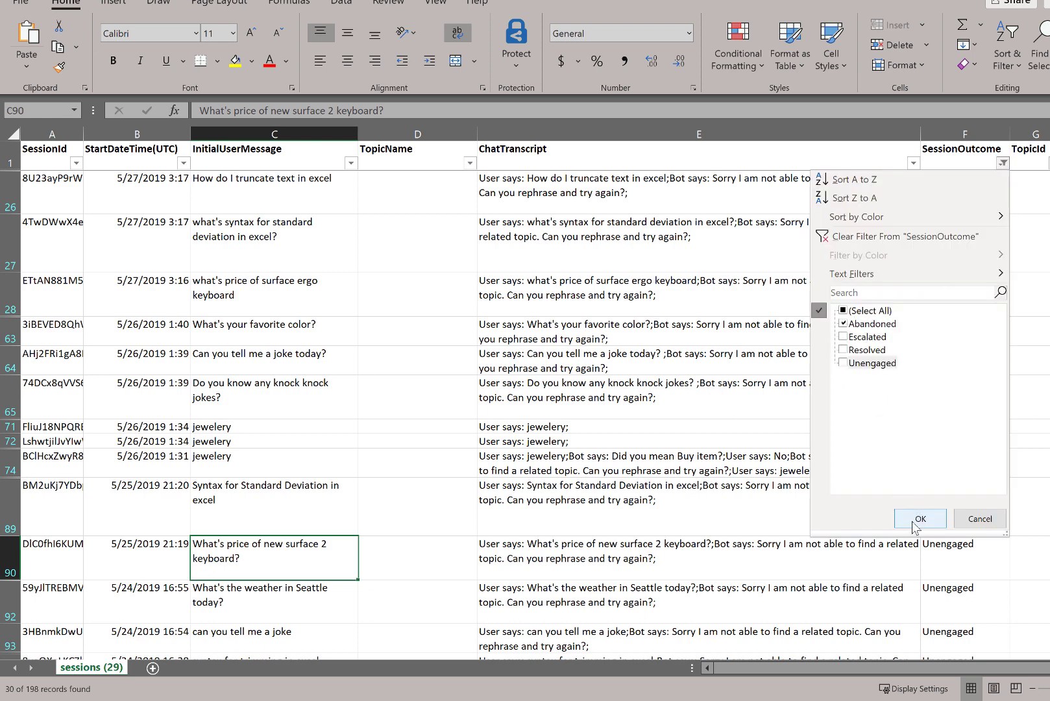
left_click(919, 518)
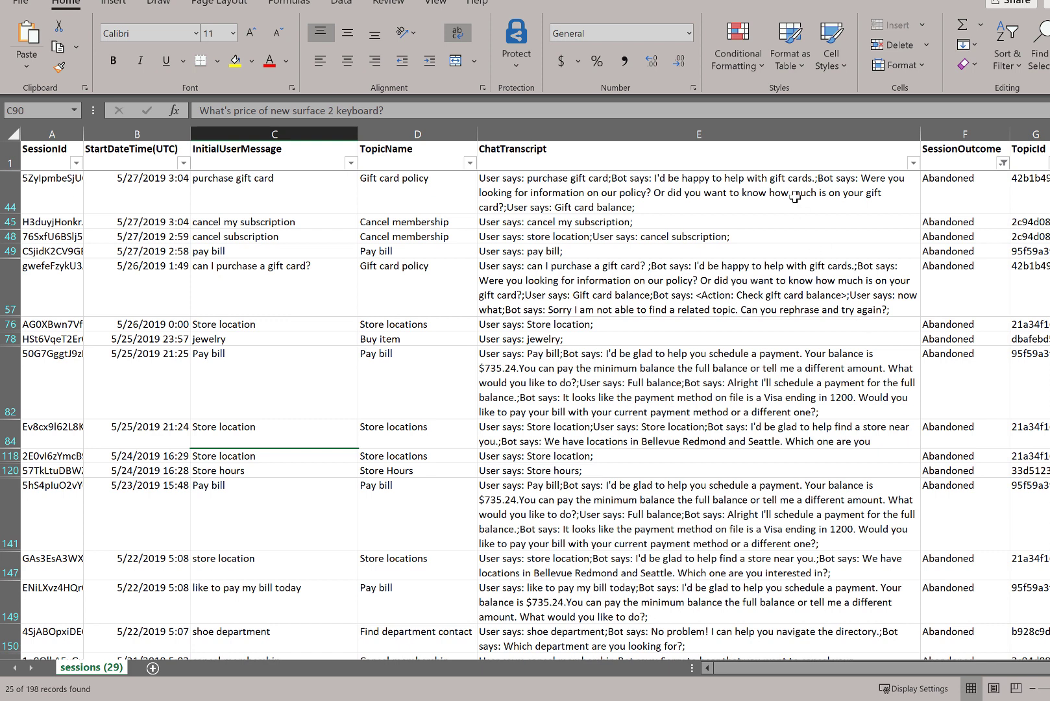
mouse_move(711, 385)
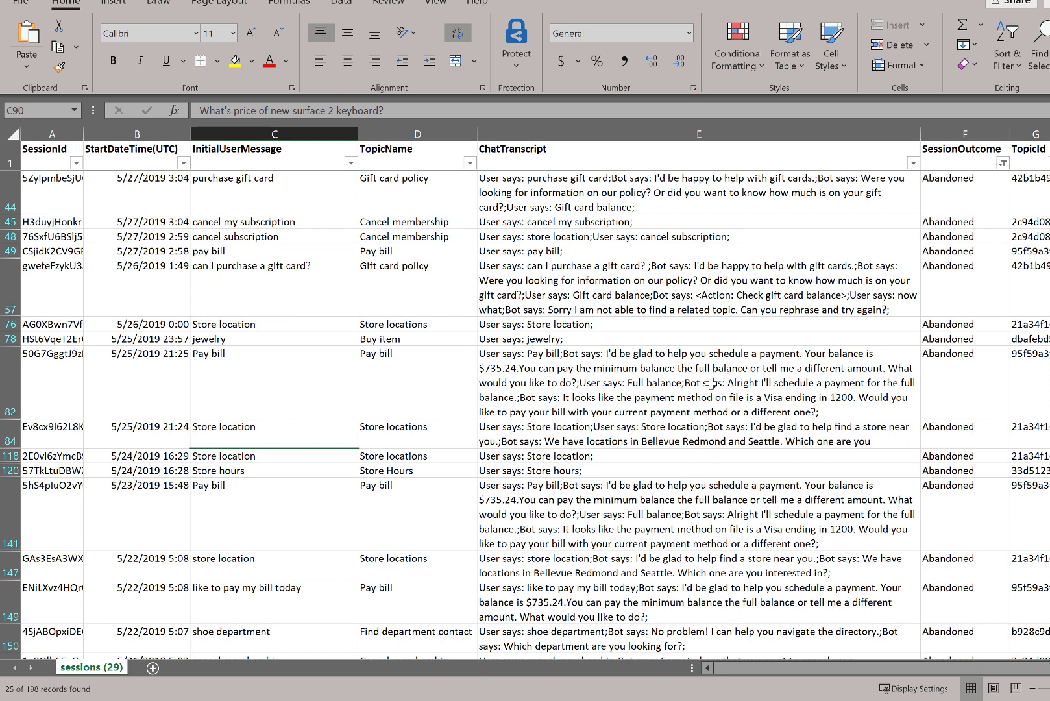
mouse_move(653, 435)
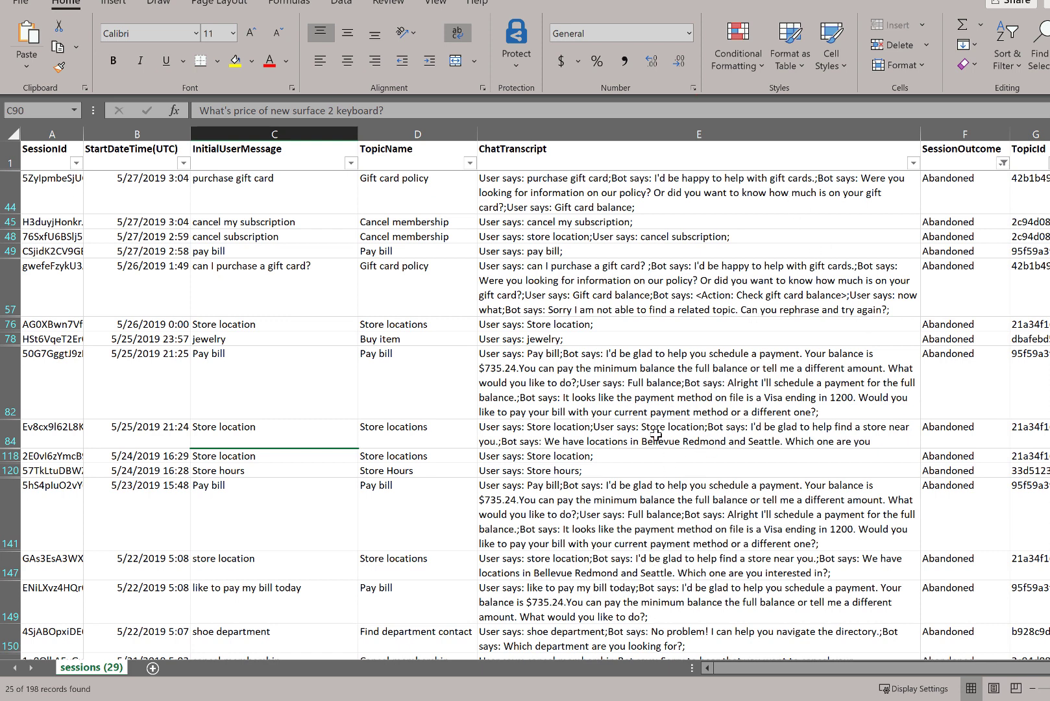
left_click(999, 162)
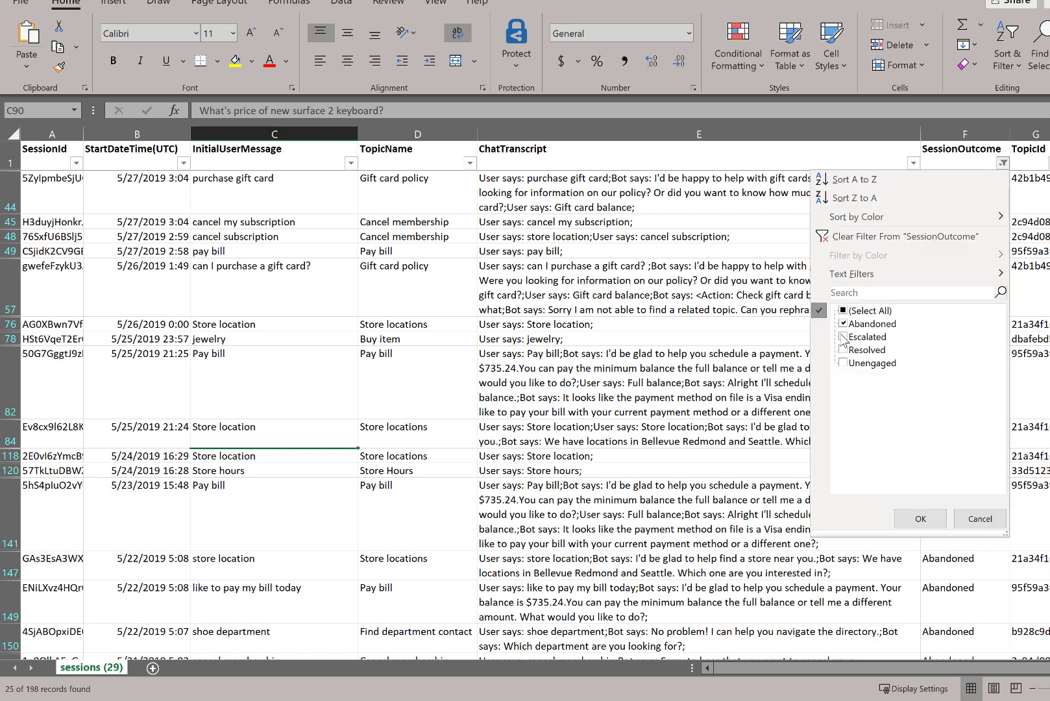
left_click(845, 336)
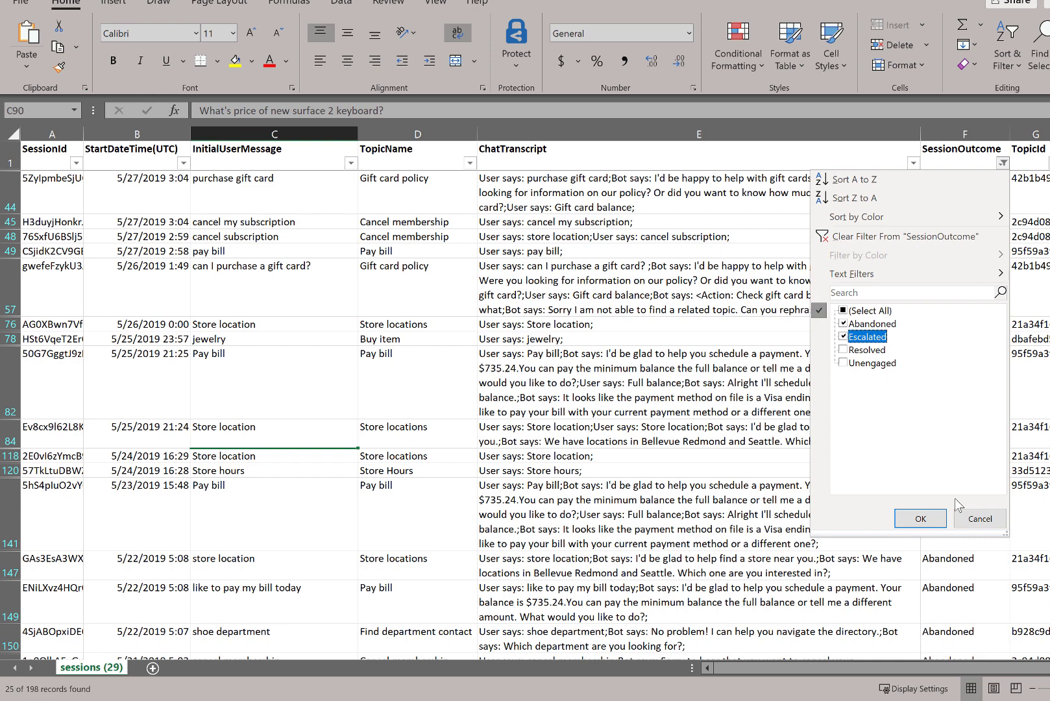
left_click(920, 518)
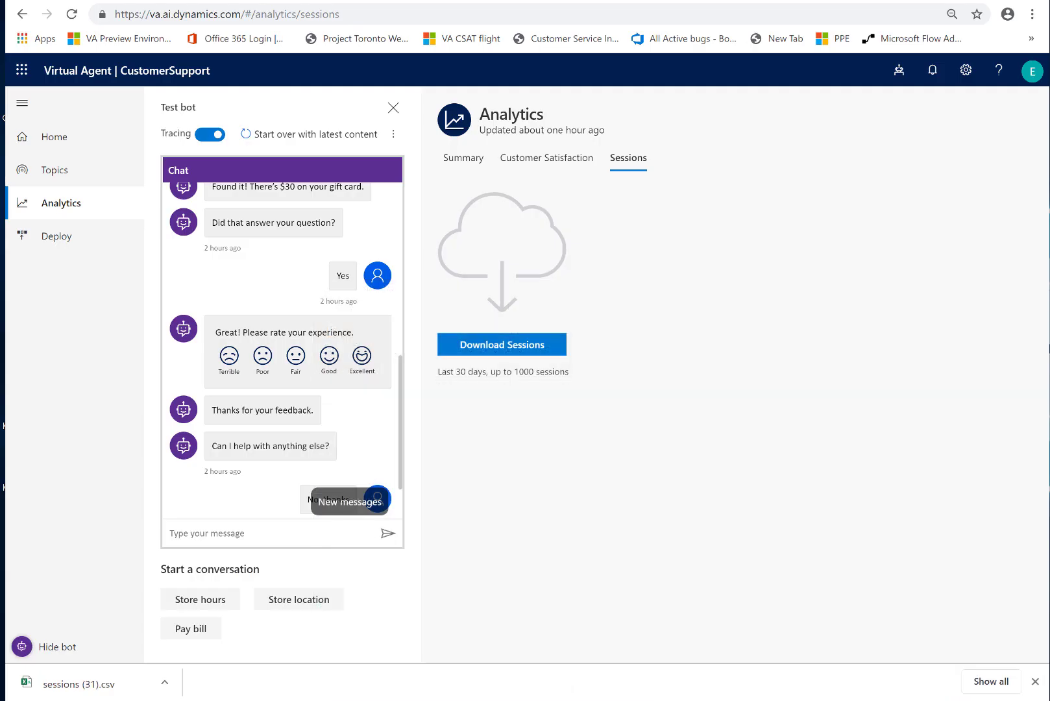
- Return from Sessions to the Summary analytics page for the last 7 days
left_click(462, 159)
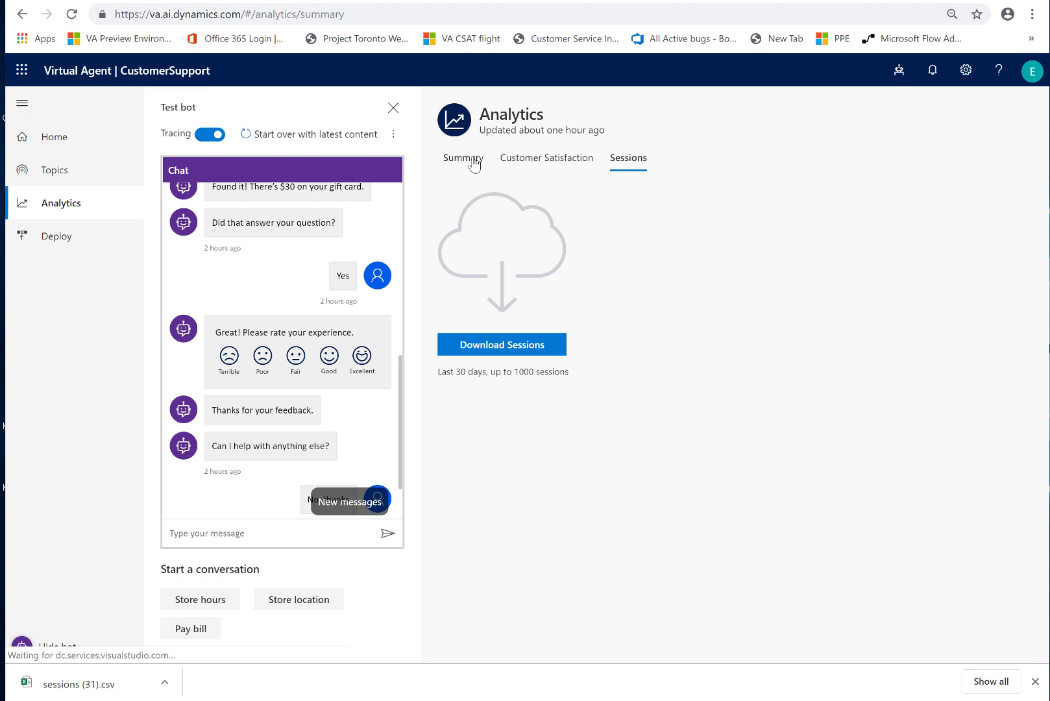
left_click(463, 158)
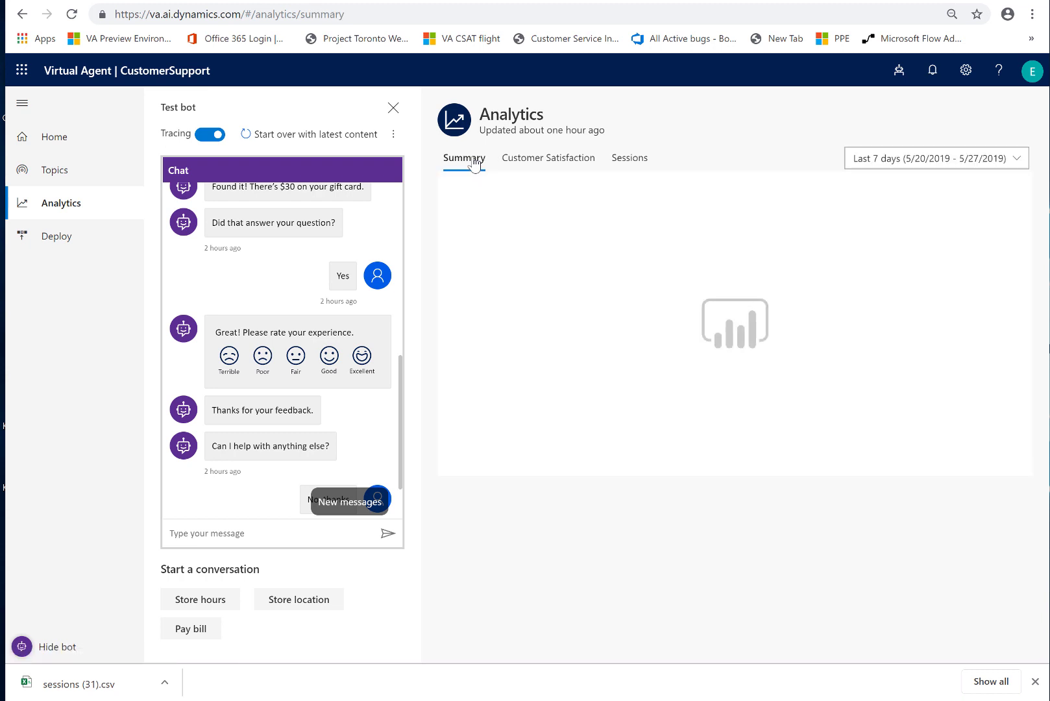